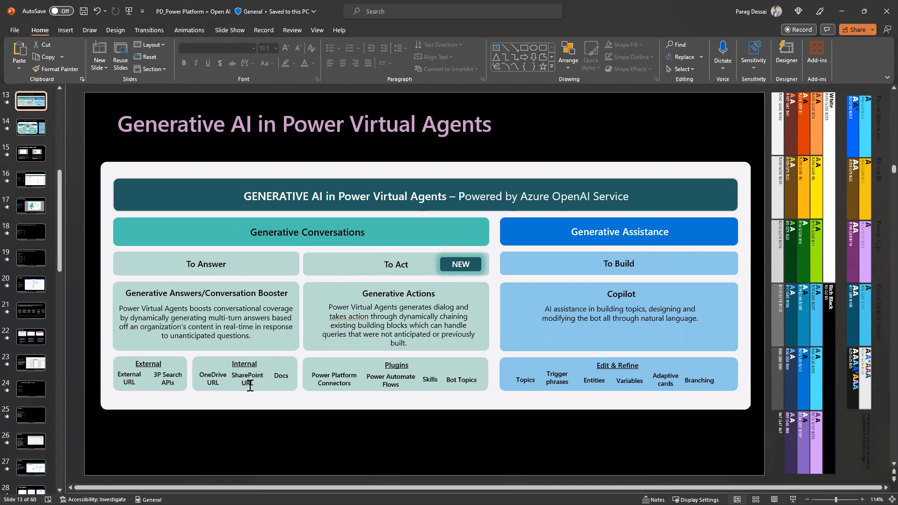
mouse_move(248, 398)
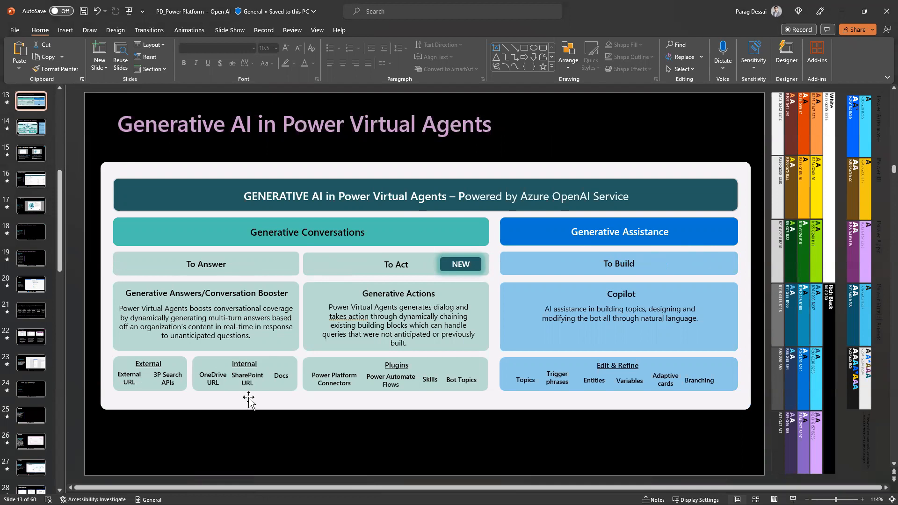
mouse_move(259, 368)
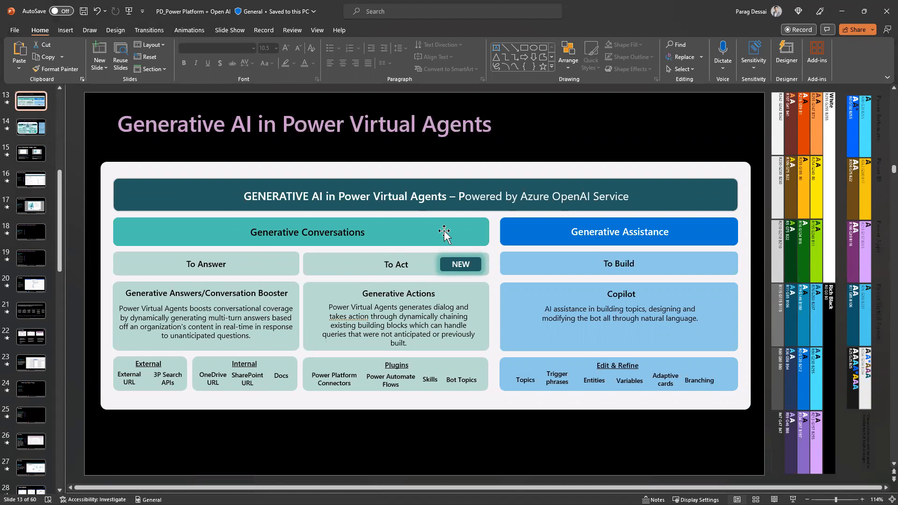
mouse_move(396, 263)
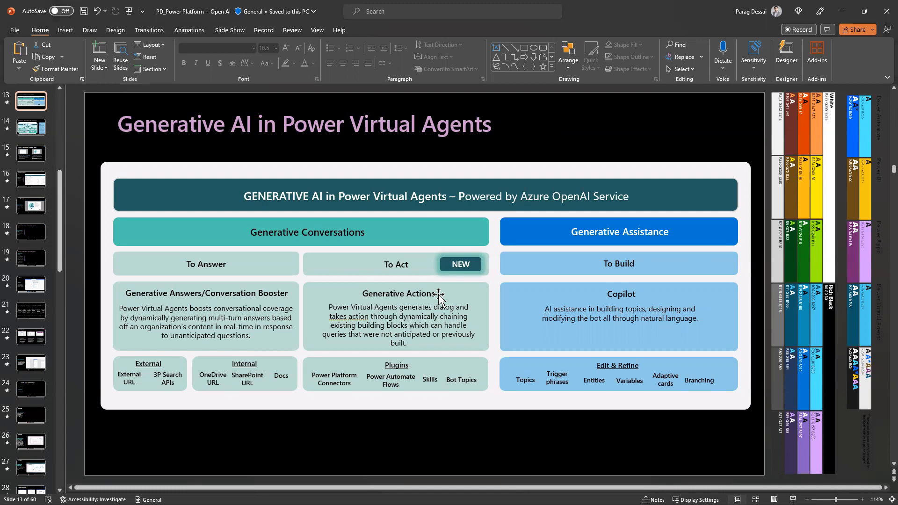
mouse_move(466, 360)
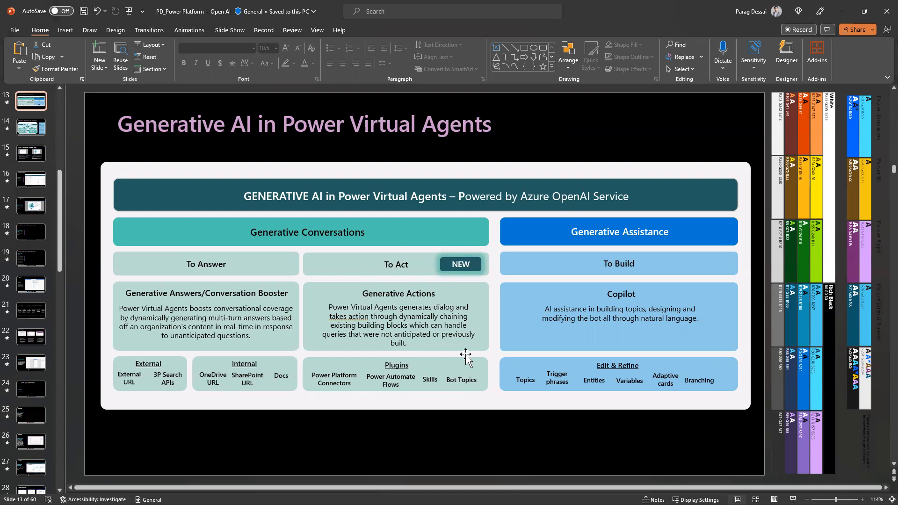
mouse_move(429, 382)
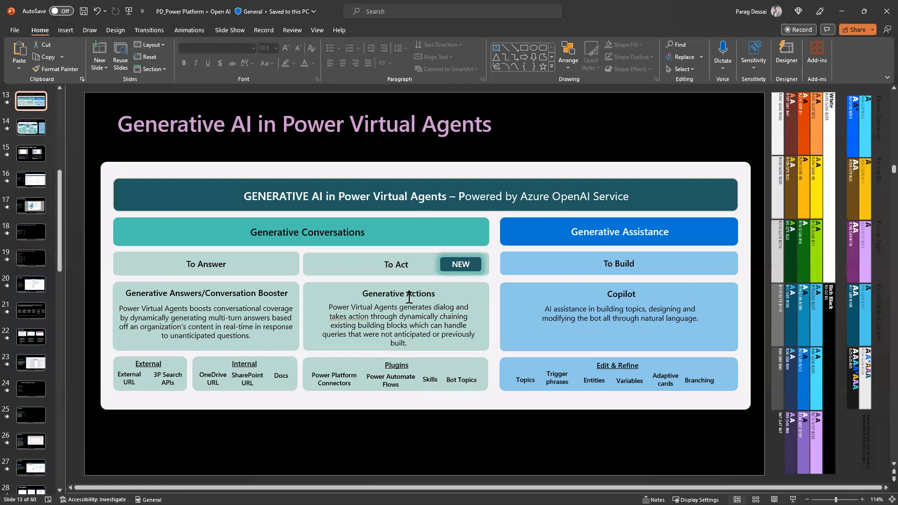
mouse_move(446, 300)
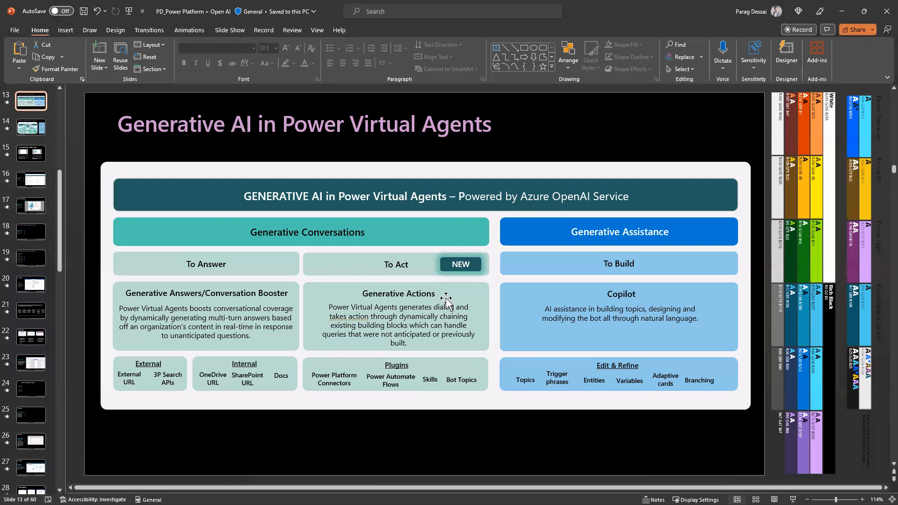
mouse_move(401, 300)
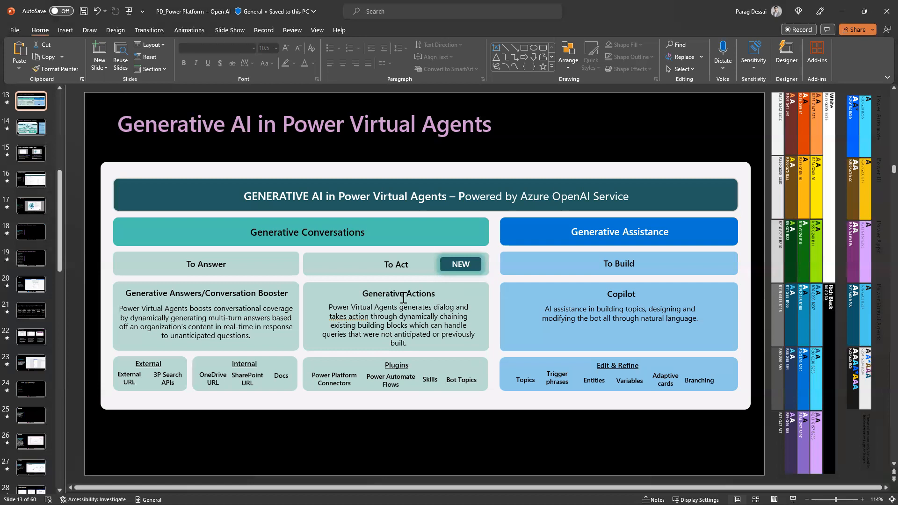
mouse_move(393, 295)
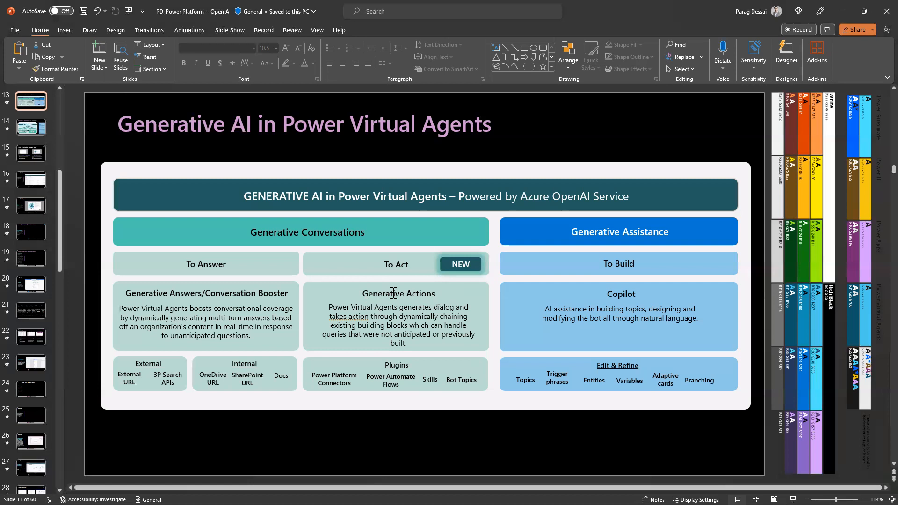
mouse_move(415, 295)
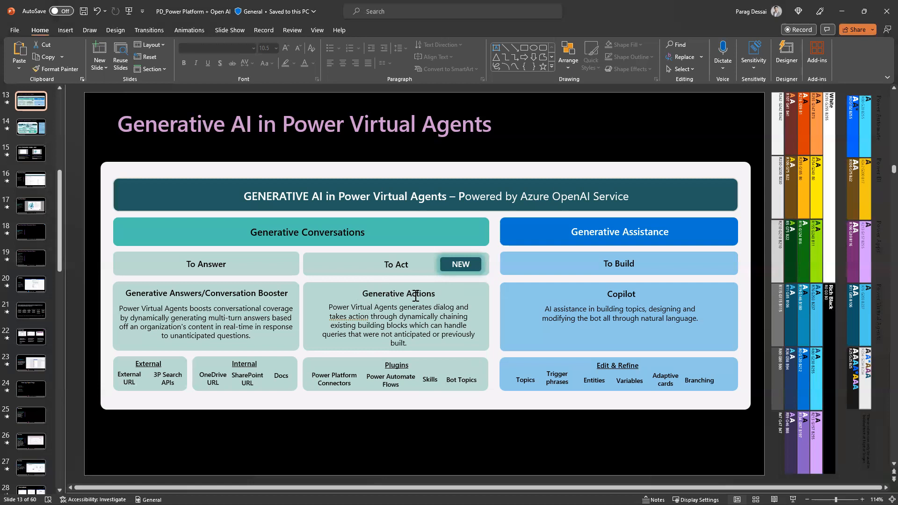
mouse_move(653, 301)
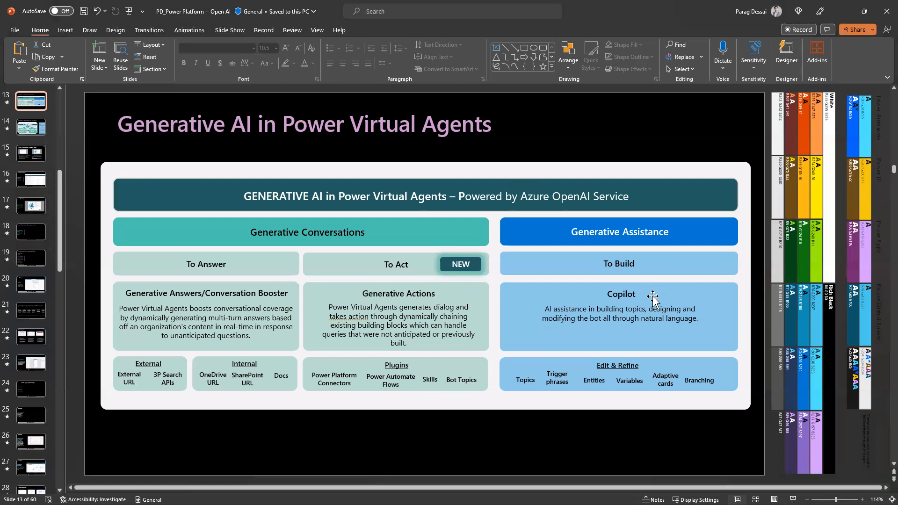
mouse_move(375, 255)
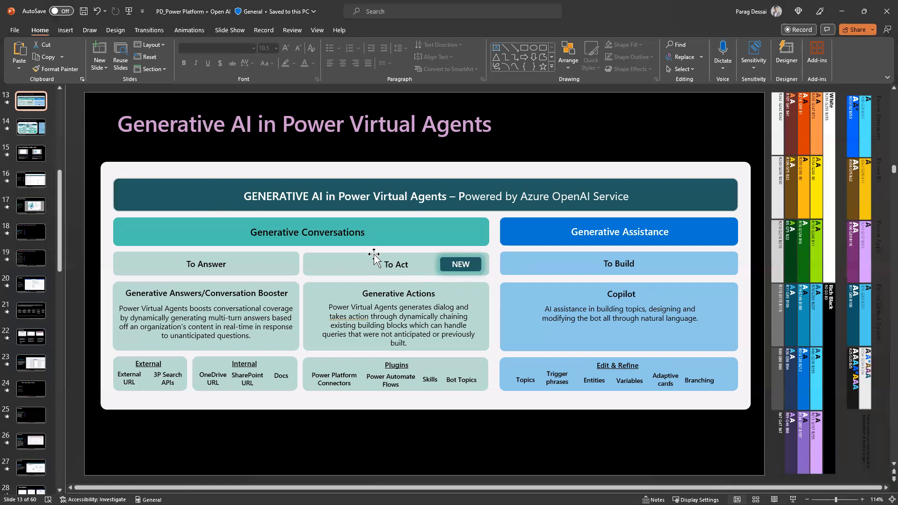
mouse_move(308, 166)
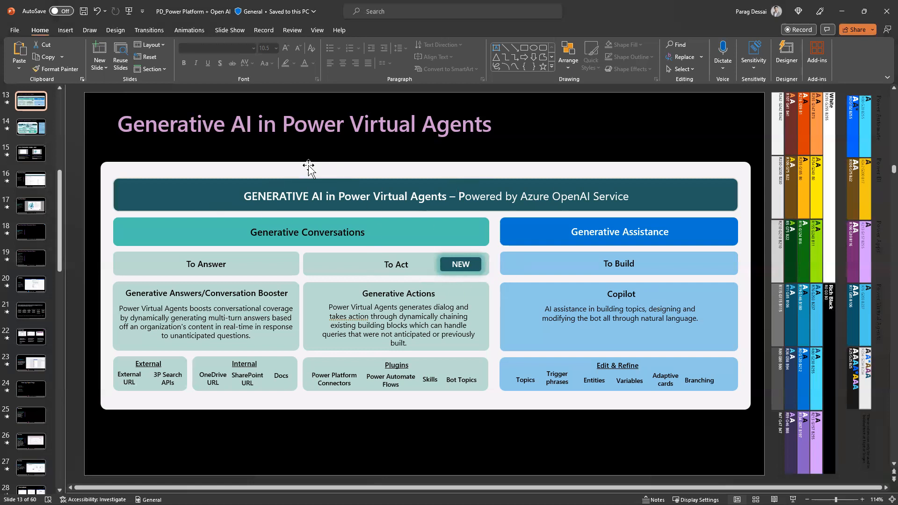
Step: Open slide 14, the Power Virtual Agents Search Bot Architecture slide
left_click(30, 127)
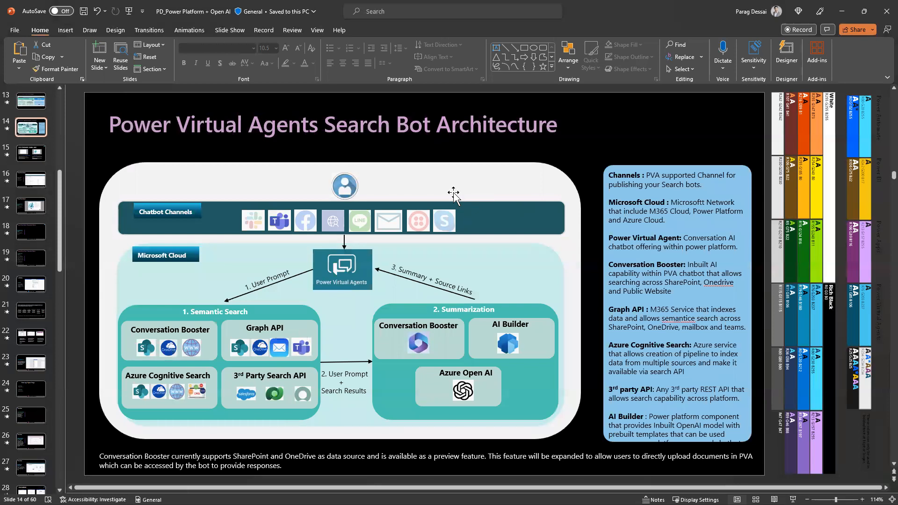
mouse_move(595, 177)
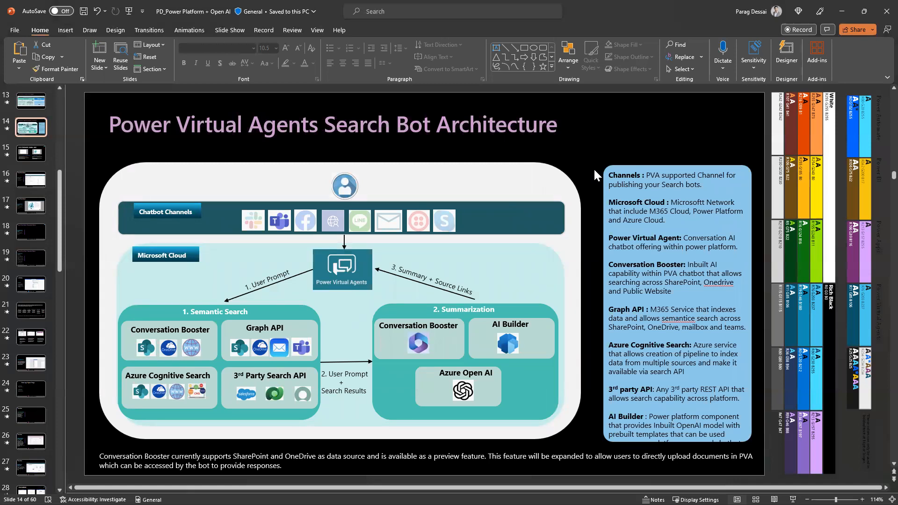
mouse_move(390, 184)
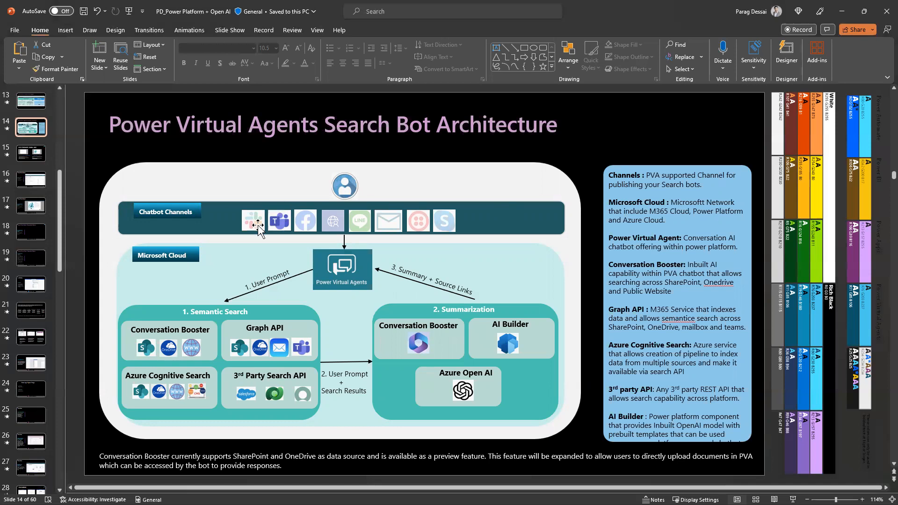
mouse_move(449, 228)
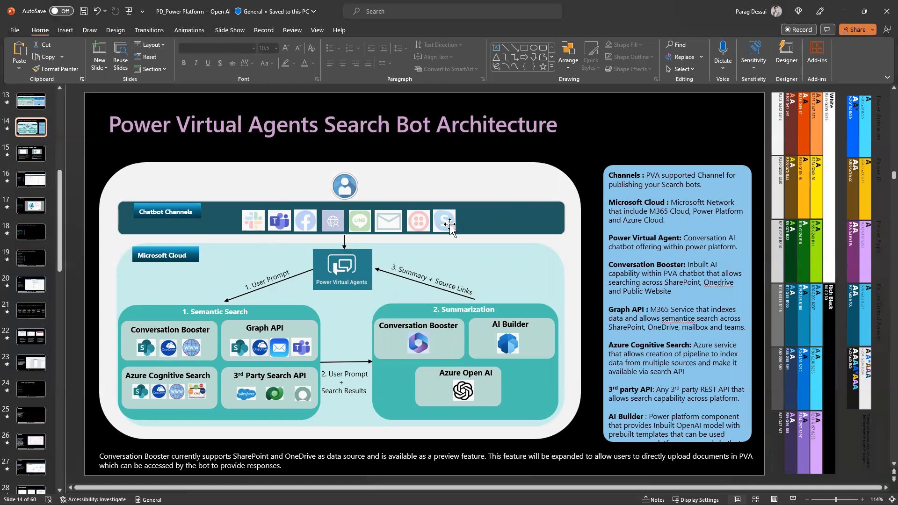
mouse_move(446, 225)
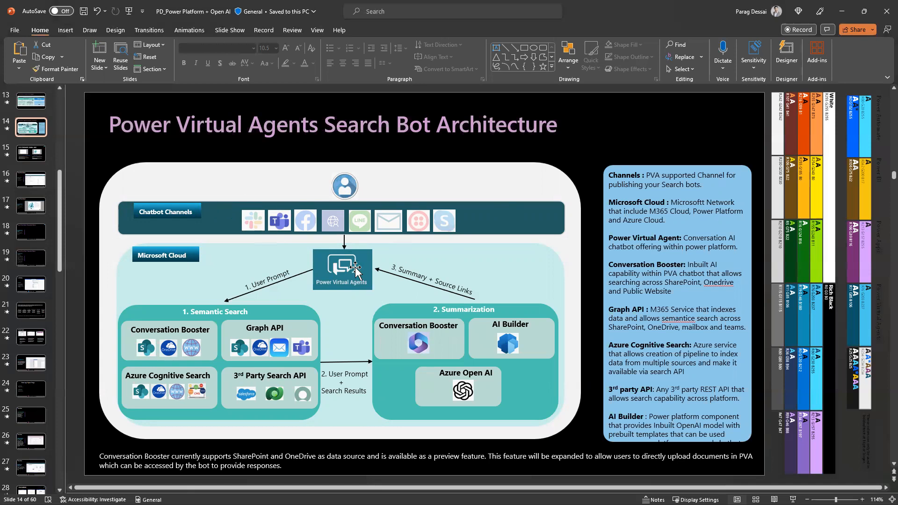
mouse_move(352, 275)
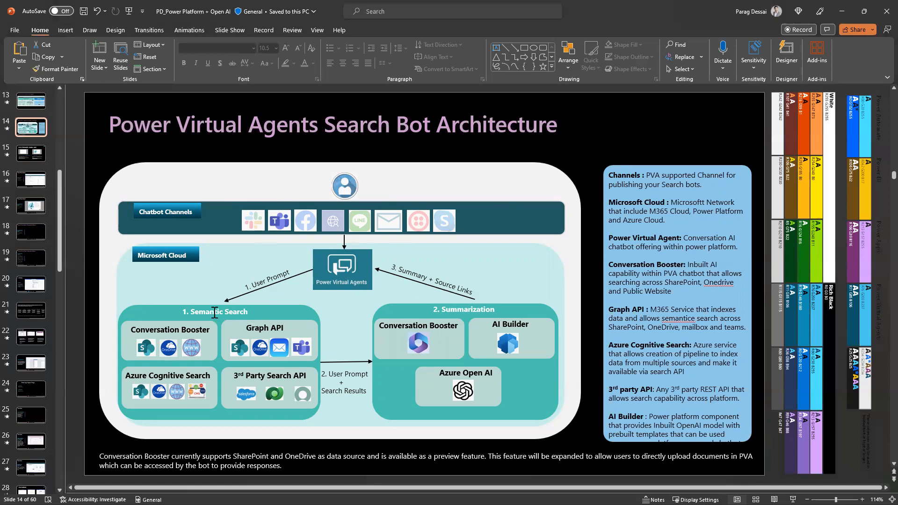
mouse_move(250, 314)
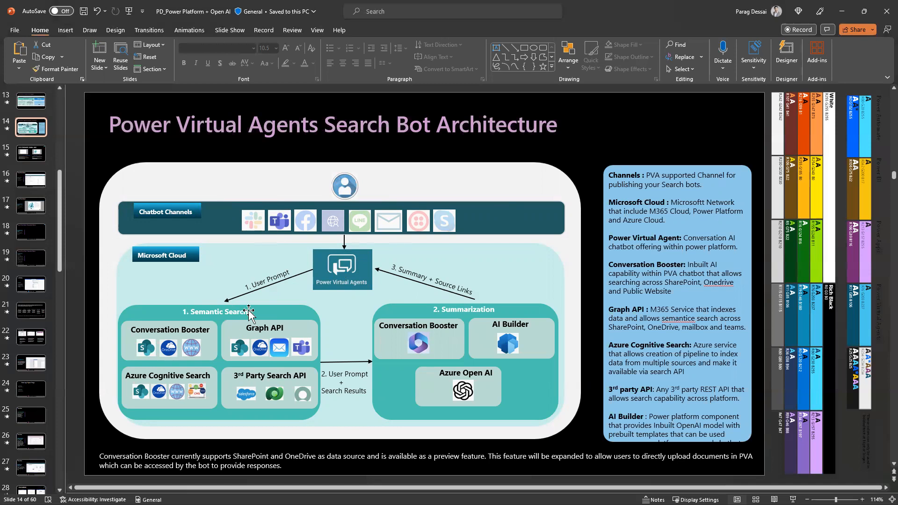
mouse_move(428, 254)
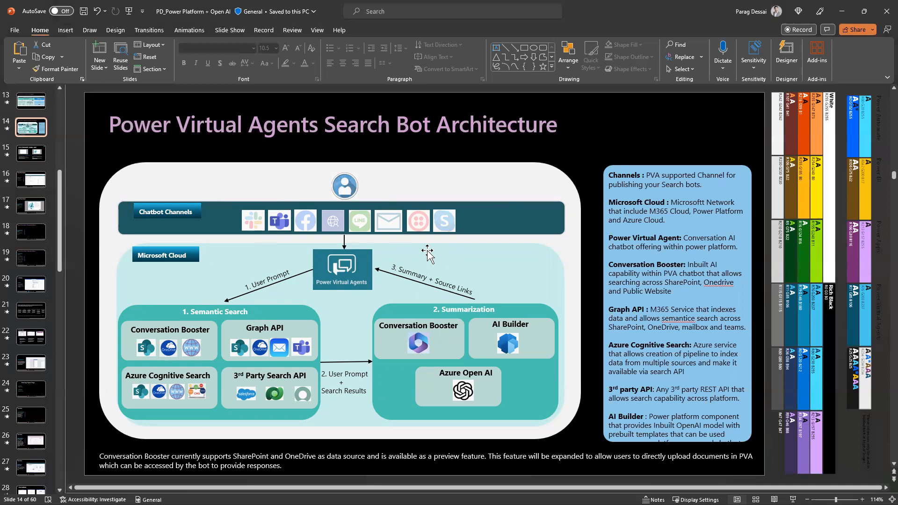
mouse_move(412, 302)
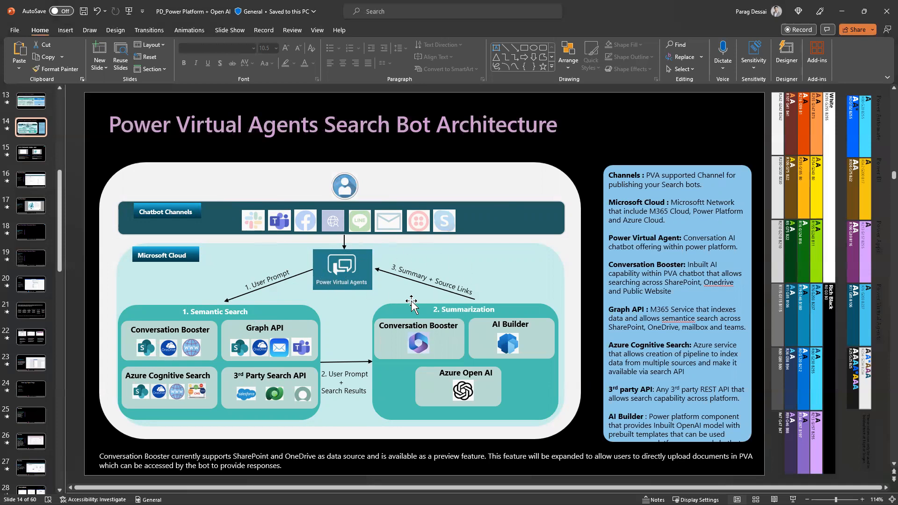
mouse_move(300, 318)
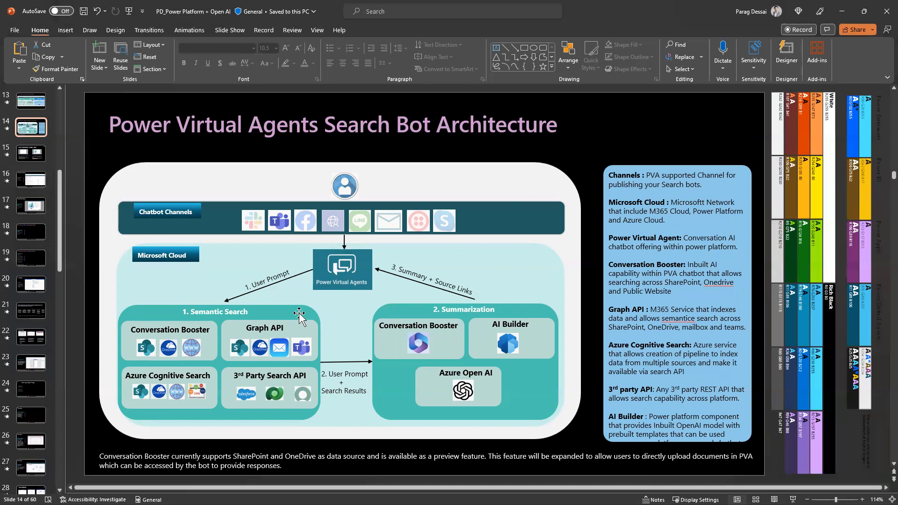
mouse_move(448, 309)
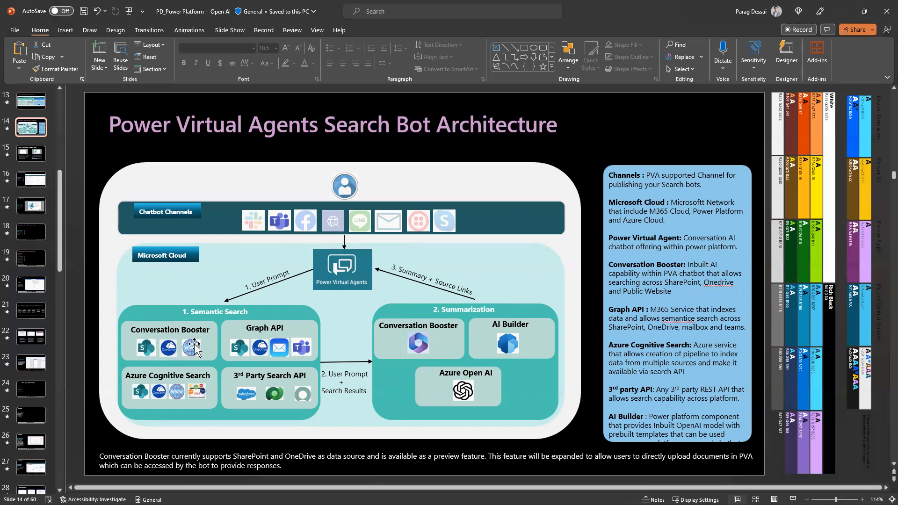
mouse_move(188, 326)
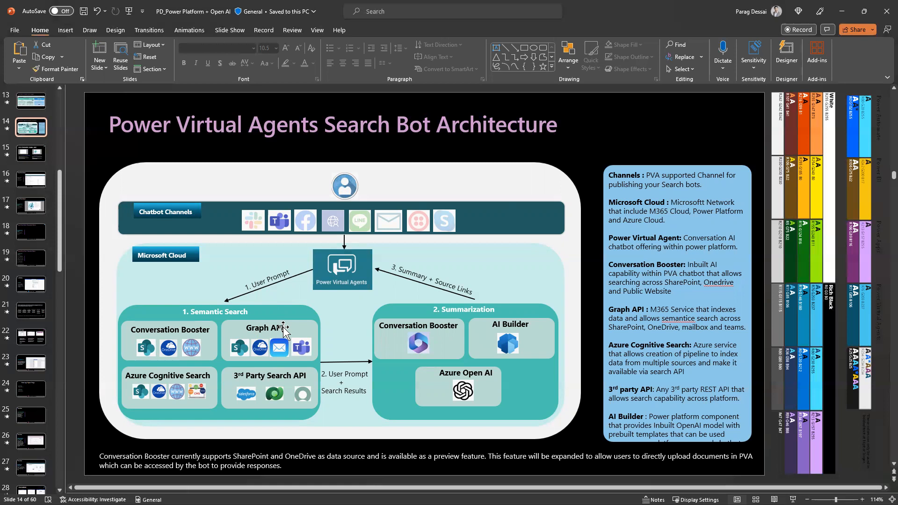
mouse_move(235, 349)
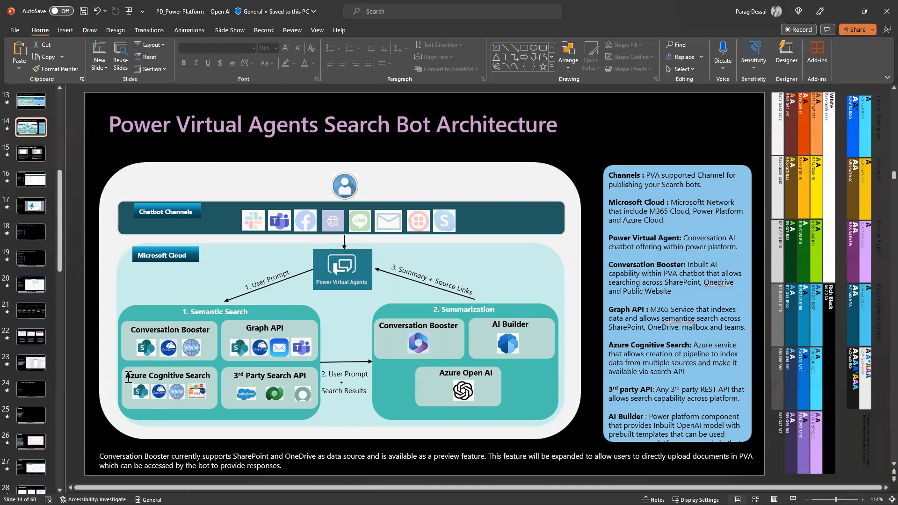
mouse_move(186, 373)
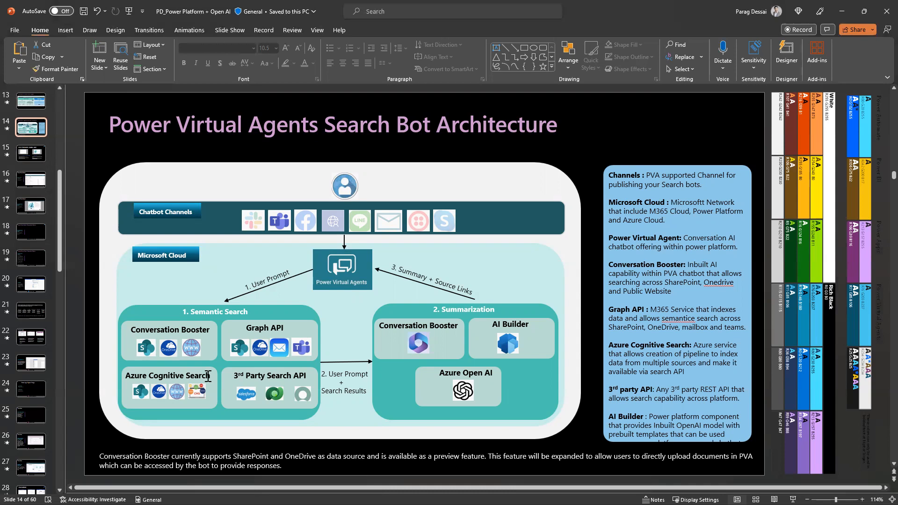
mouse_move(203, 388)
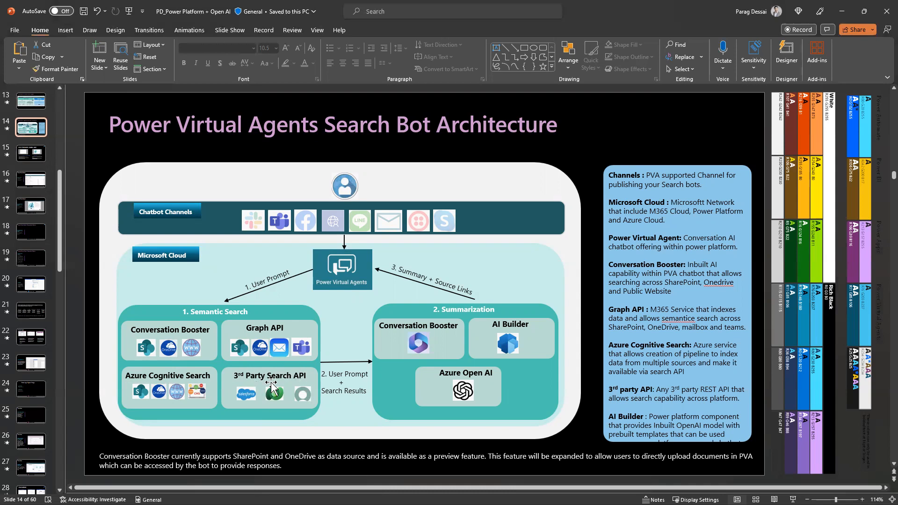
mouse_move(315, 389)
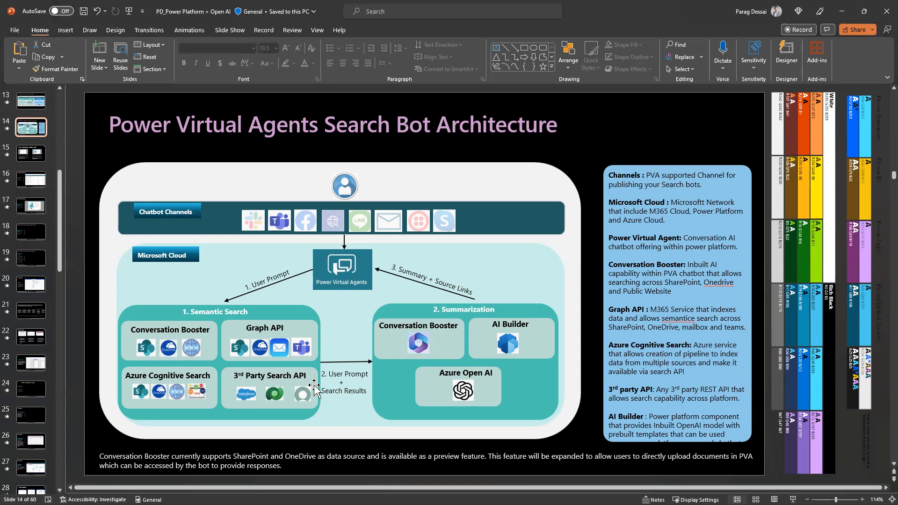
mouse_move(275, 394)
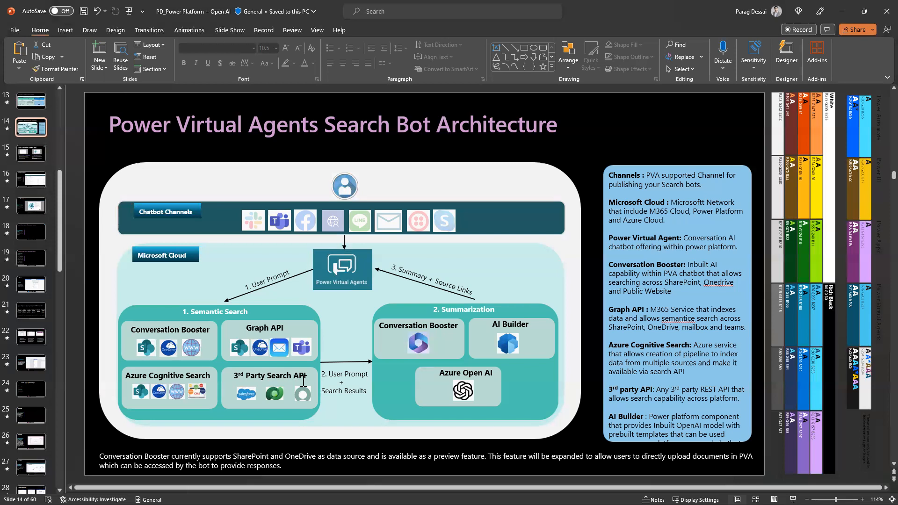
mouse_move(298, 379)
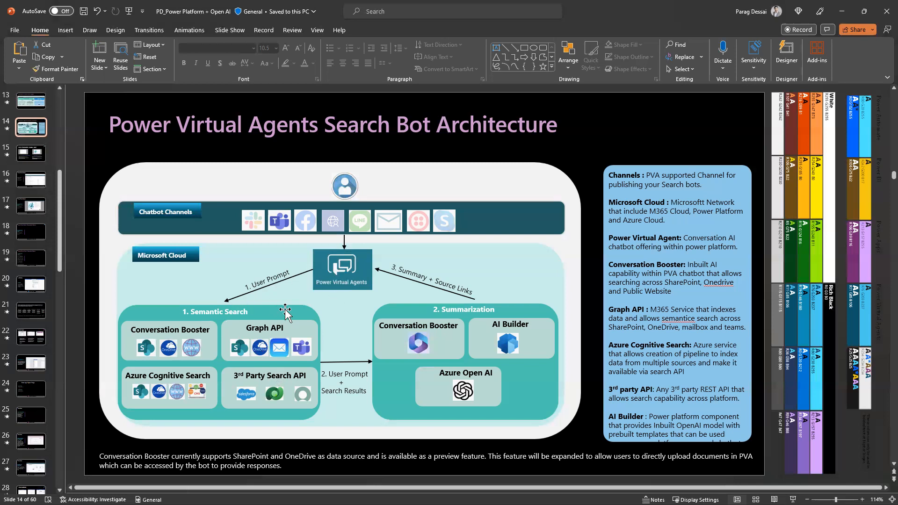
mouse_move(264, 358)
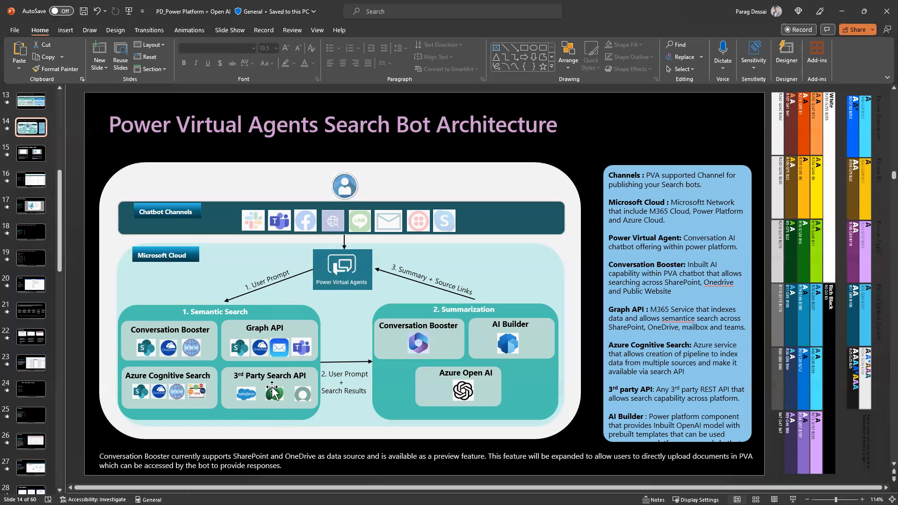
mouse_move(289, 364)
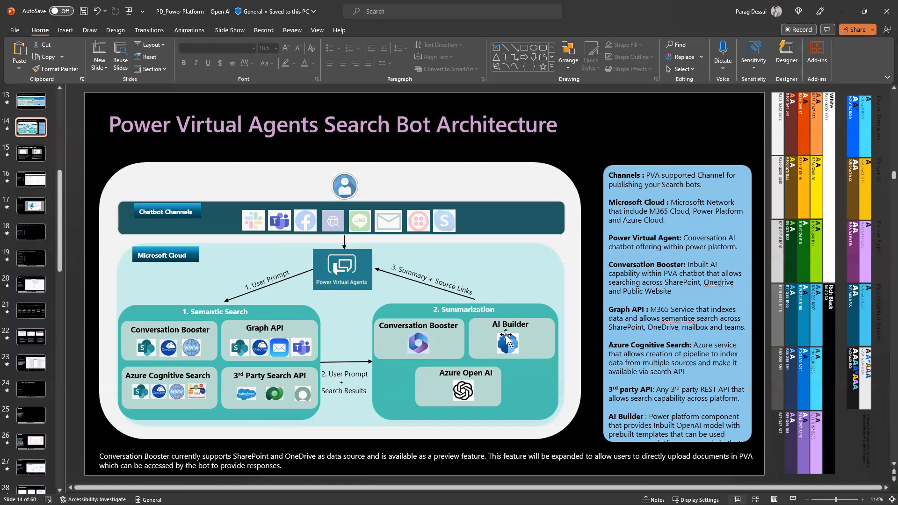
mouse_move(519, 351)
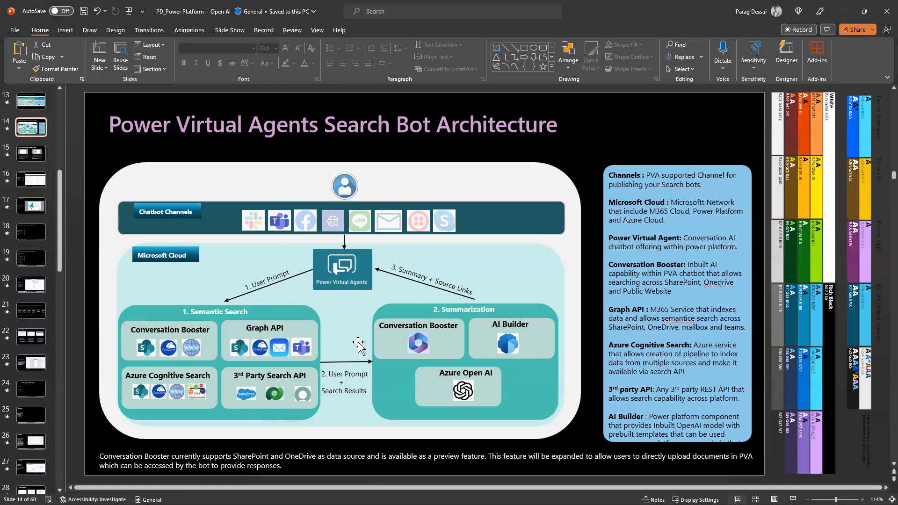
mouse_move(458, 344)
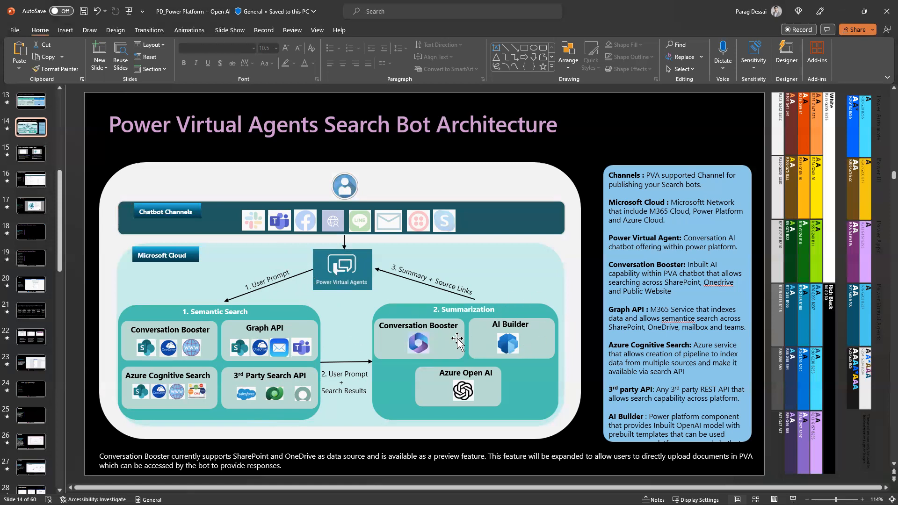
mouse_move(440, 332)
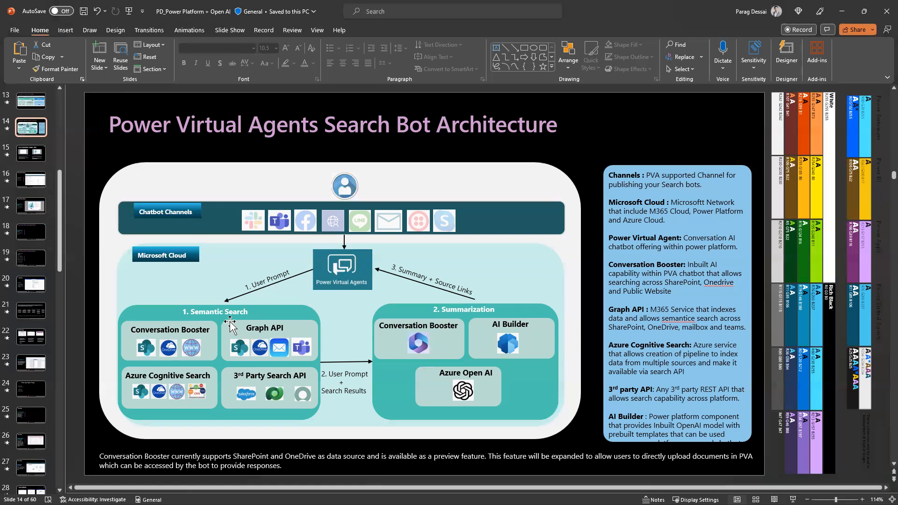
mouse_move(421, 341)
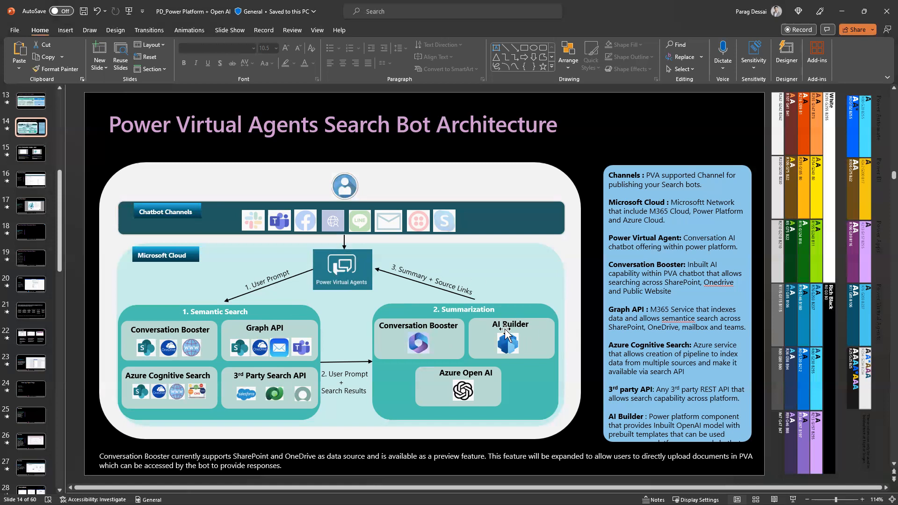
mouse_move(485, 331)
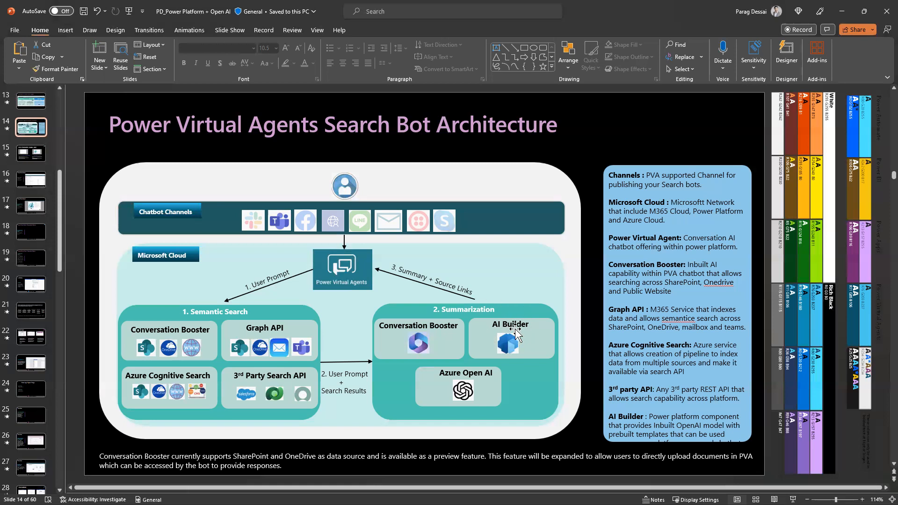
mouse_move(492, 337)
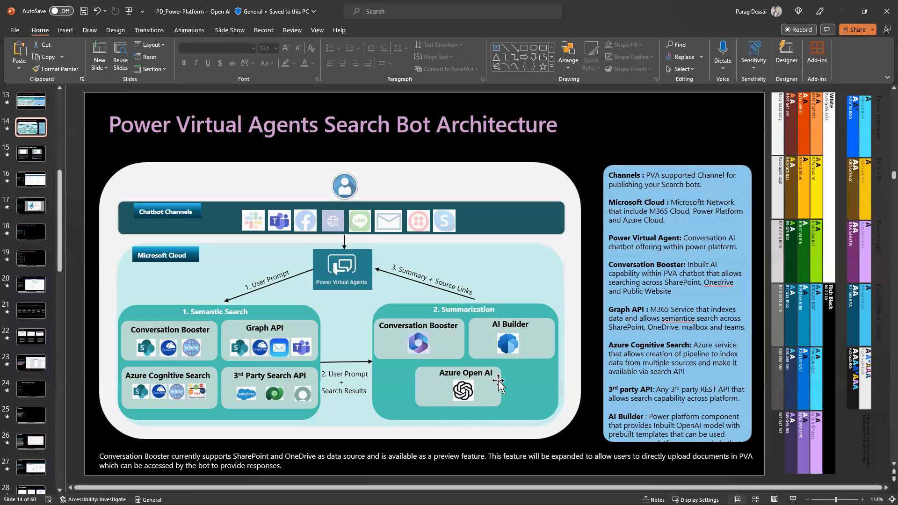
mouse_move(472, 386)
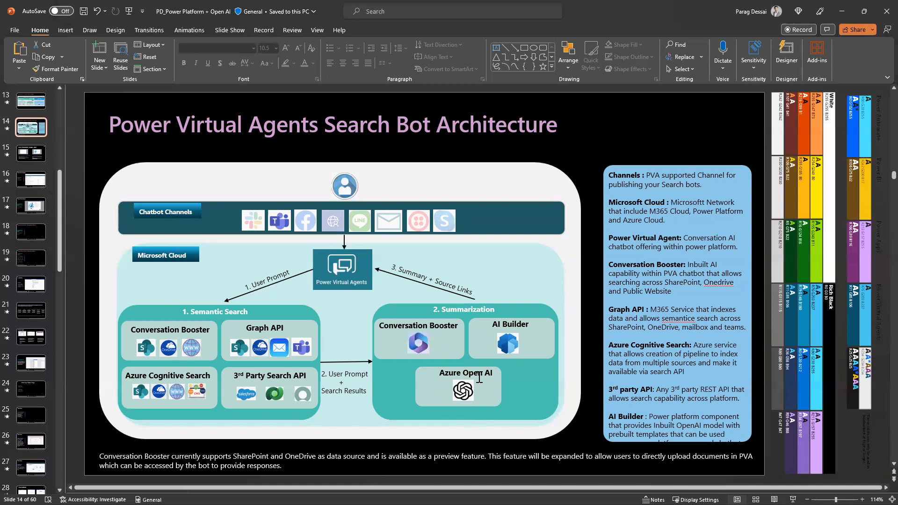
mouse_move(522, 369)
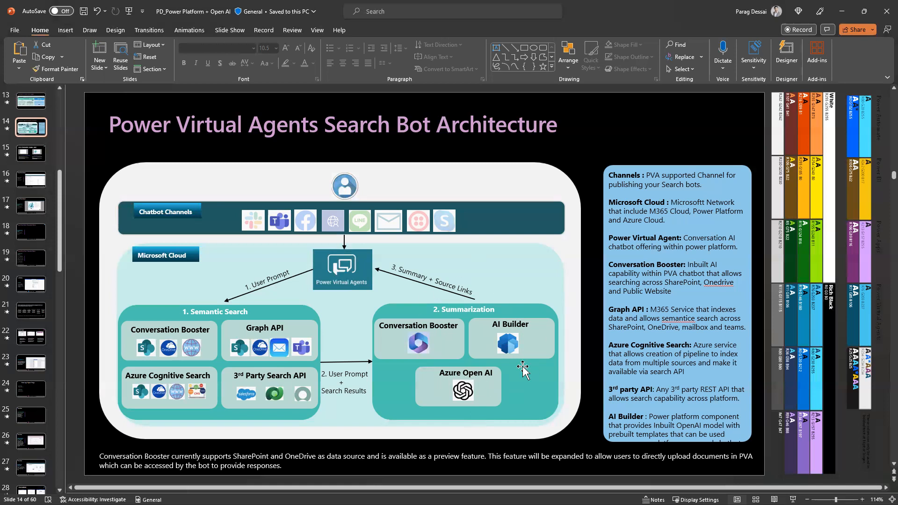
mouse_move(487, 314)
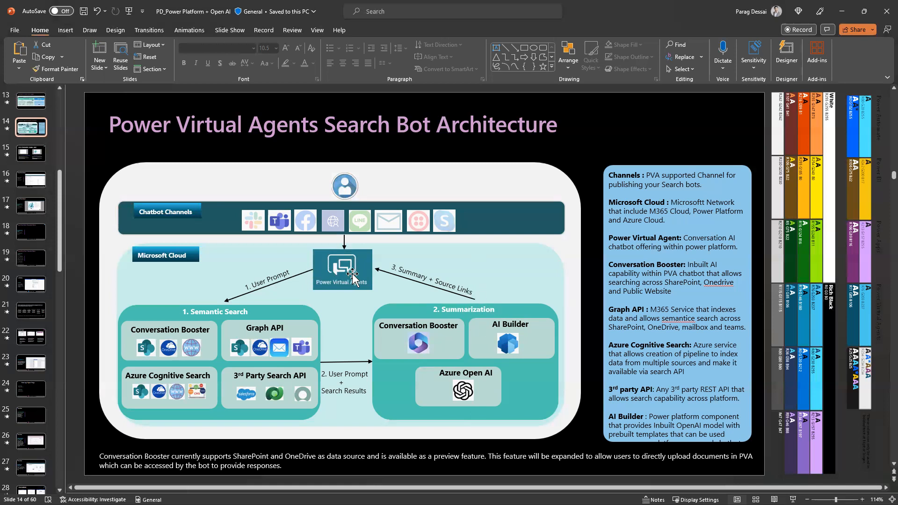
mouse_move(308, 327)
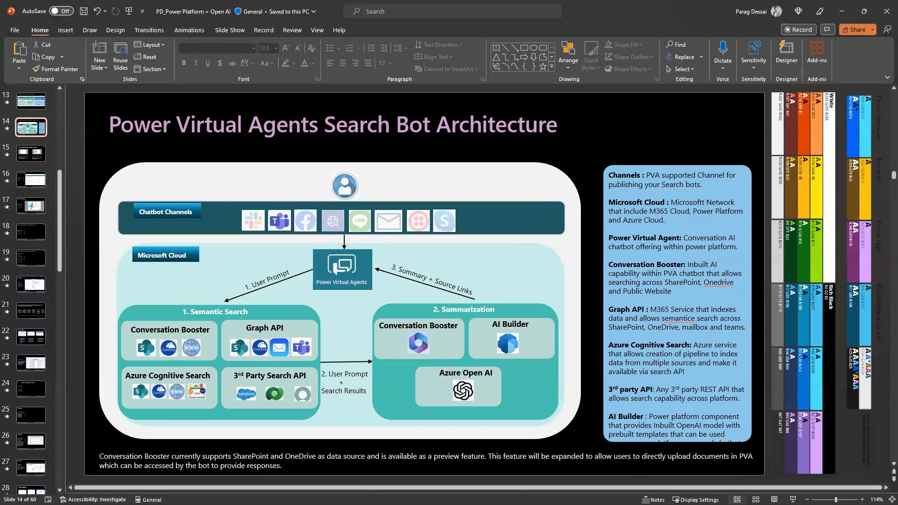
mouse_move(234, 334)
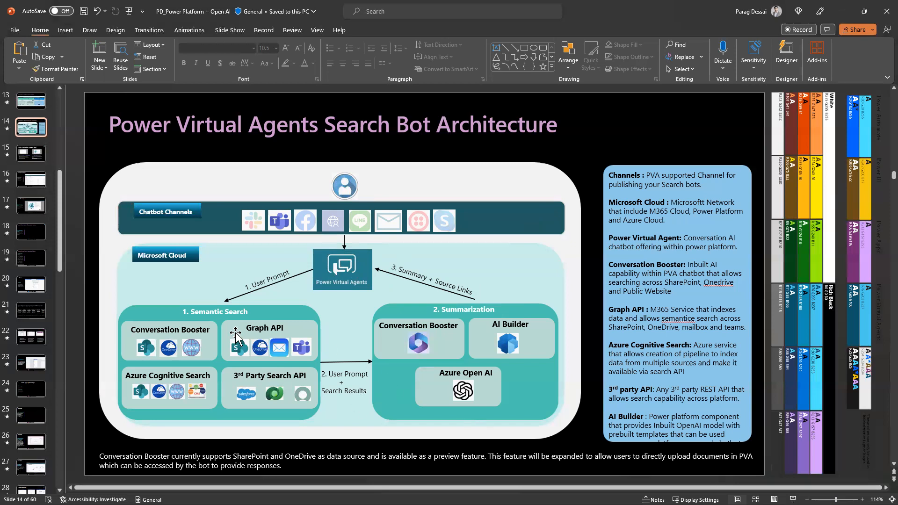
mouse_move(495, 352)
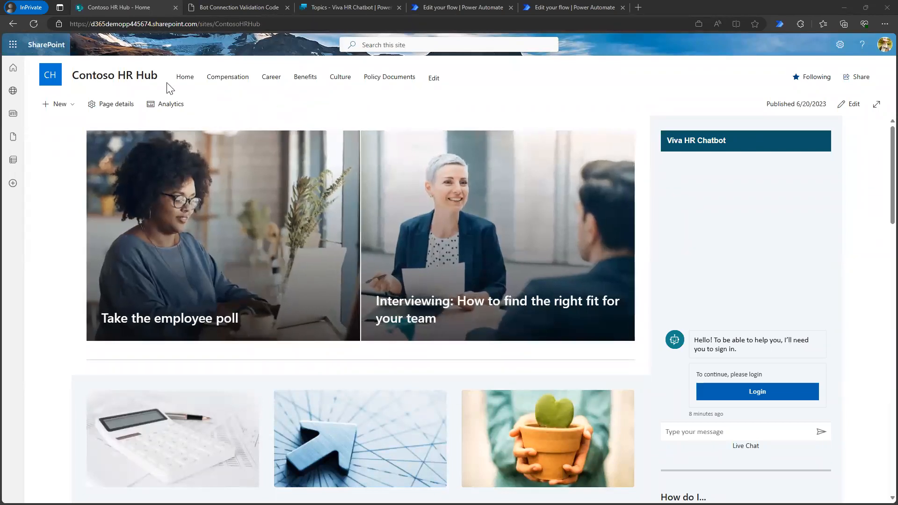
mouse_move(149, 86)
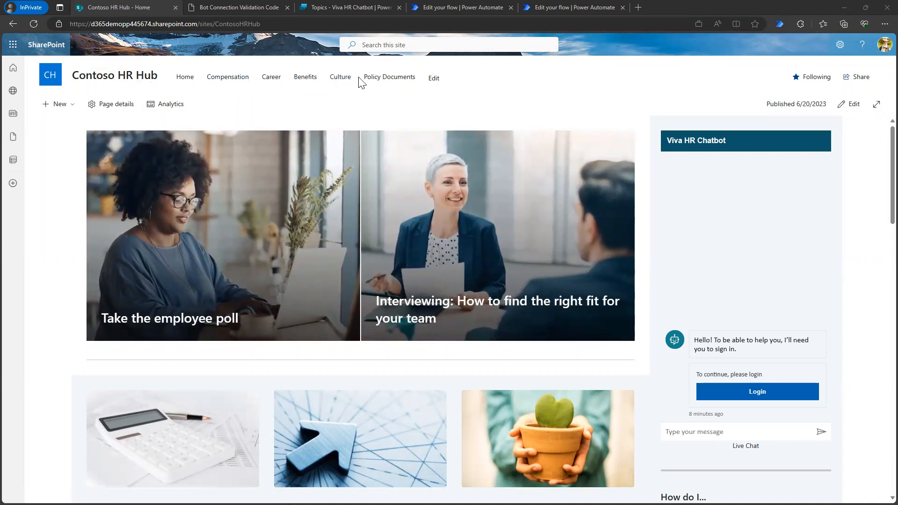
mouse_move(390, 77)
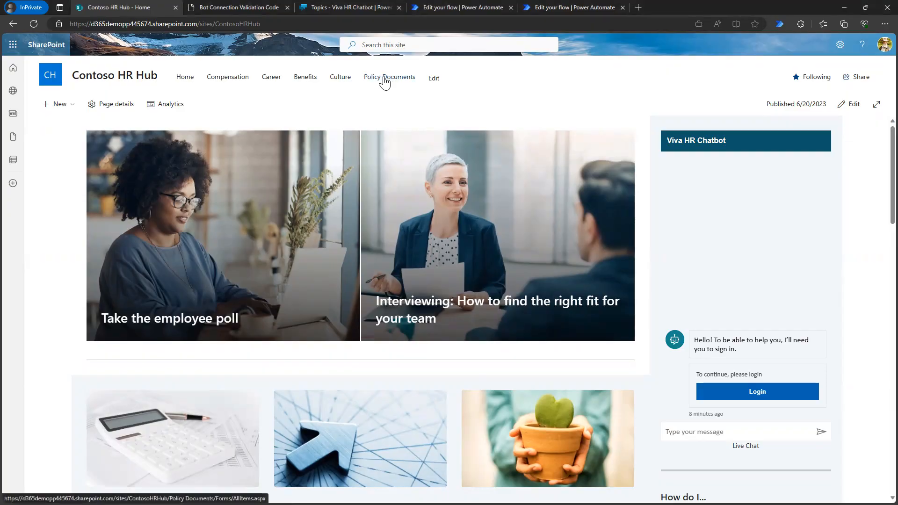
Step: Open the Policy Documents library, then return to the HR Hub home page
left_click(389, 76)
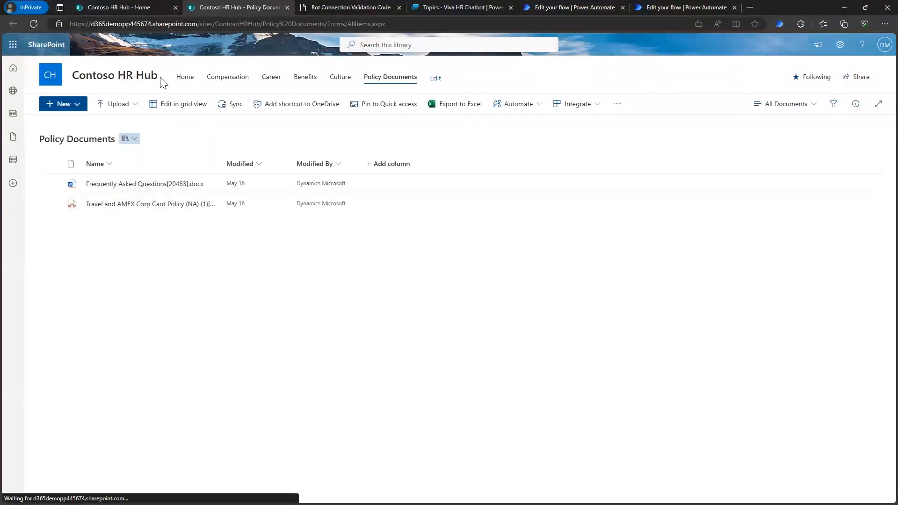
left_click(184, 76)
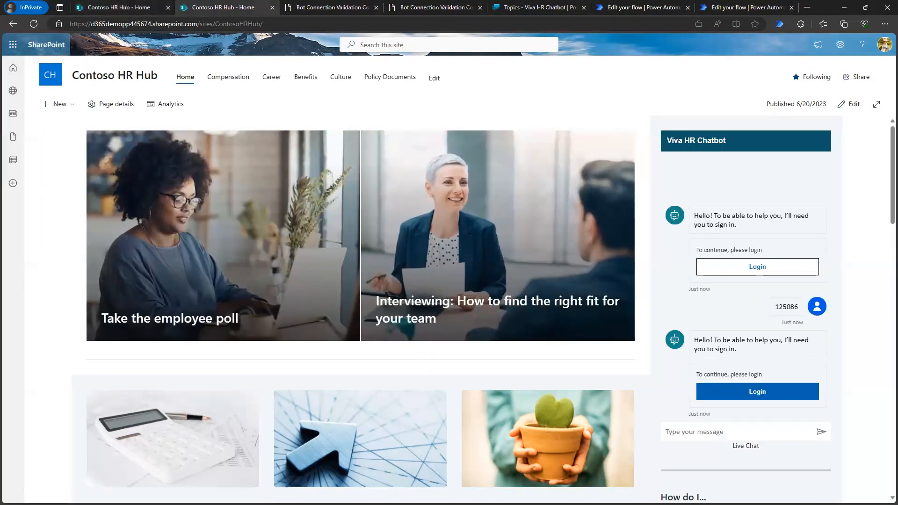
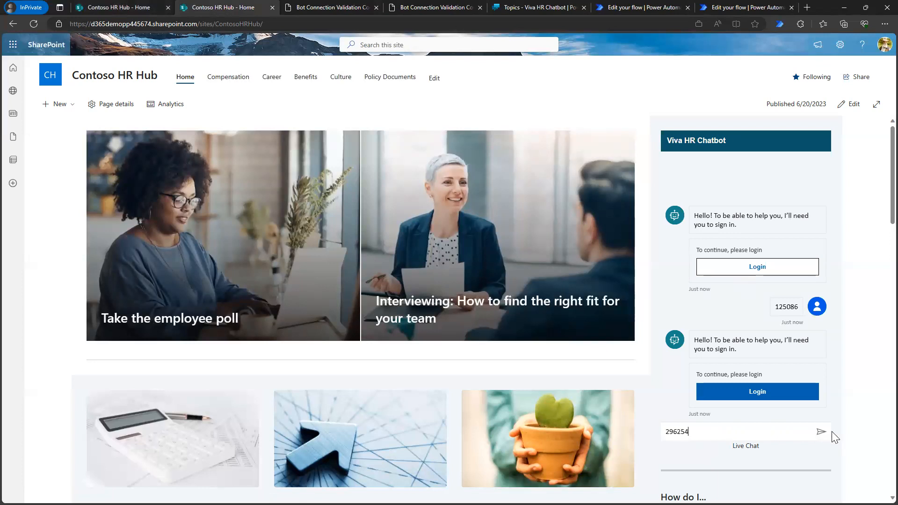
left_click(819, 431)
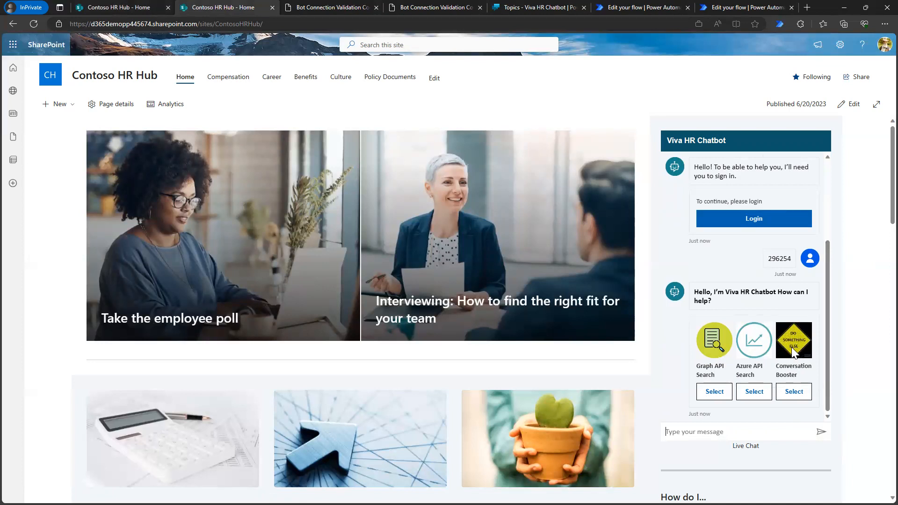
mouse_move(822, 346)
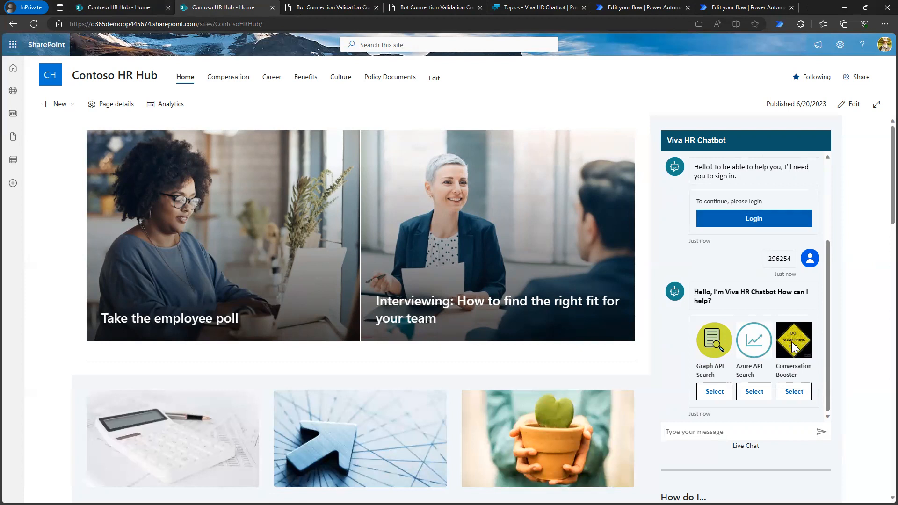
mouse_move(714, 344)
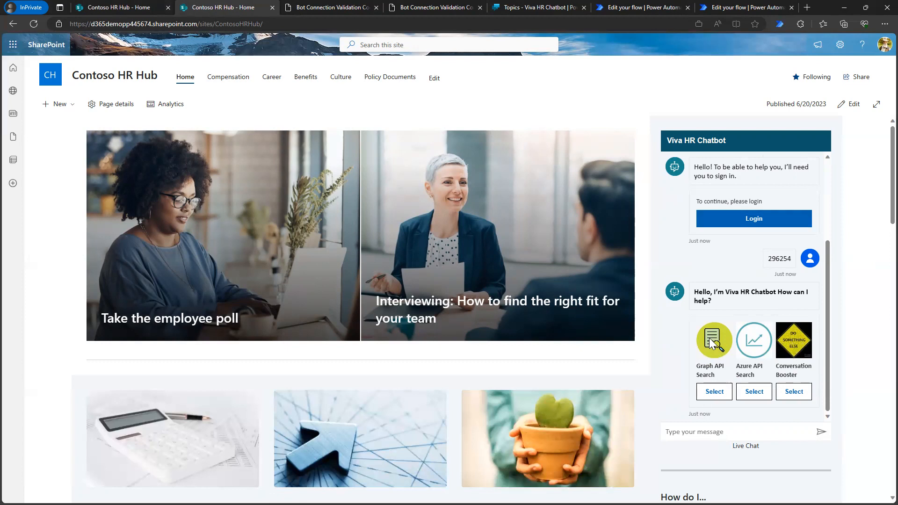
mouse_move(722, 347)
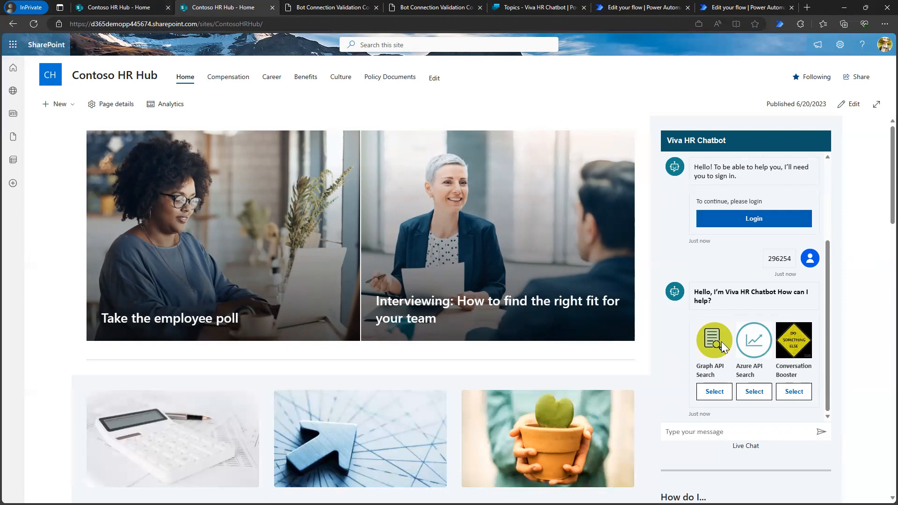
mouse_move(334, 91)
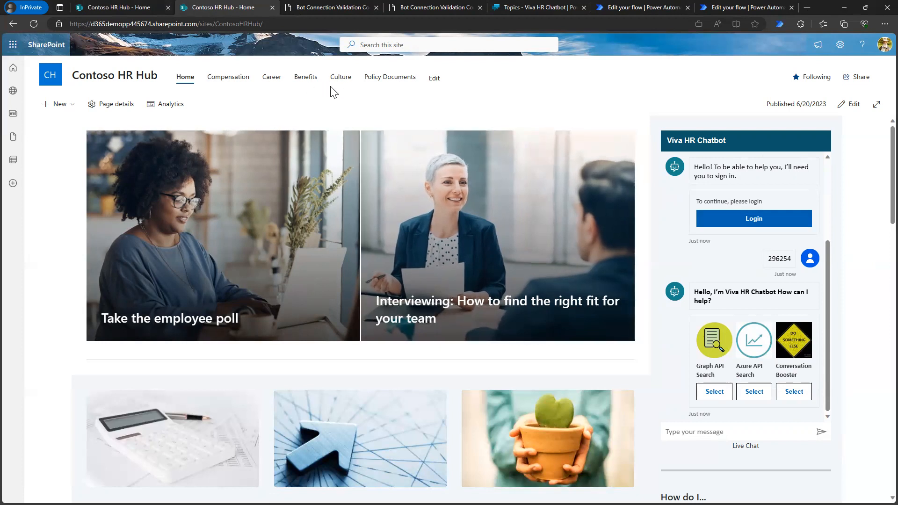
mouse_move(770, 322)
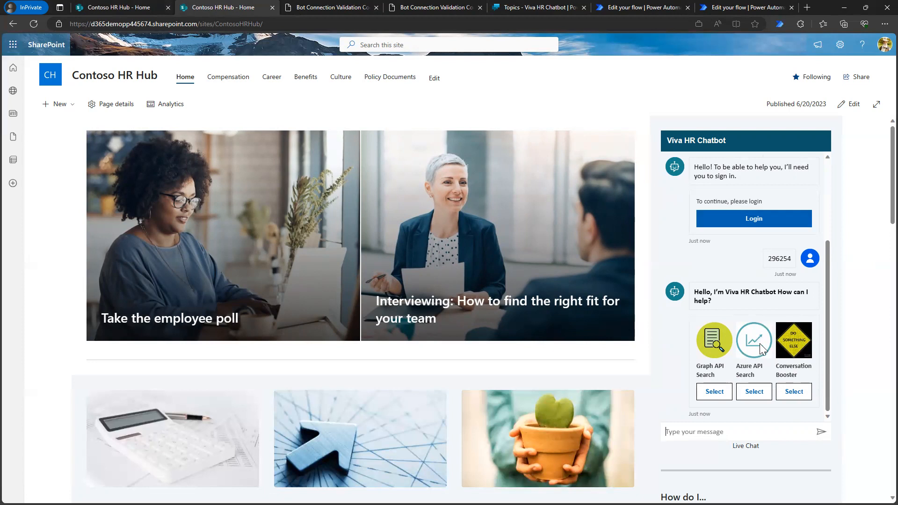
mouse_move(800, 340)
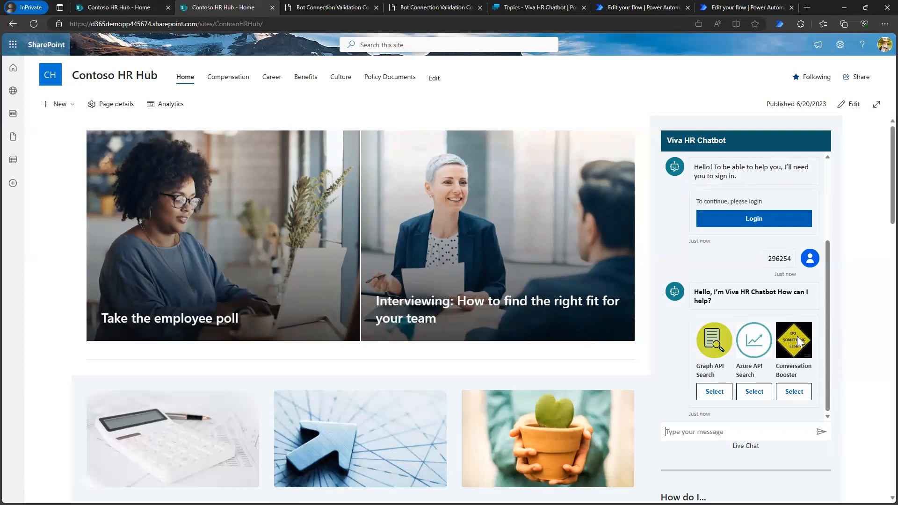
mouse_move(808, 355)
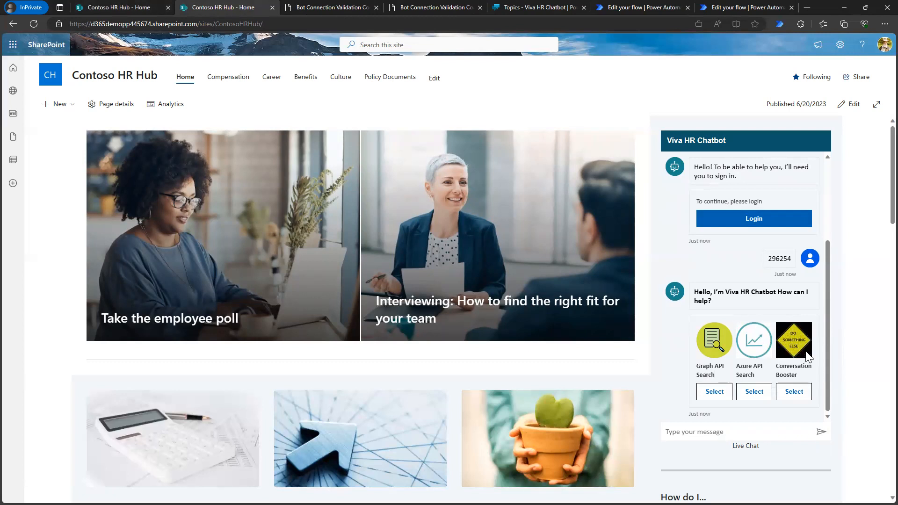
mouse_move(800, 349)
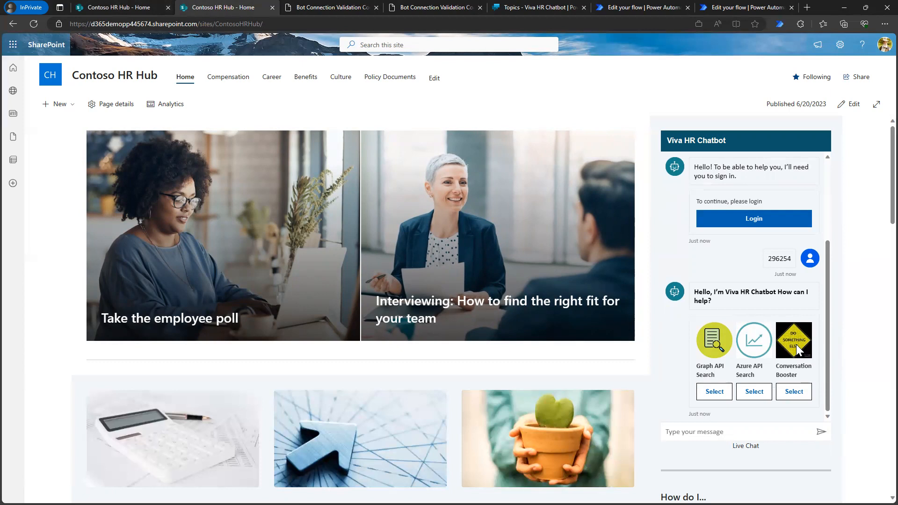
mouse_move(779, 333)
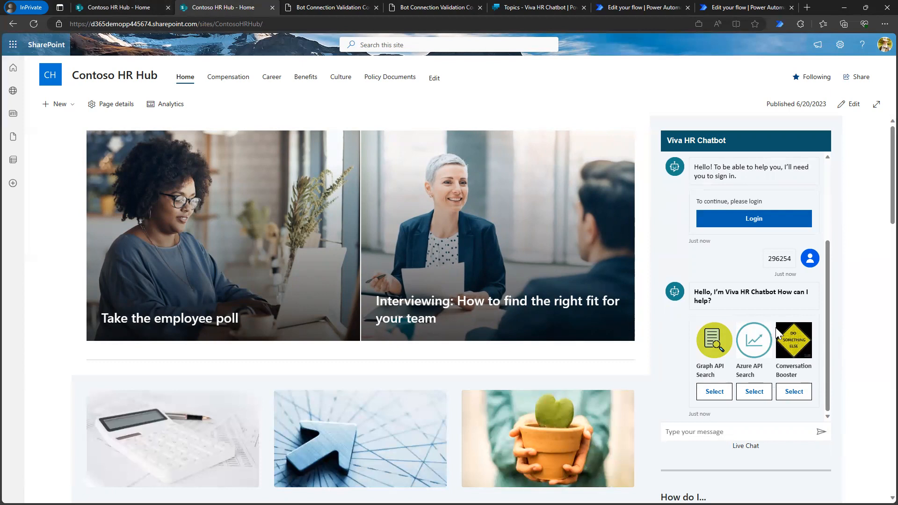
mouse_move(797, 362)
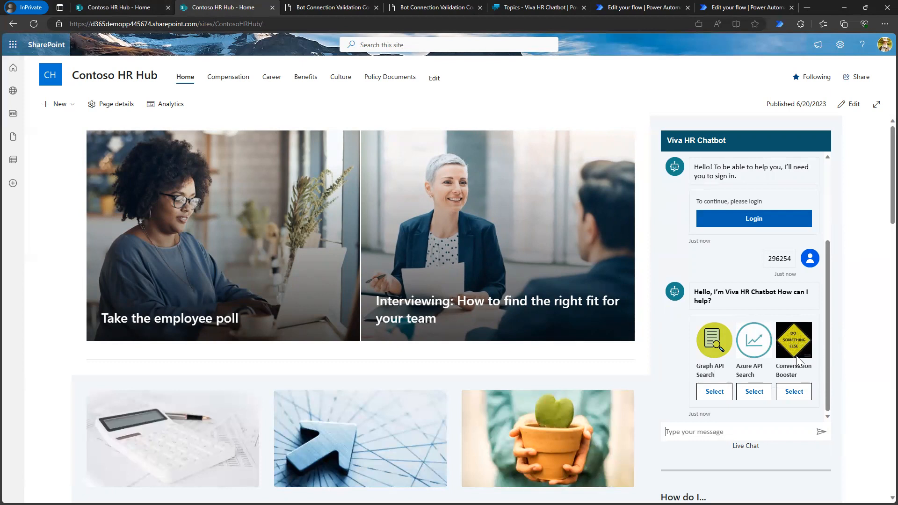
mouse_move(803, 380)
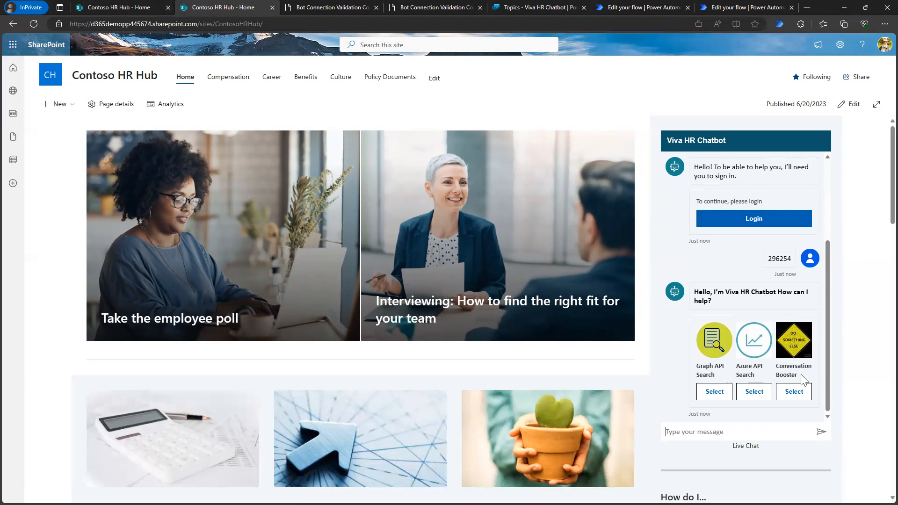
mouse_move(801, 331)
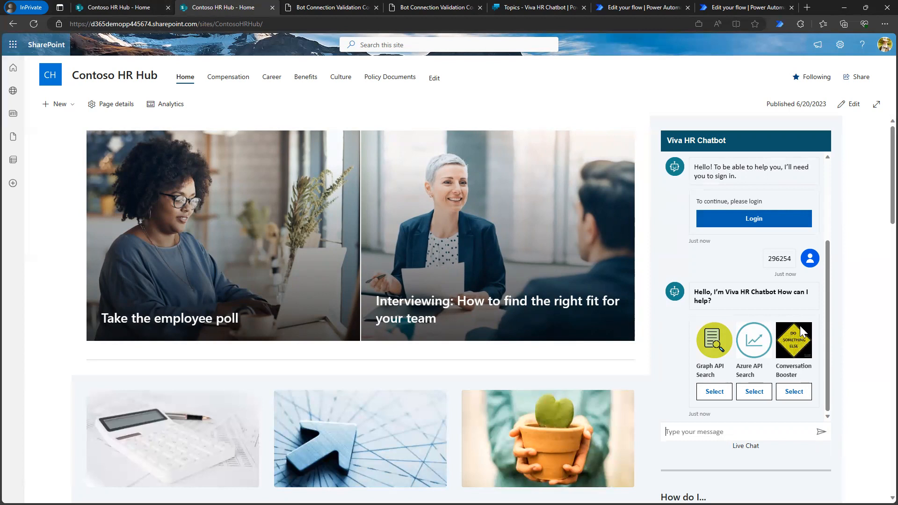
mouse_move(717, 402)
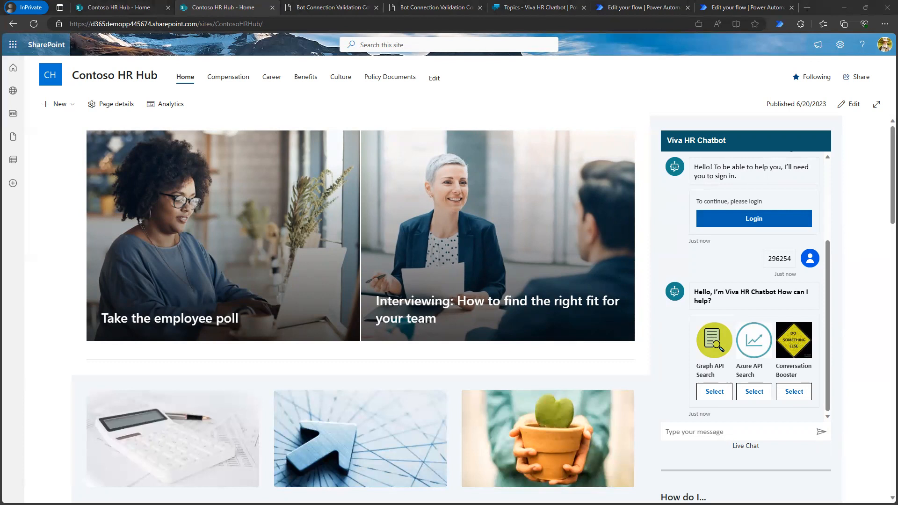
Step: Ask Graph API Search 'Is personal use of Amex Corporate card allowed'
left_click(713, 391)
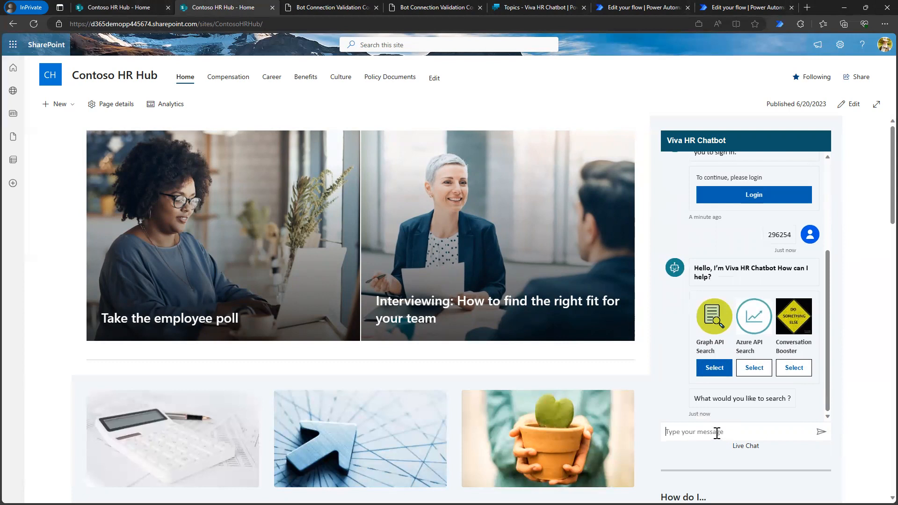
type("Is personal use of Amex Corporate card allowed")
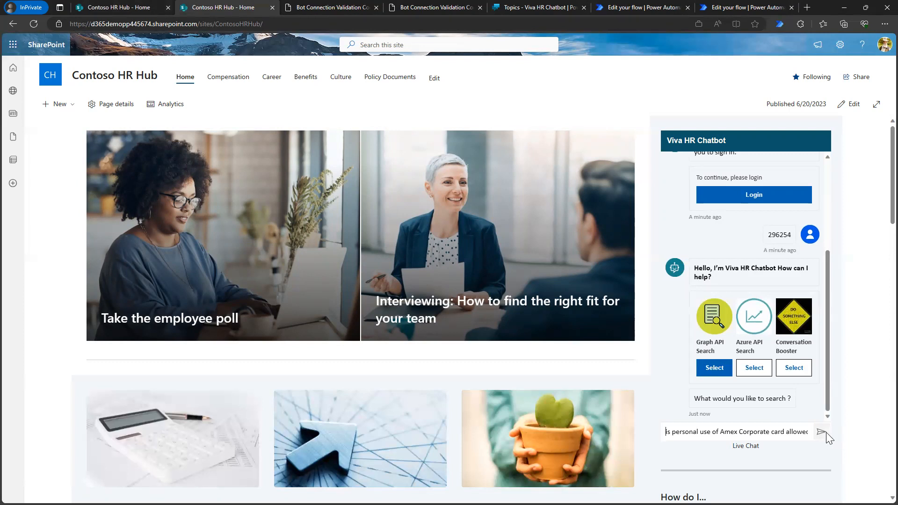
left_click(822, 431)
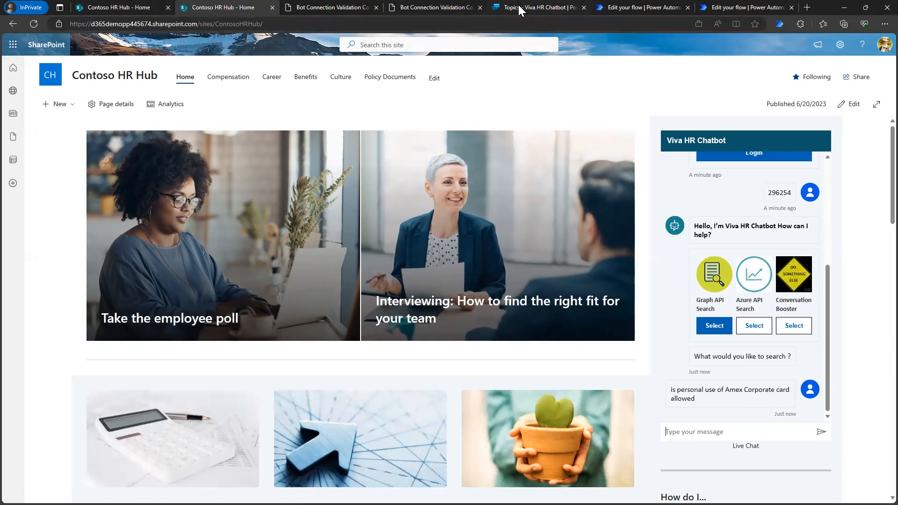
Step: View the Conversation Start topic's Condition and Redirect nodes, then the Search Documents flow
left_click(535, 8)
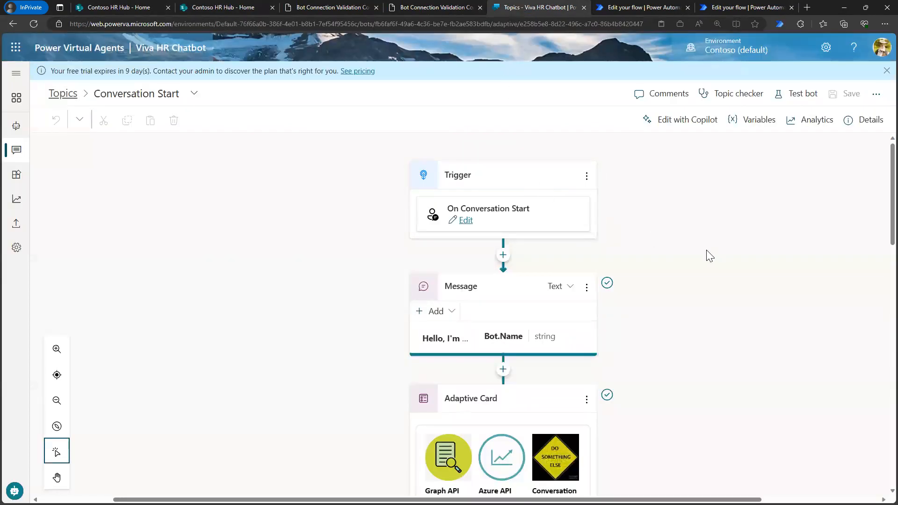
scroll("down", 3)
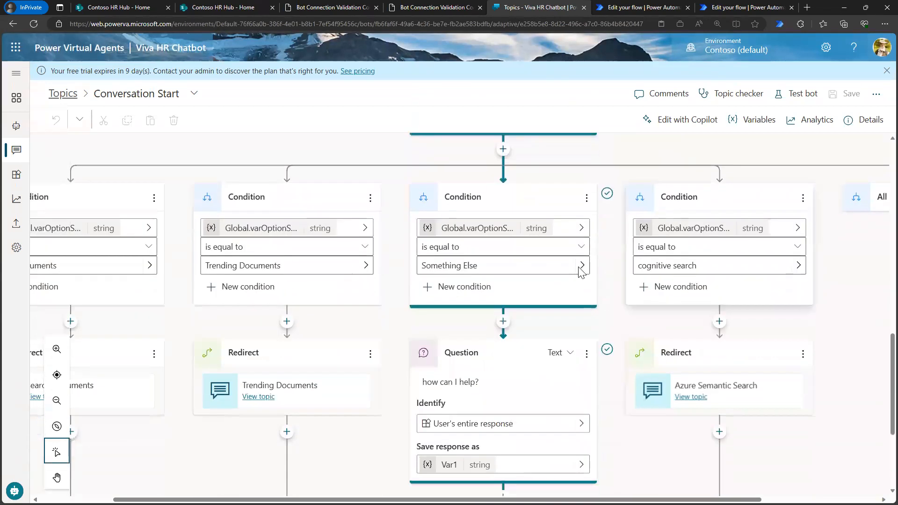
left_click(640, 7)
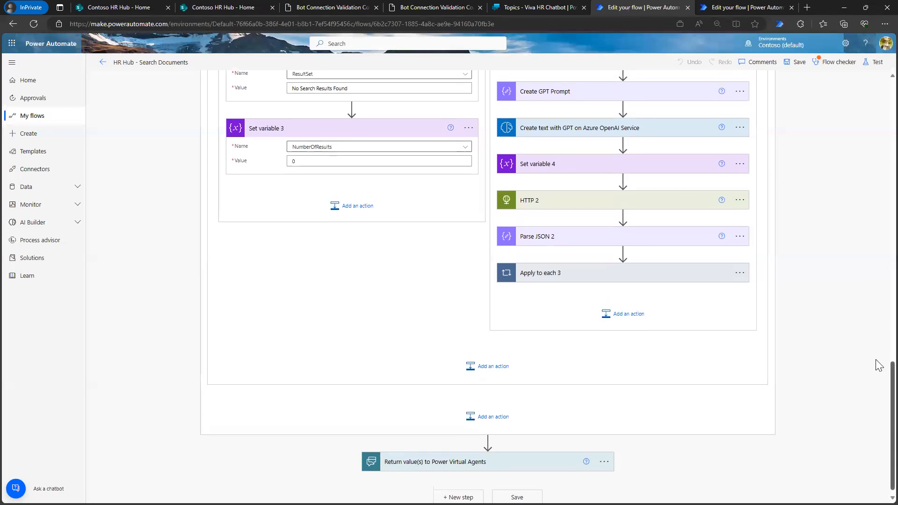
Step: Scroll through the Search Documents flow's actions, then return to the SharePoint chatbot
scroll("up", 3)
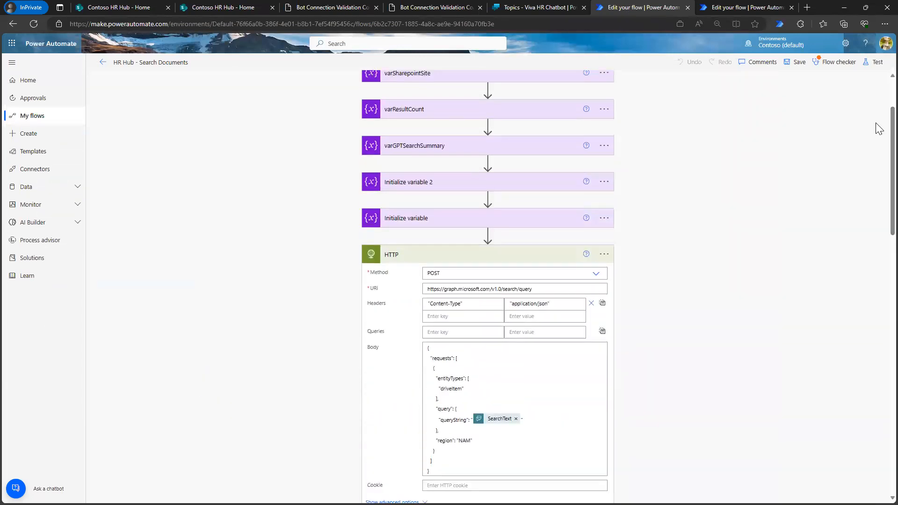
scroll("up", 3)
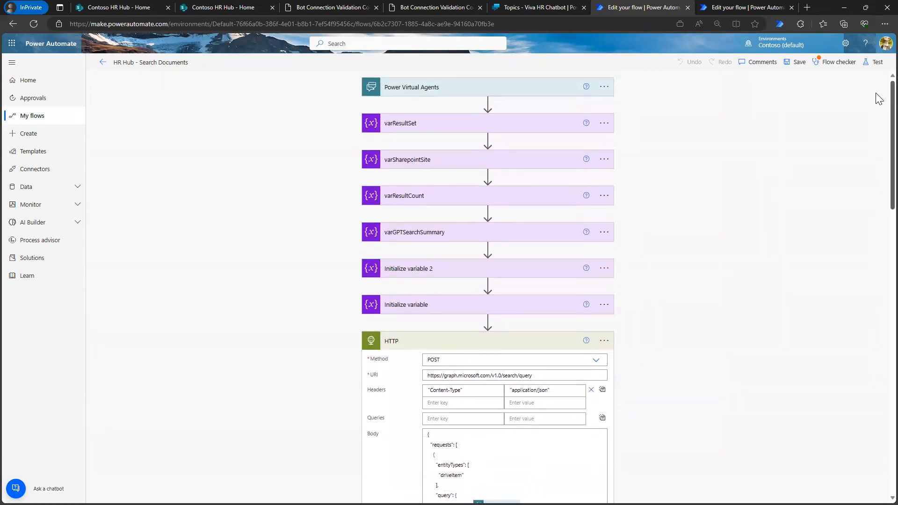
scroll("down", 3)
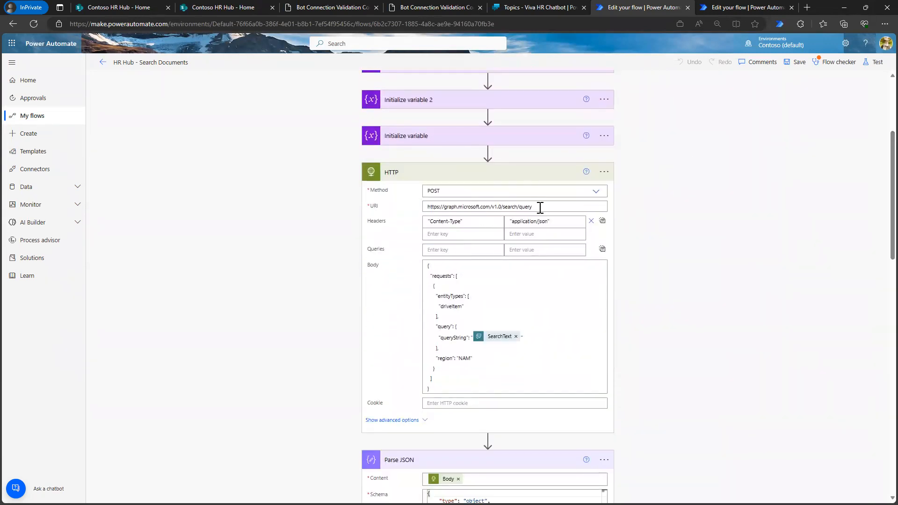
mouse_move(879, 225)
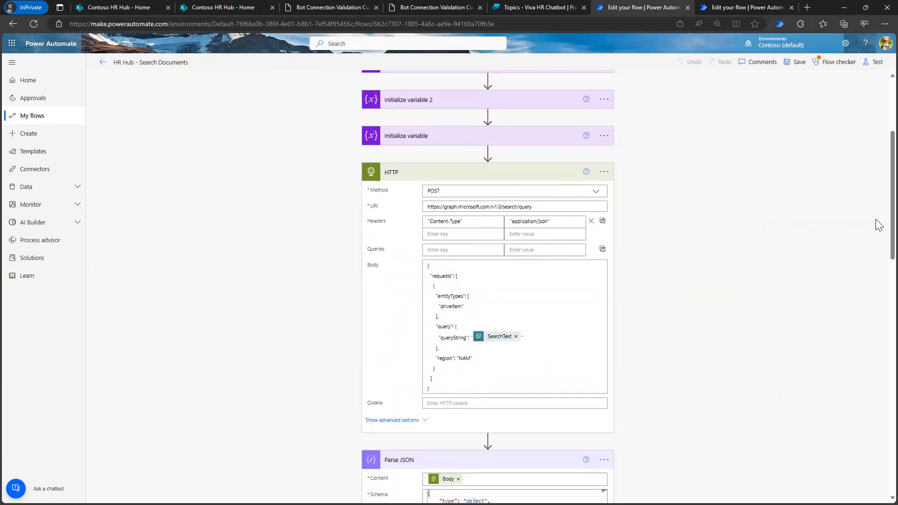
scroll("down", 3)
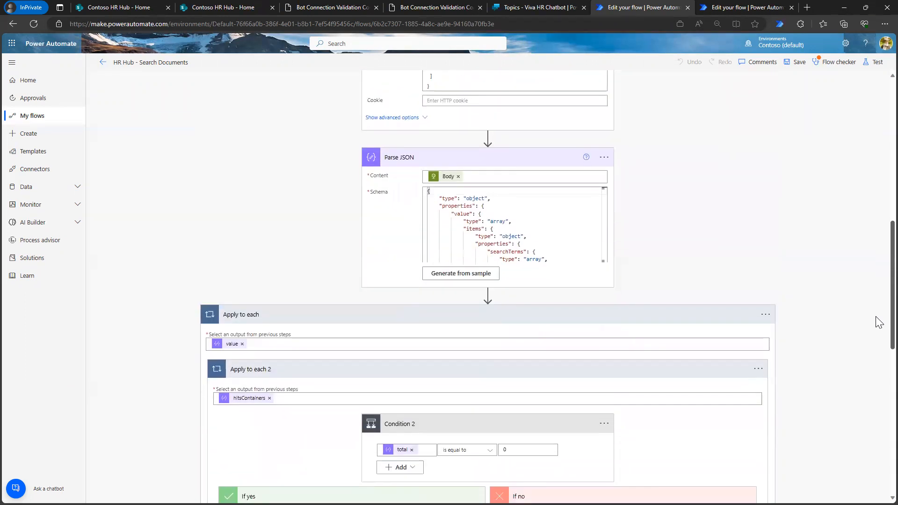
scroll("down", 3)
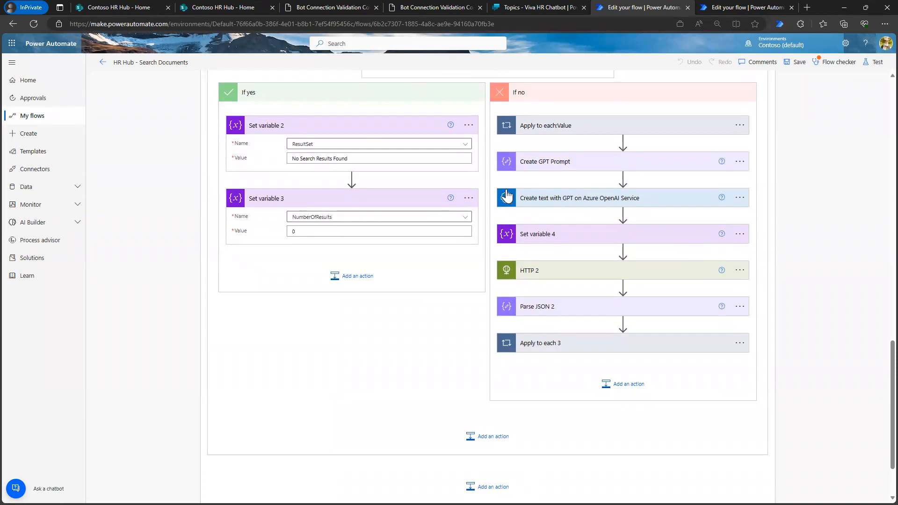
mouse_move(685, 207)
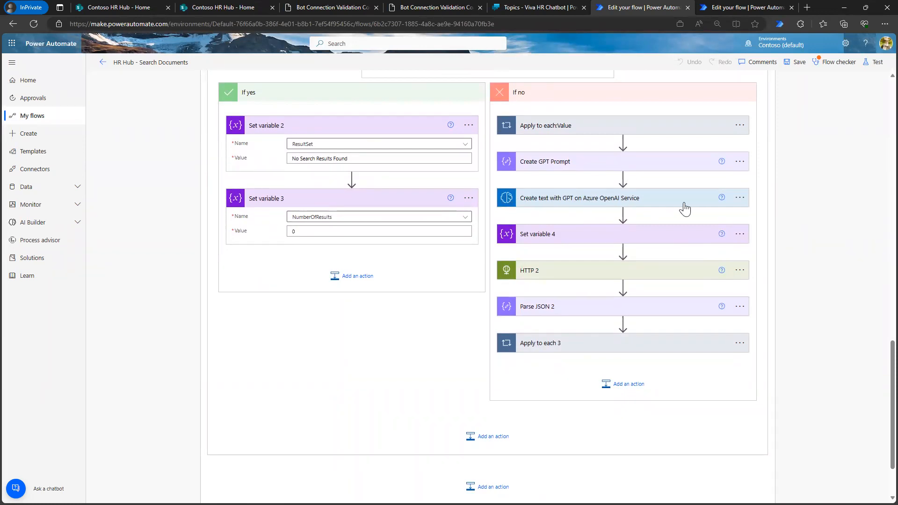
mouse_move(223, 12)
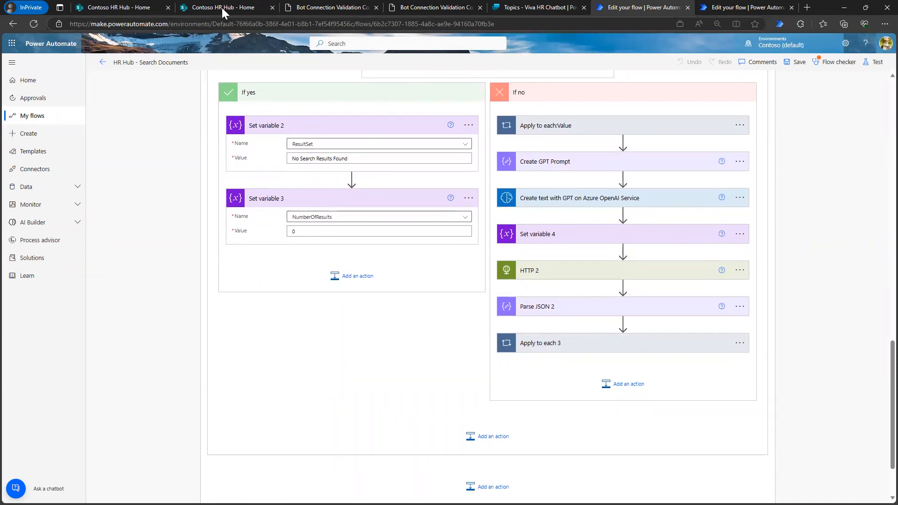
left_click(224, 7)
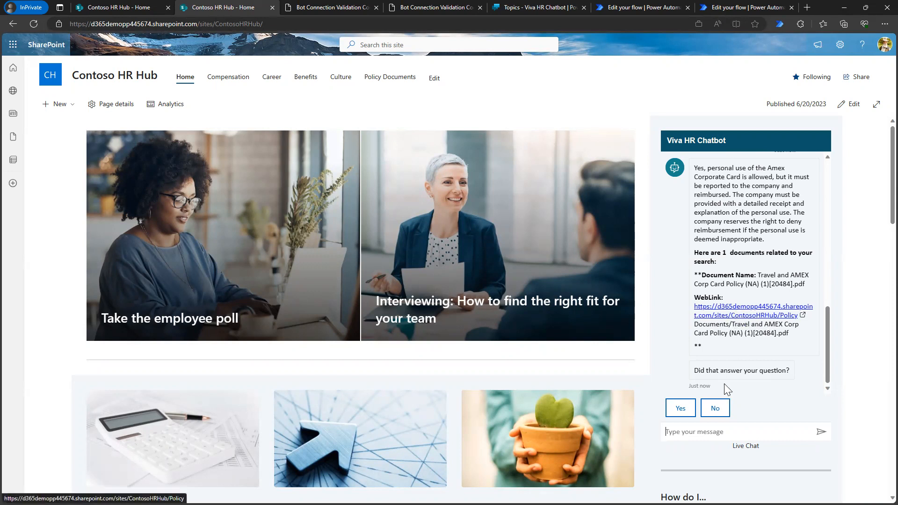
Step: Answer No to 'Did that answer your question?', then Yes to retry
left_click(714, 408)
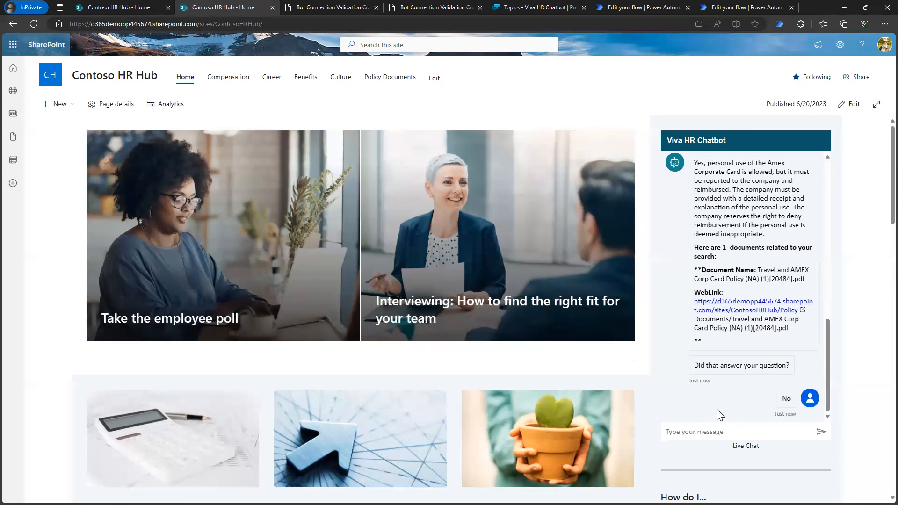
left_click(785, 398)
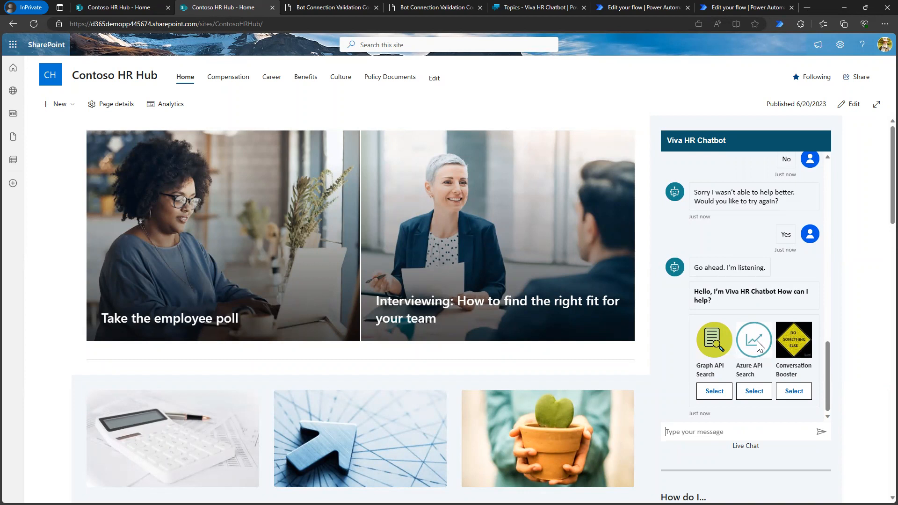
mouse_move(793, 360)
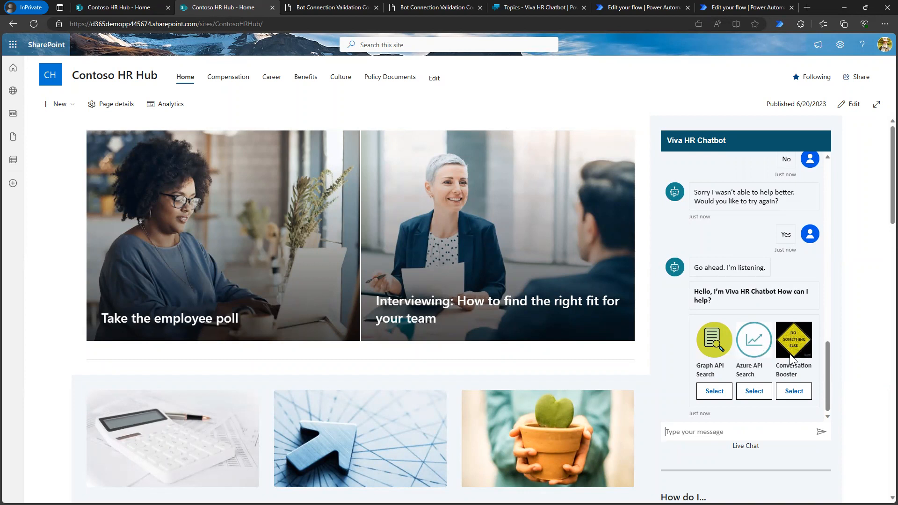
mouse_move(844, 344)
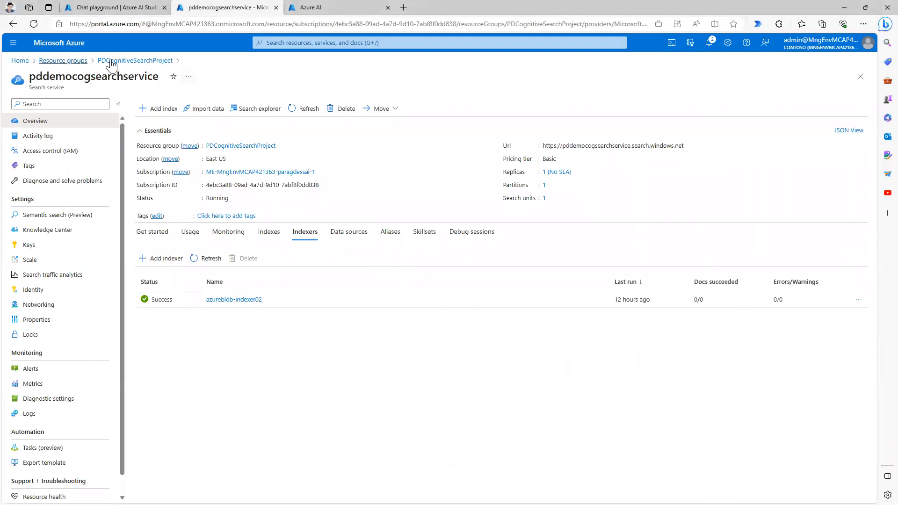
Step: Open pddemostorageaccount from the PDCognitiveSearchProject resource group
left_click(135, 60)
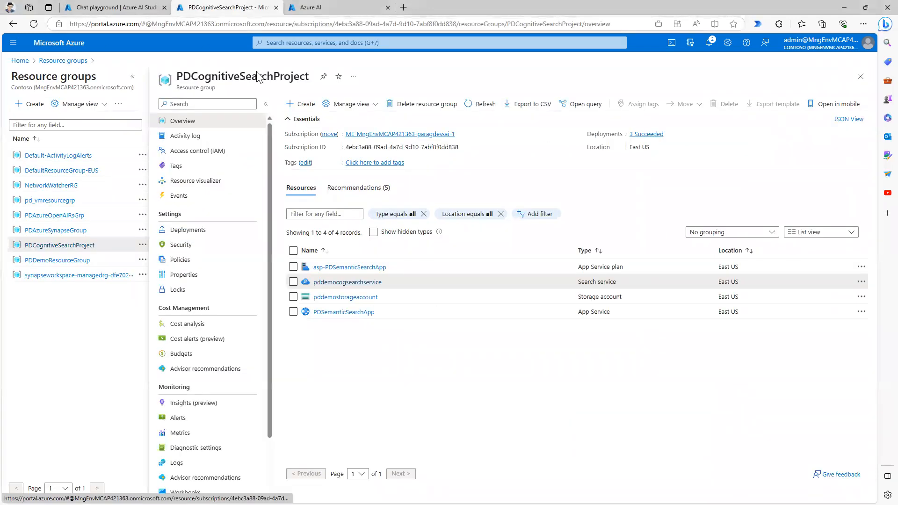
mouse_move(467, 347)
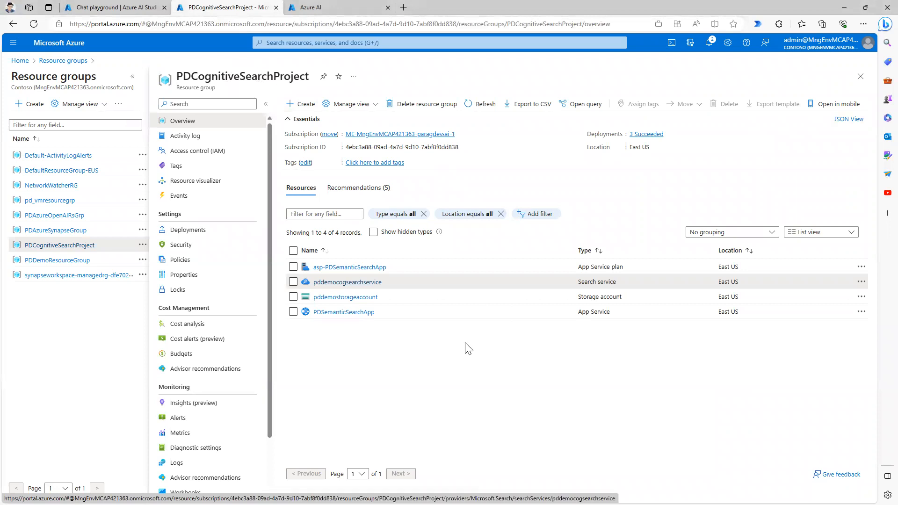
mouse_move(615, 285)
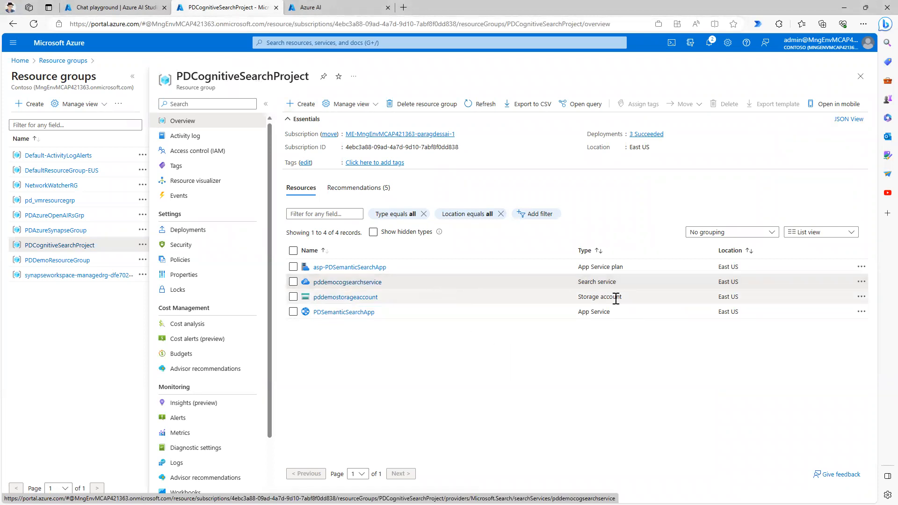
mouse_move(593, 297)
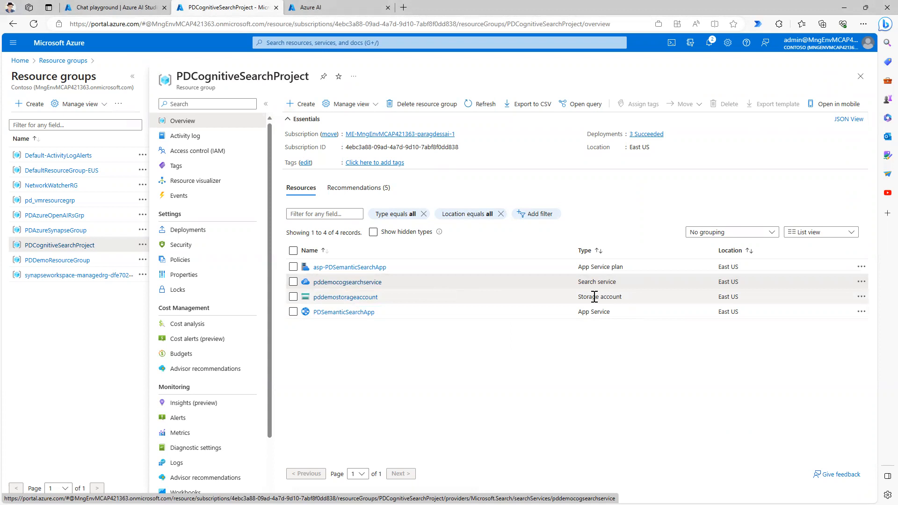
mouse_move(350, 267)
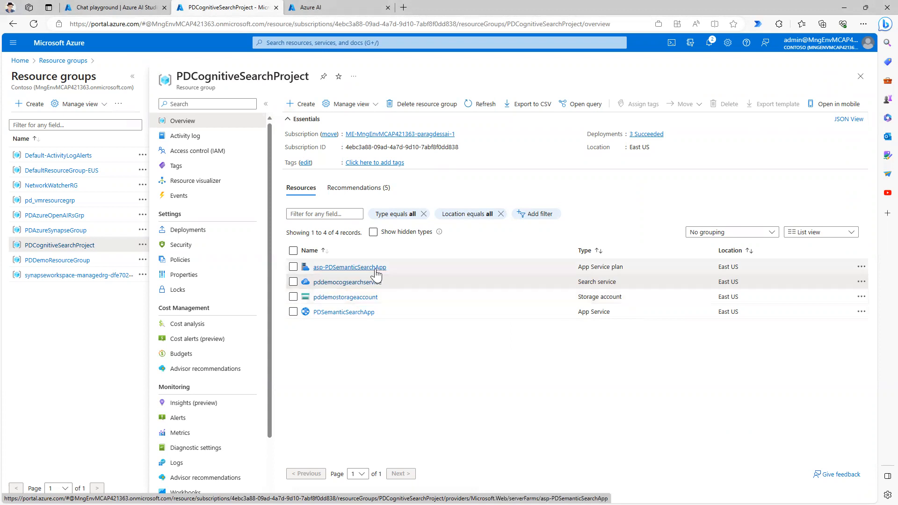
mouse_move(345, 297)
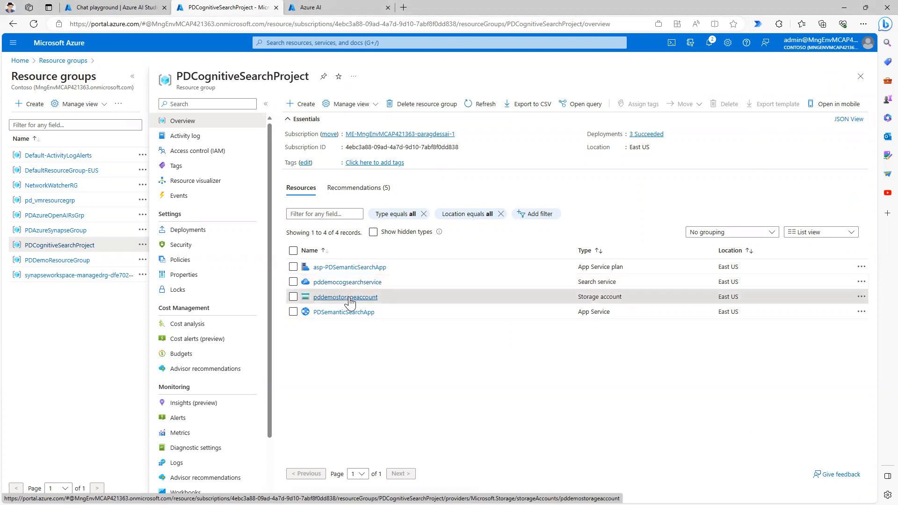
left_click(344, 297)
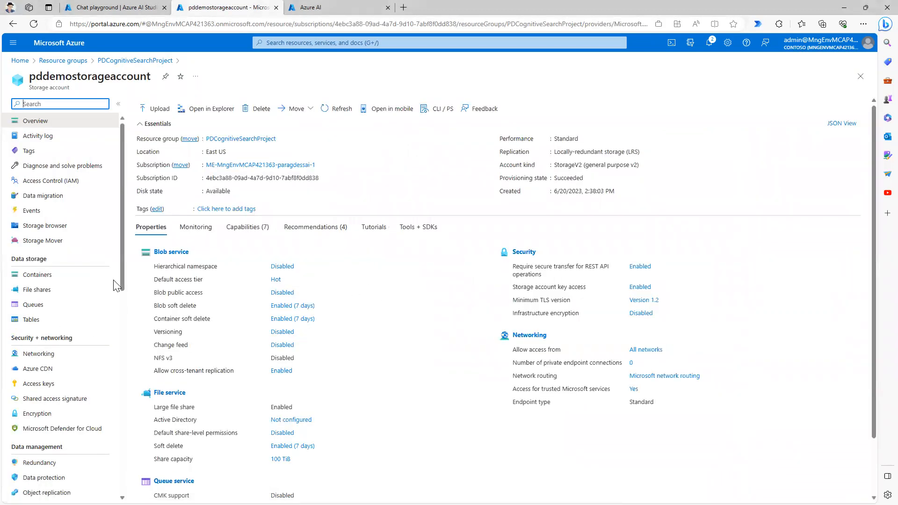
Step: View the pddocfiles container, then open pddemocogsearchservice from the resource group
left_click(36, 275)
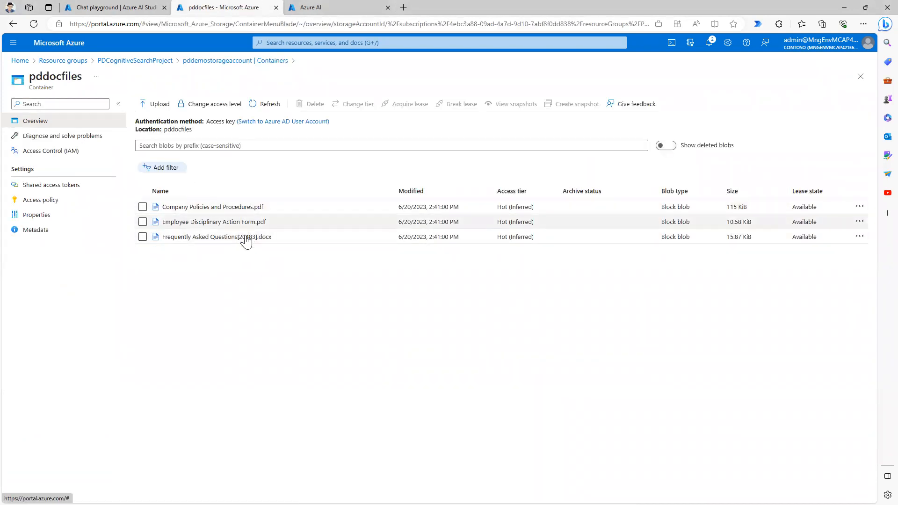
left_click(135, 60)
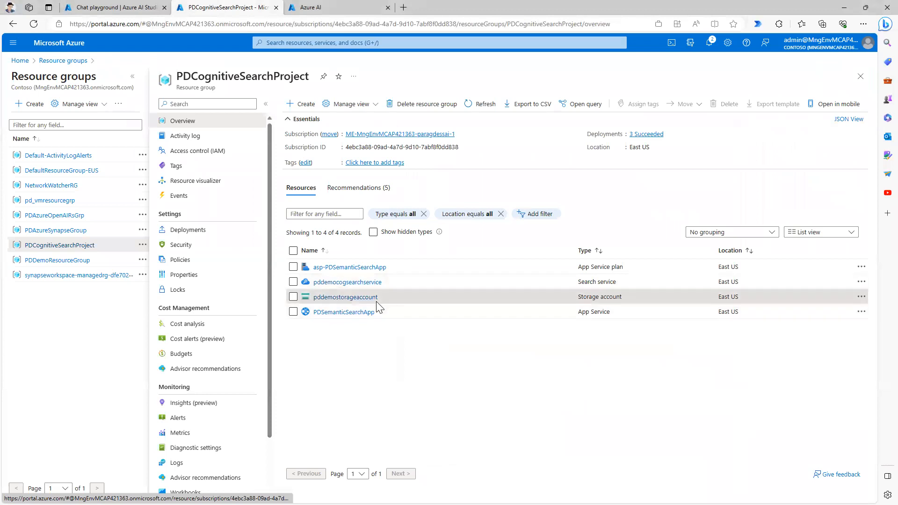
left_click(347, 281)
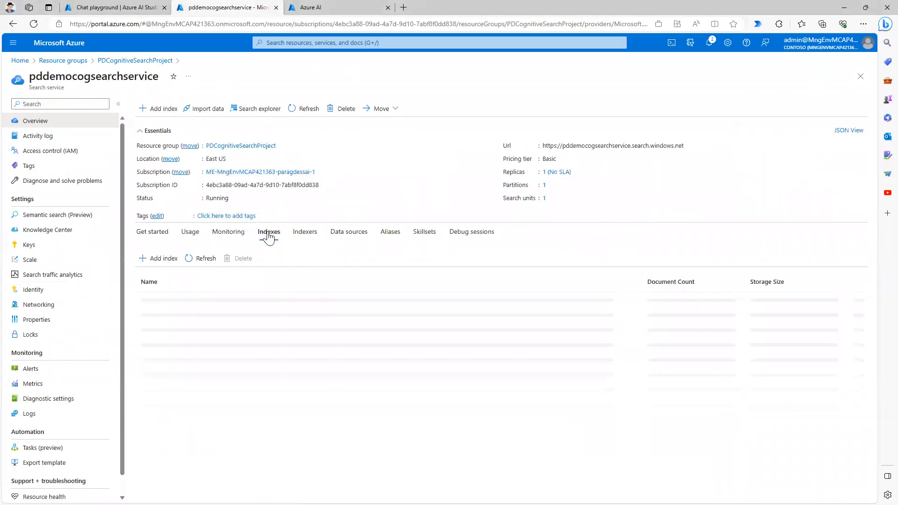
Step: Check azureblob-index with 3 documents and the successful azureblob-indexer02
left_click(269, 232)
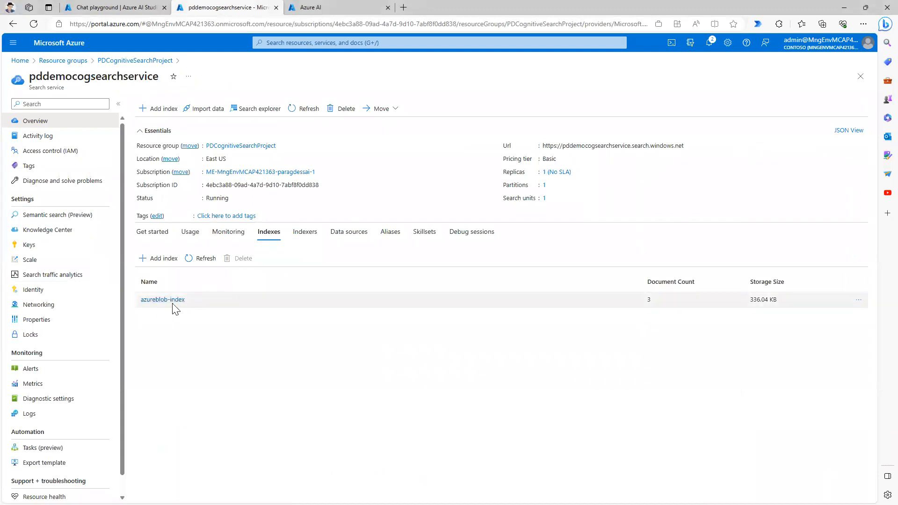
mouse_move(162, 299)
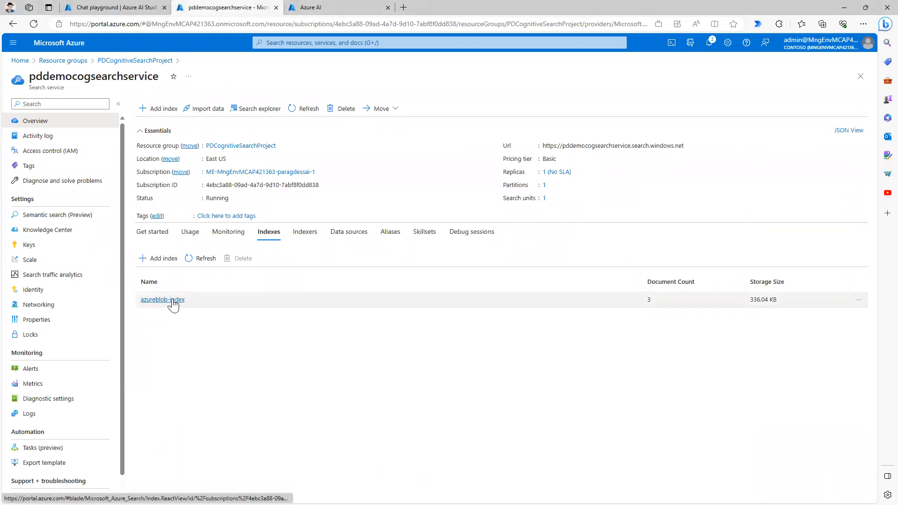
mouse_move(171, 302)
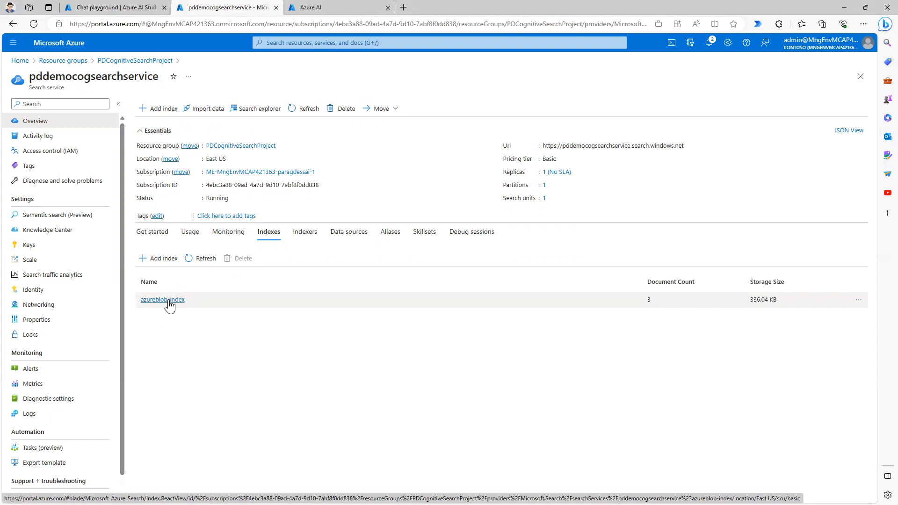
left_click(304, 232)
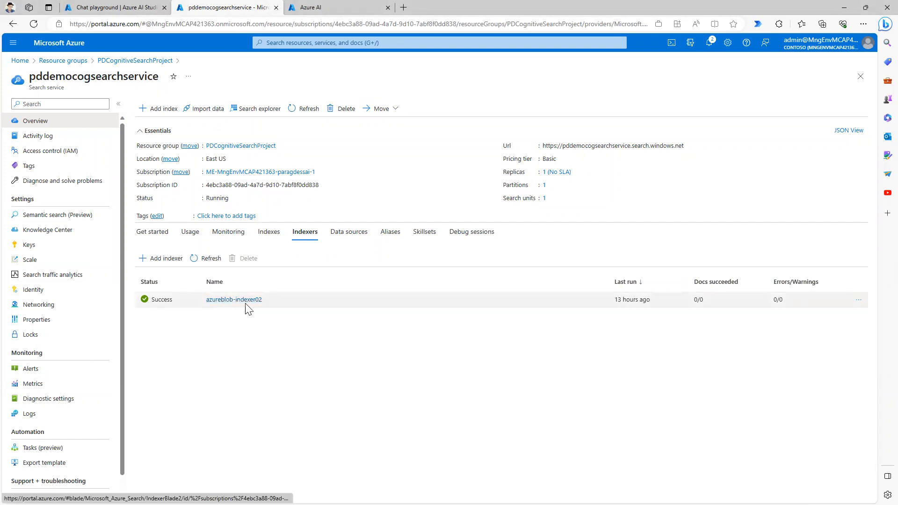
mouse_move(273, 305)
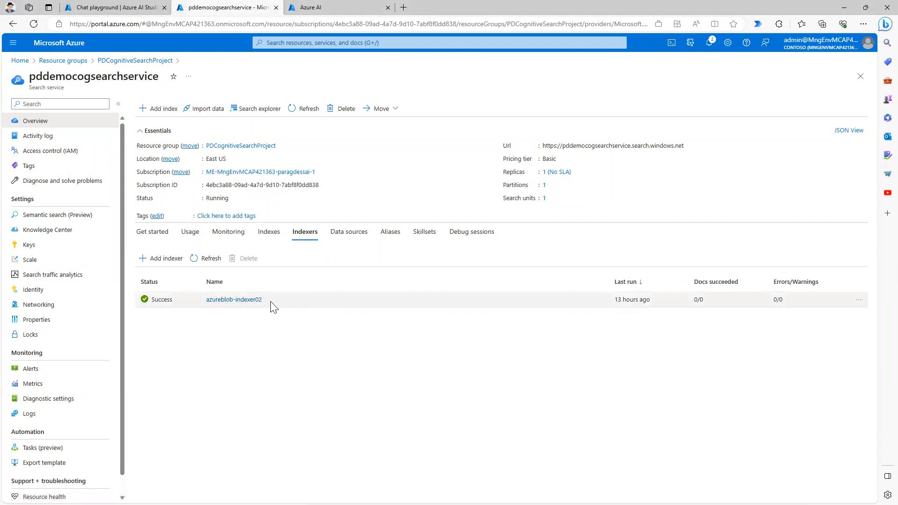
mouse_move(270, 299)
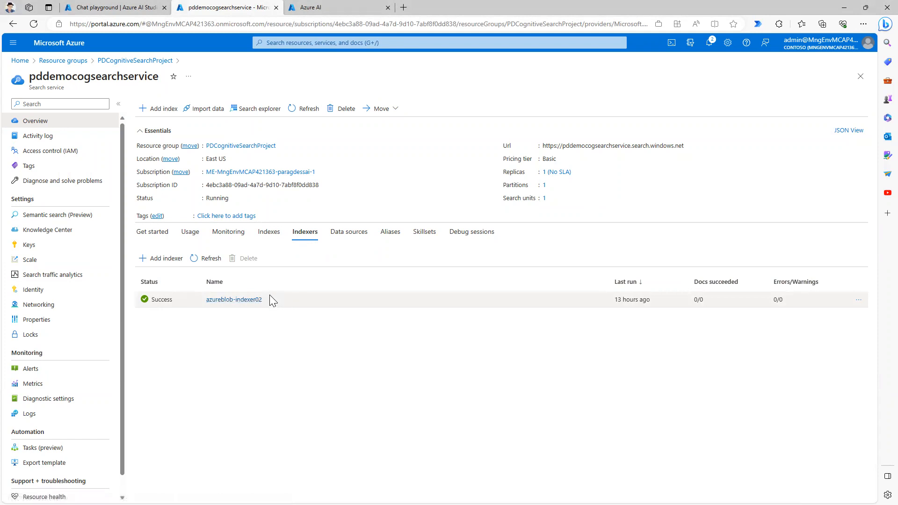
mouse_move(284, 280)
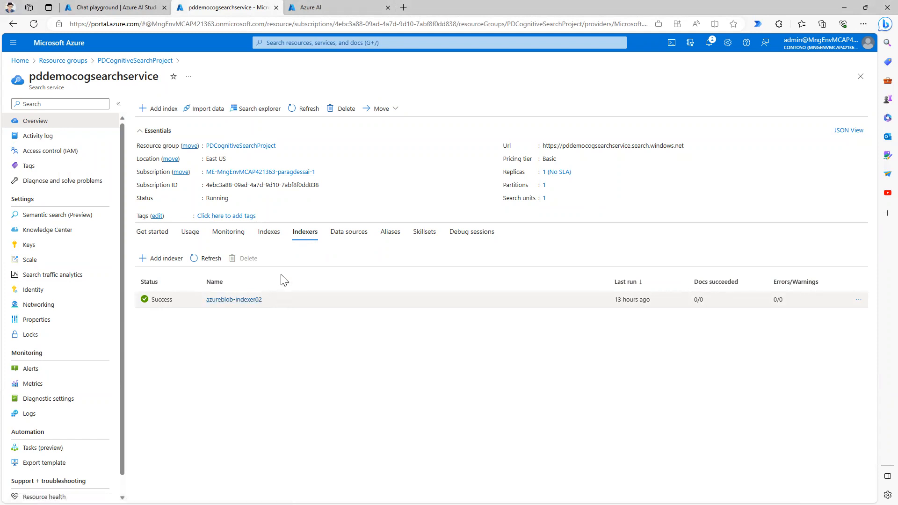
mouse_move(323, 214)
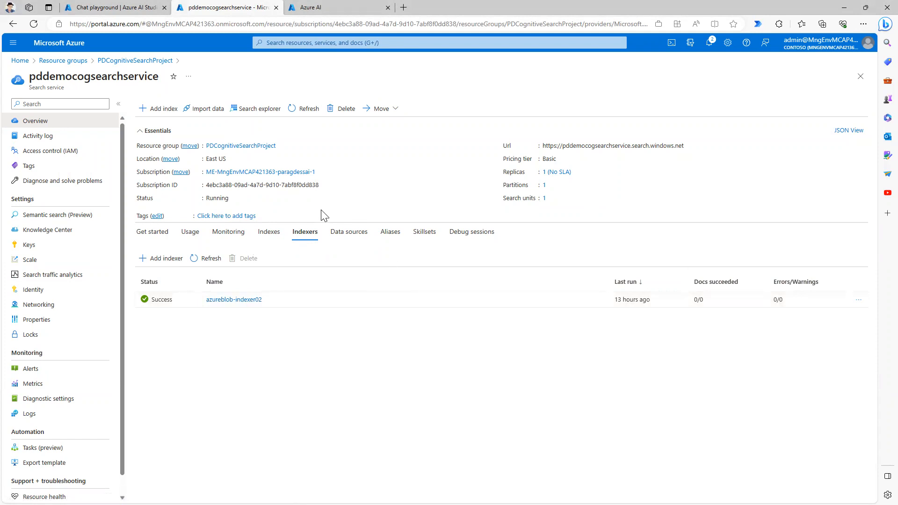
Step: Open the Chat playground using azureblob-index from pddemocogsearchservice, ready to ask a question
left_click(113, 7)
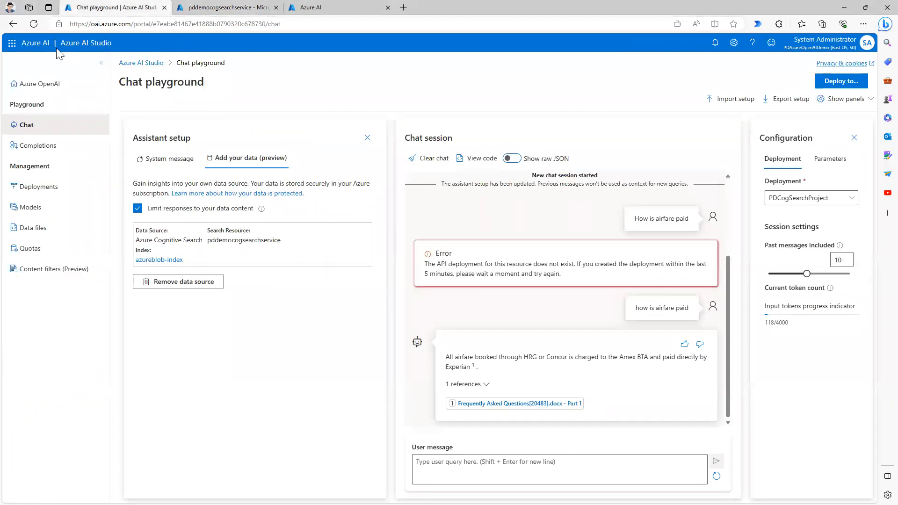
mouse_move(98, 55)
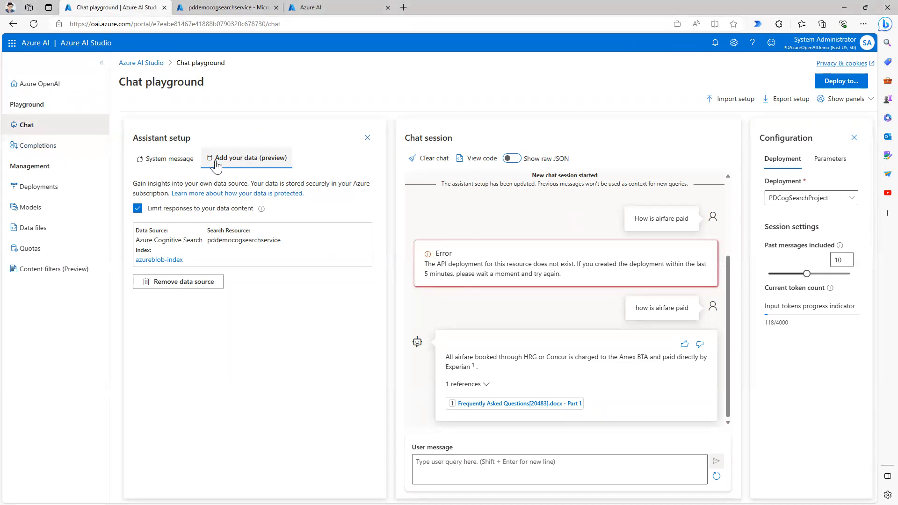
mouse_move(280, 171)
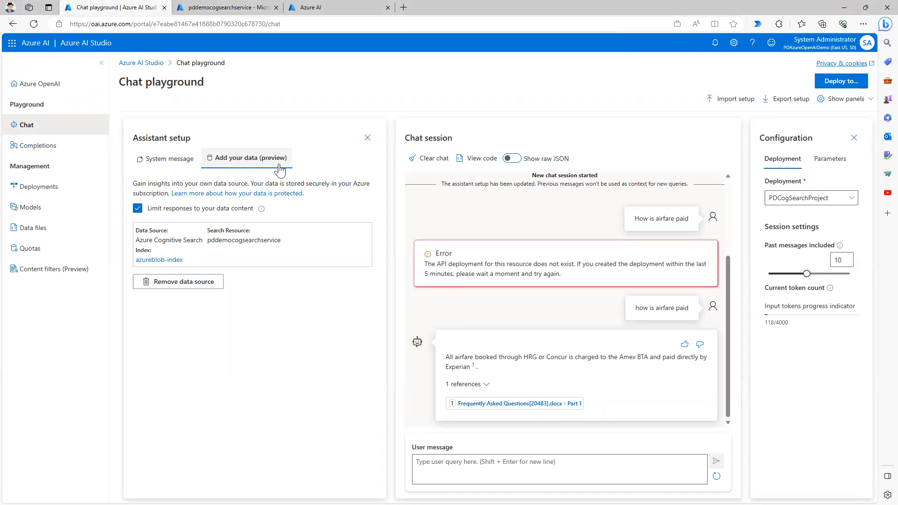
mouse_move(207, 182)
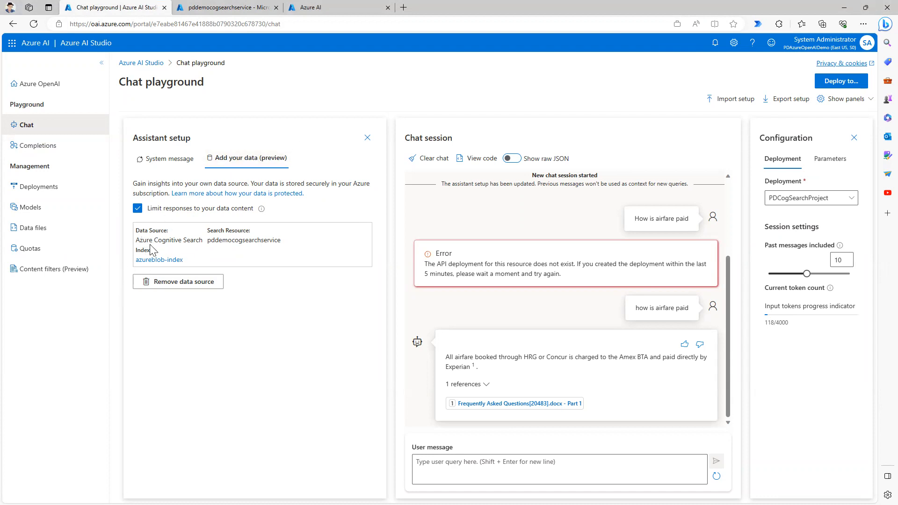
mouse_move(201, 243)
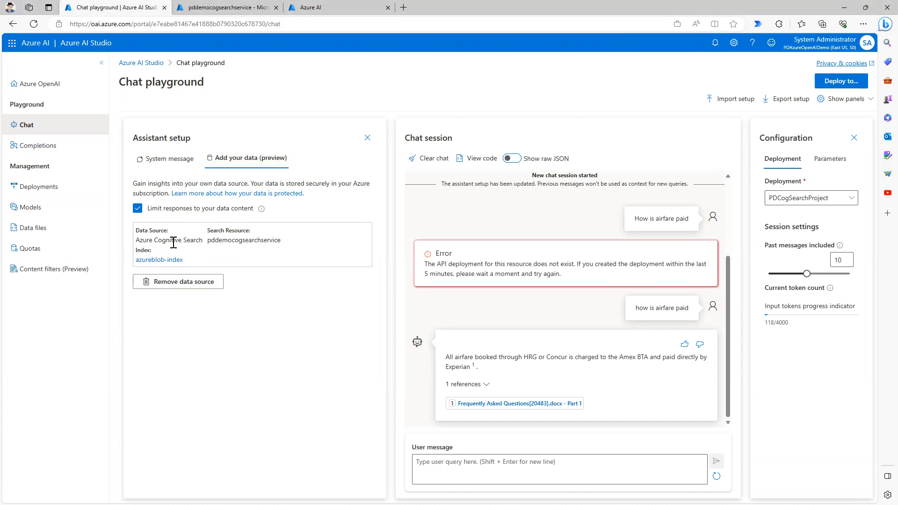
mouse_move(232, 116)
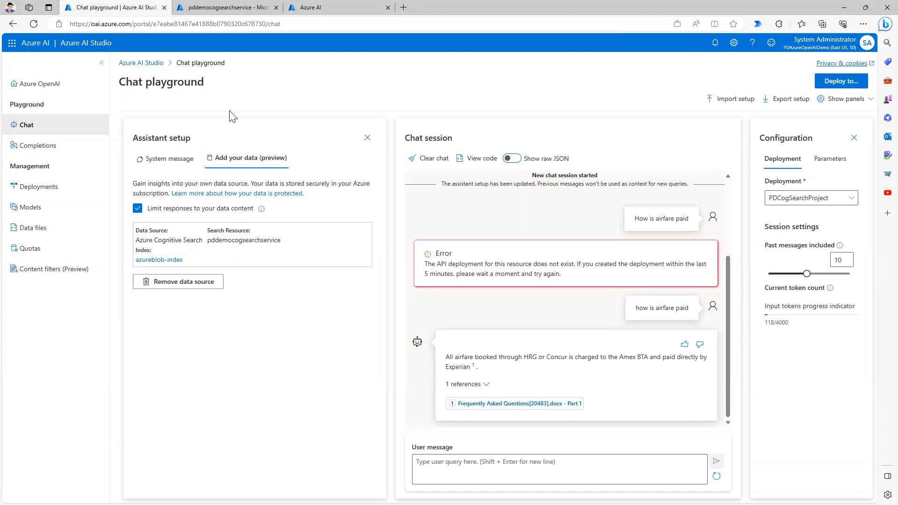
left_click(529, 469)
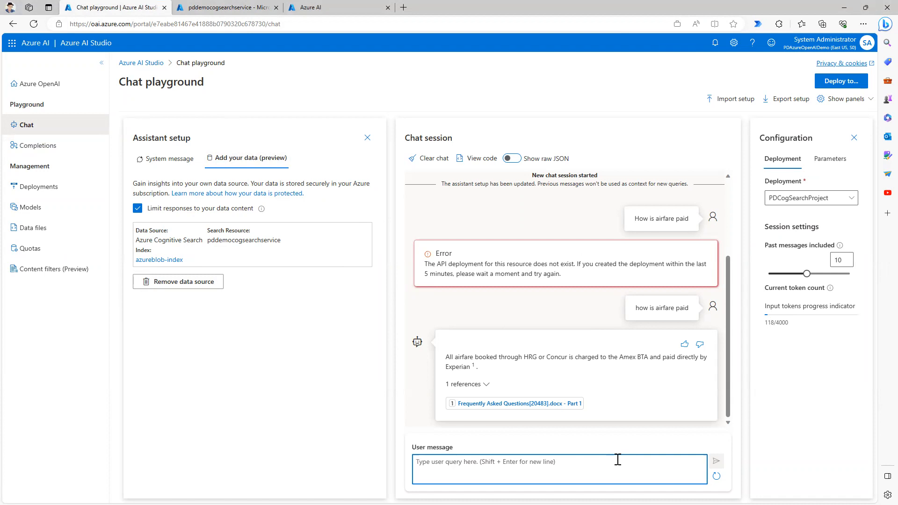
Step: Ask the assistant 'How is airfare paid'
type("How is")
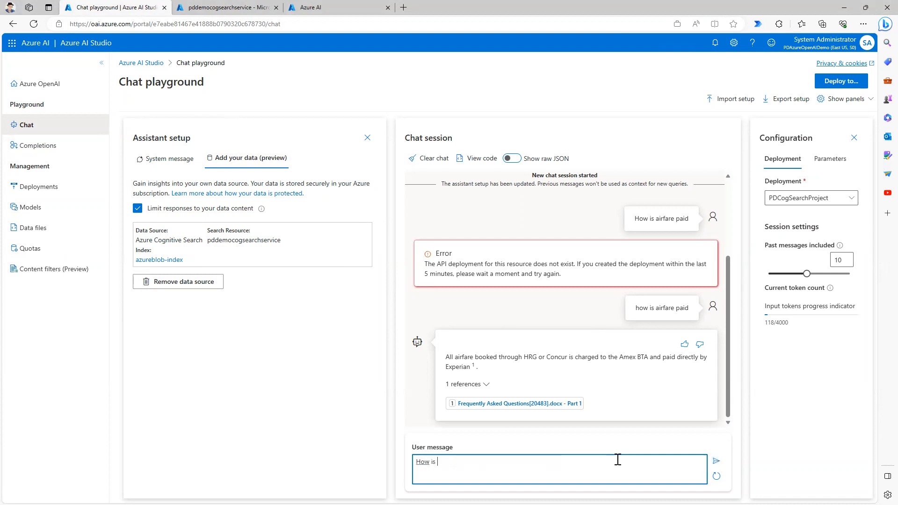
type("ai")
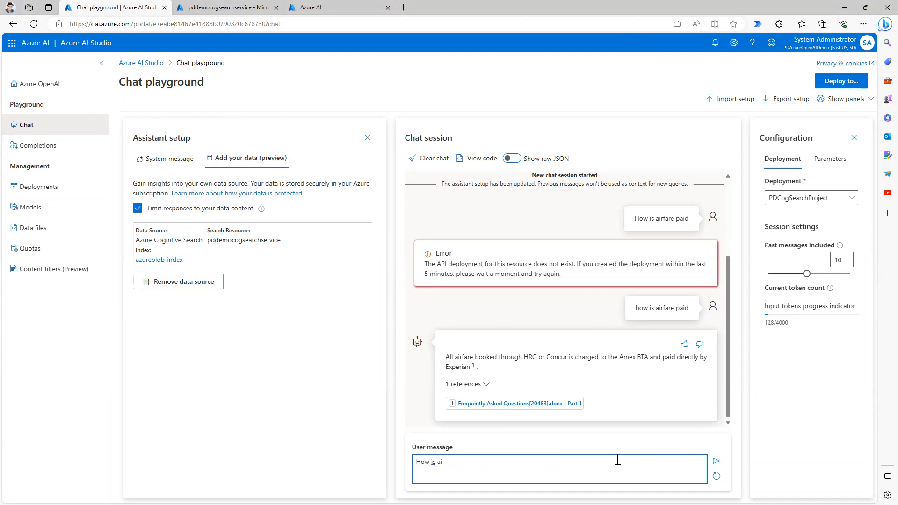
type("irfare paid")
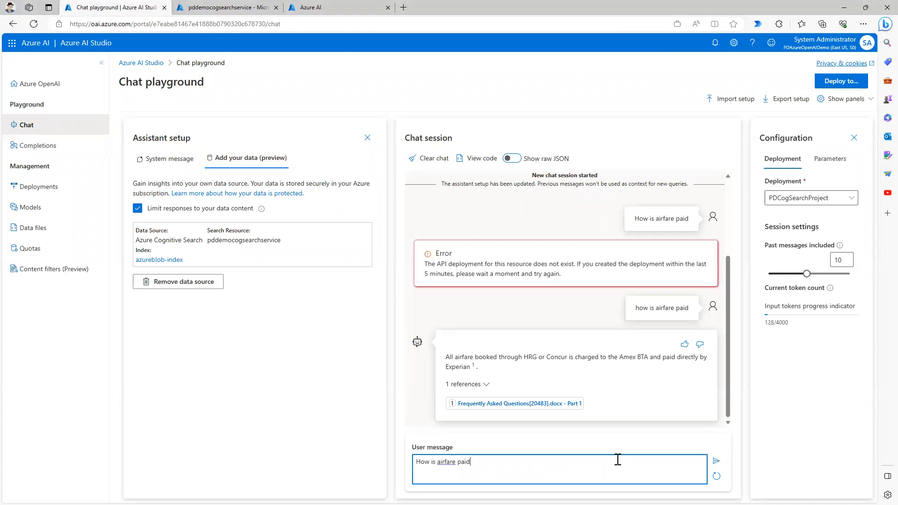
left_click(714, 461)
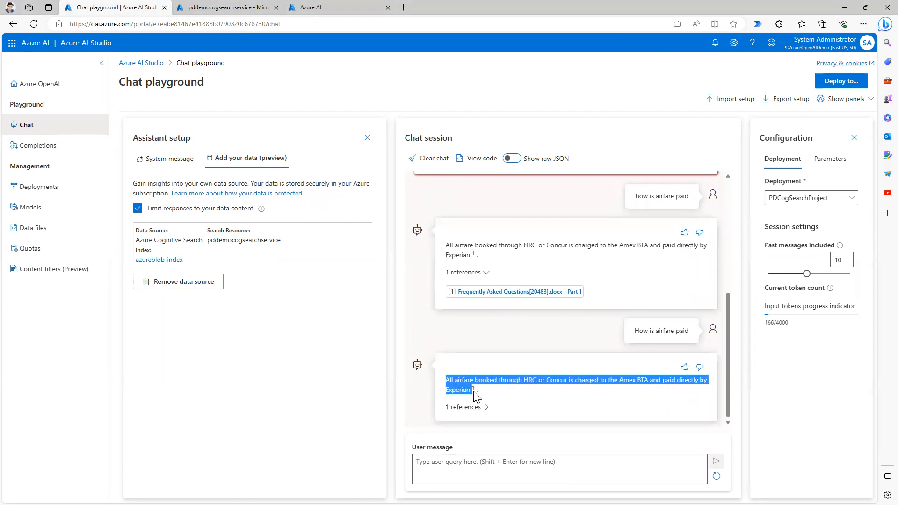
Step: Expand the answer's FAQ reference, then return to the SharePoint HR chatbot
left_click(463, 406)
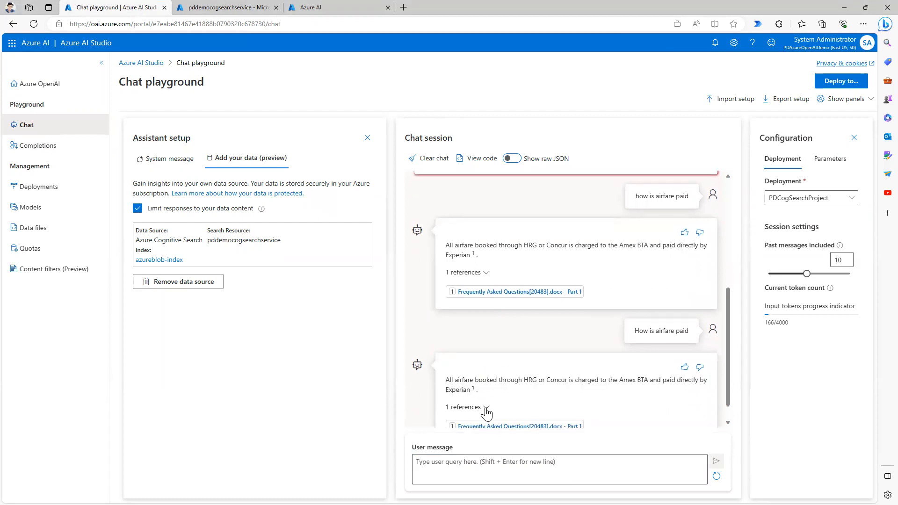
scroll("down", 3)
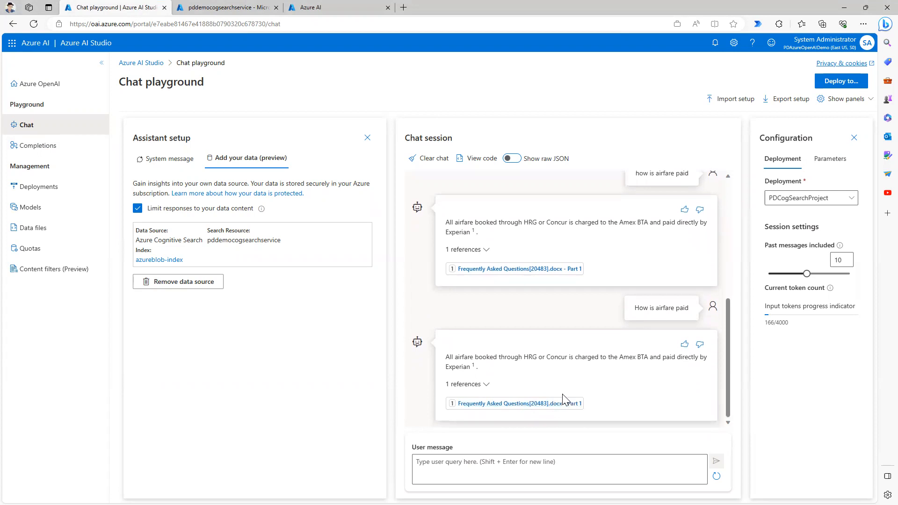
mouse_move(674, 407)
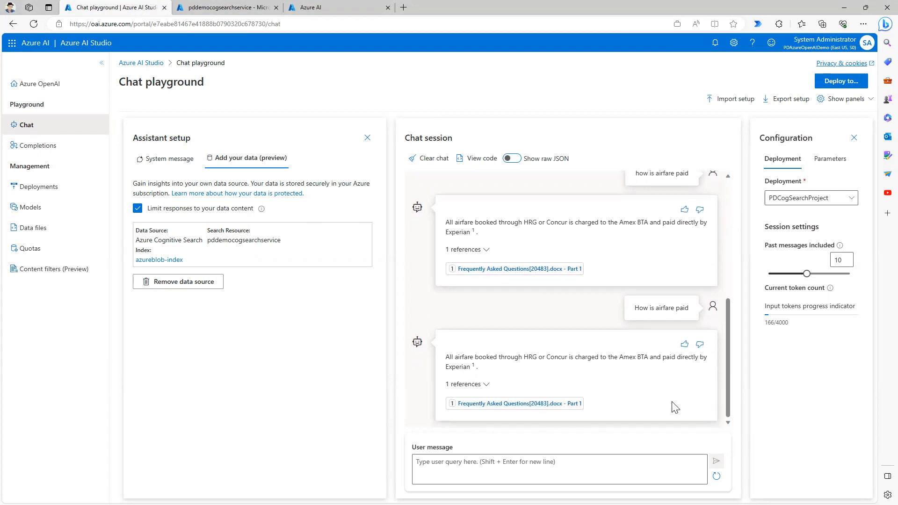
mouse_move(425, 428)
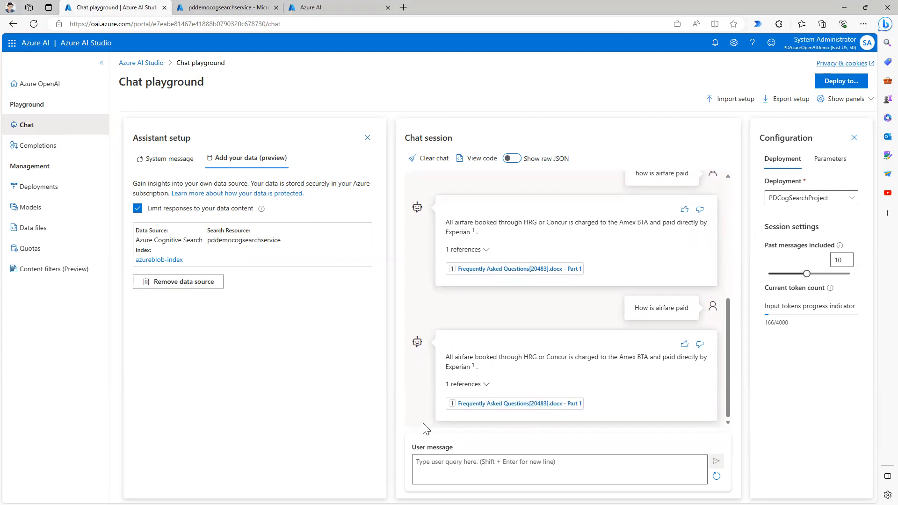
mouse_move(372, 175)
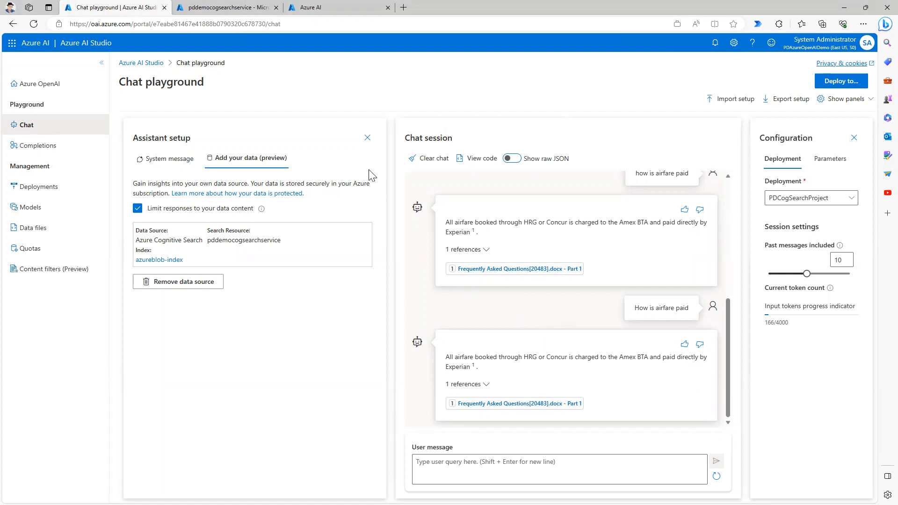
left_click(226, 7)
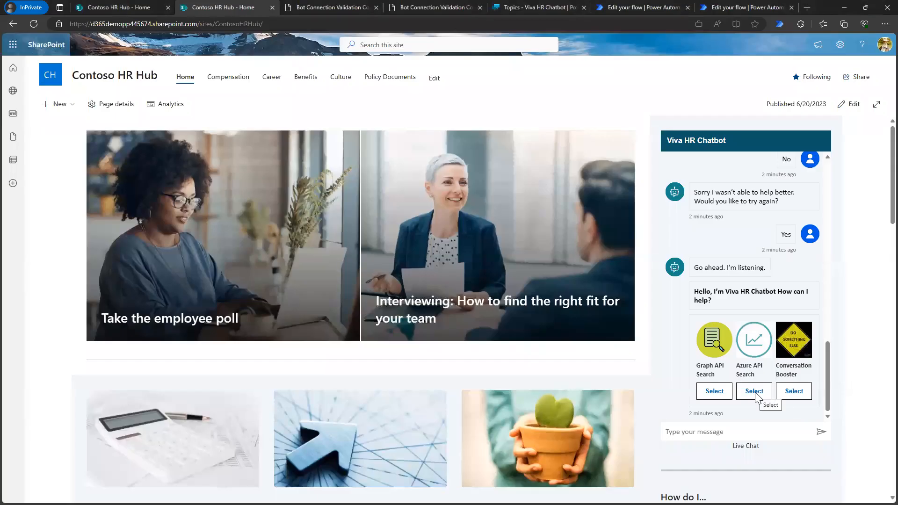
Step: Ask the chatbot's Azure API Search 'how is airfare paid', then open the Edit your flow tab
left_click(753, 391)
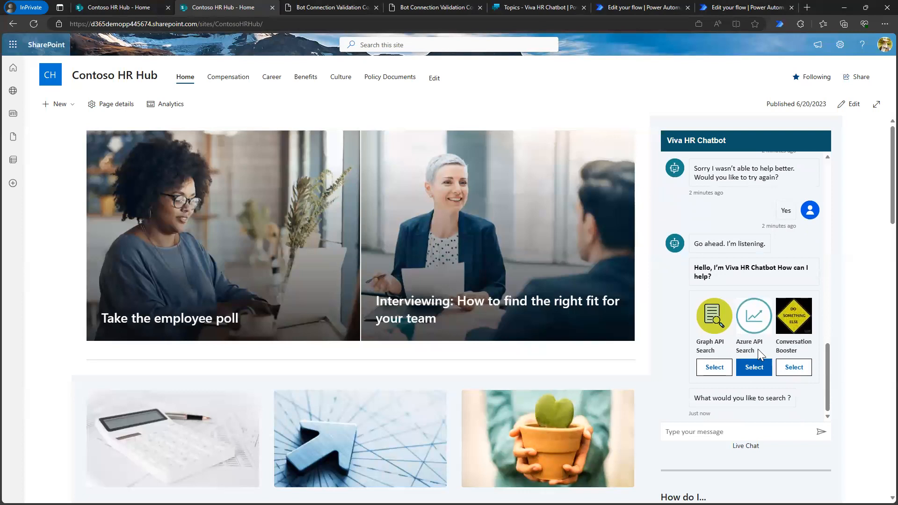
mouse_move(730, 431)
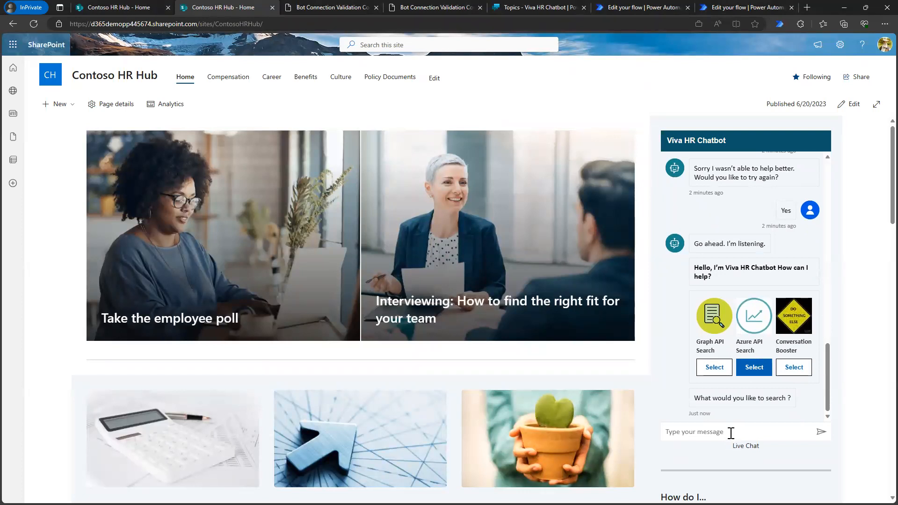
type("how")
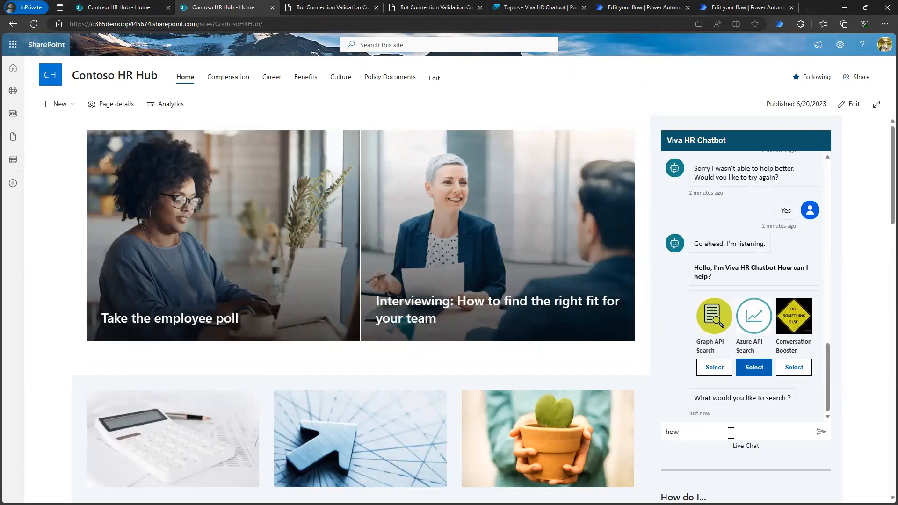
type("is a")
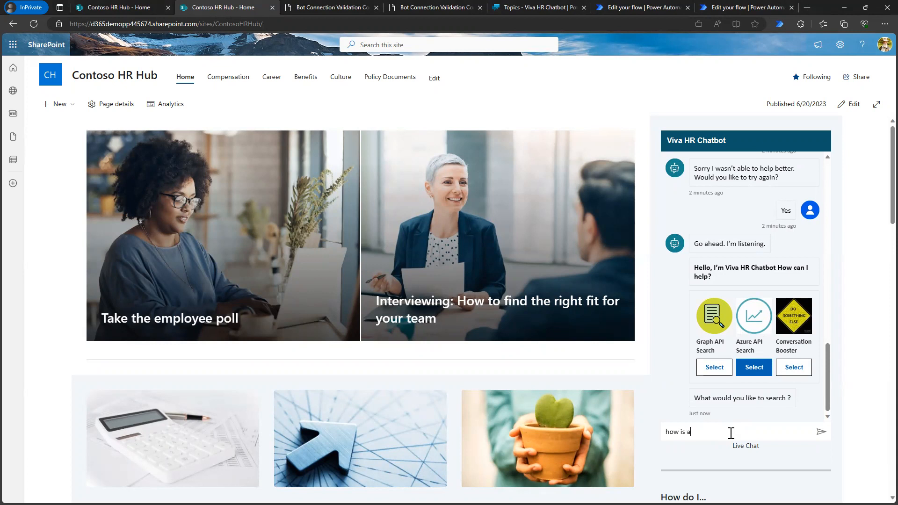
type("irfare pa")
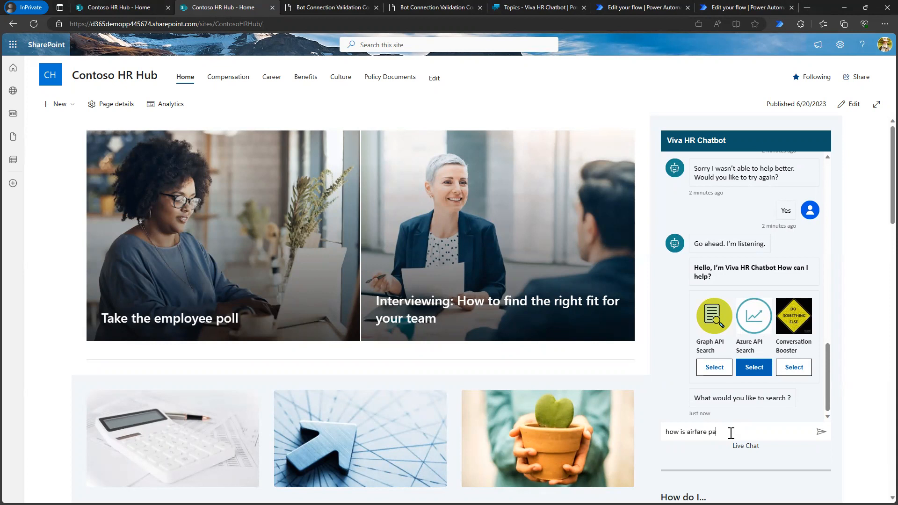
left_click(819, 432)
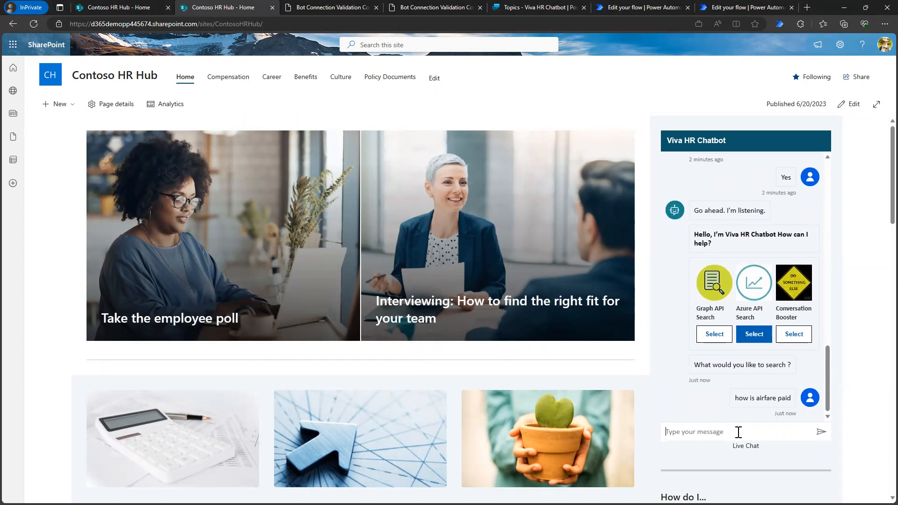
left_click(821, 432)
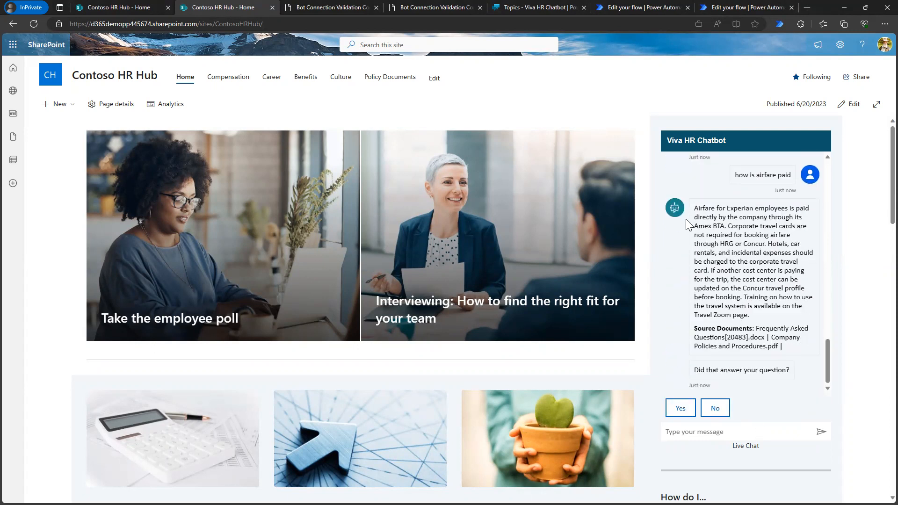
mouse_move(730, 335)
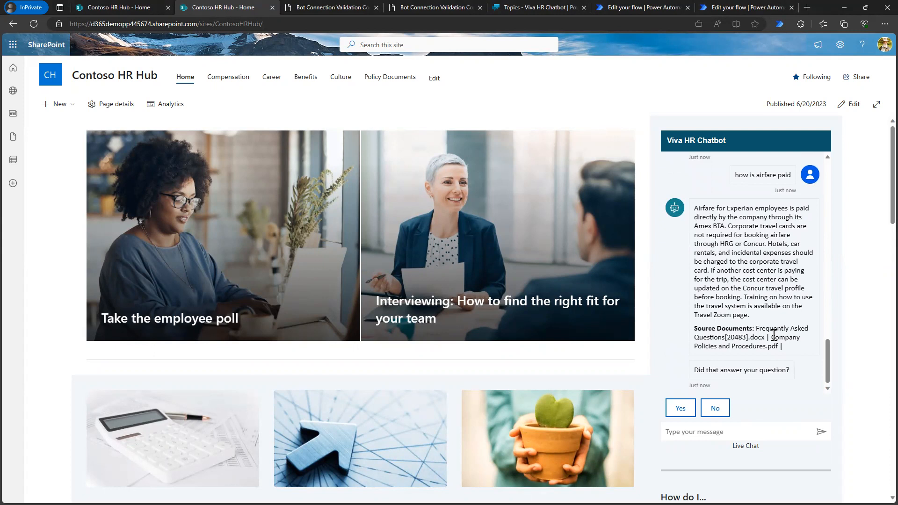
mouse_move(793, 354)
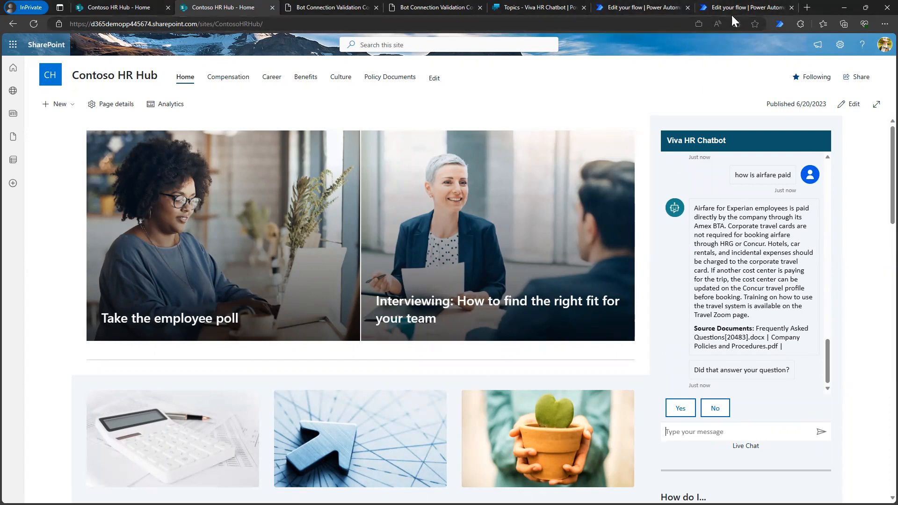
left_click(744, 8)
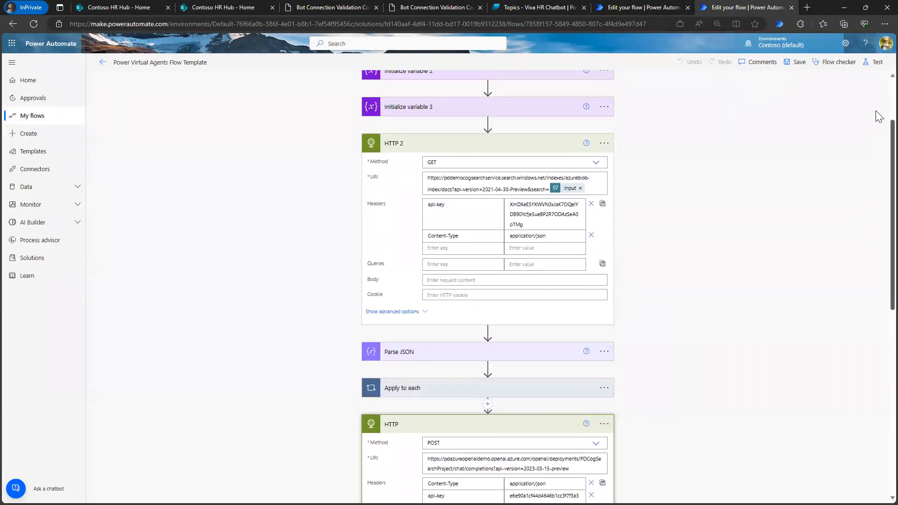
Step: Scroll through the flow's HTTP 2 GET and OpenAI POST body, then return to Contoso HR Hub
scroll("up", 3)
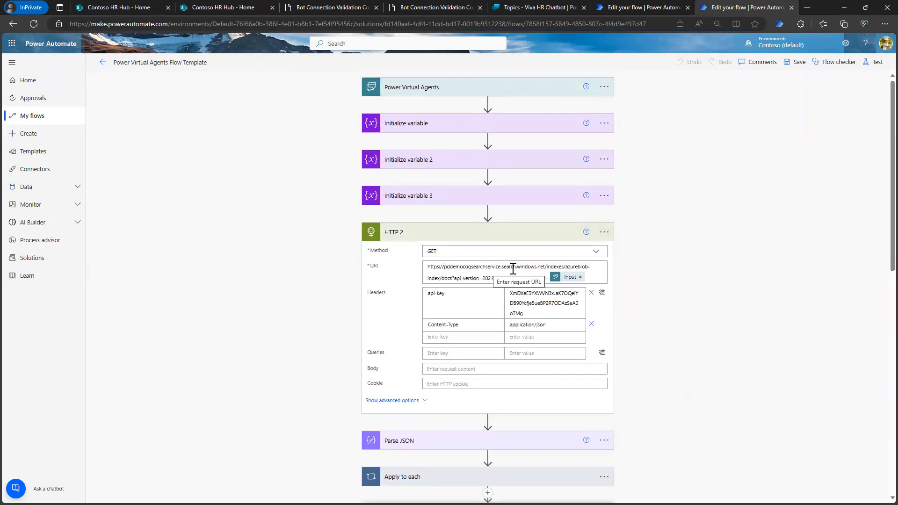
scroll("down", 3)
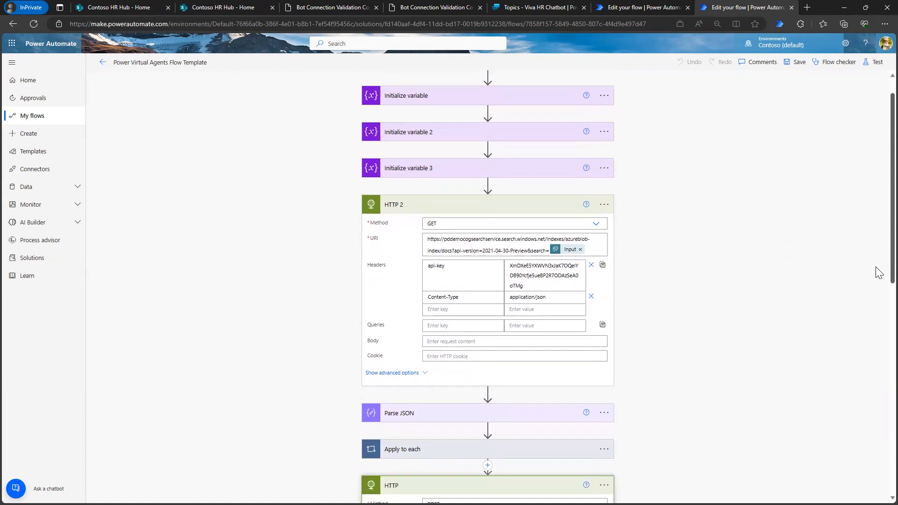
scroll("down", 3)
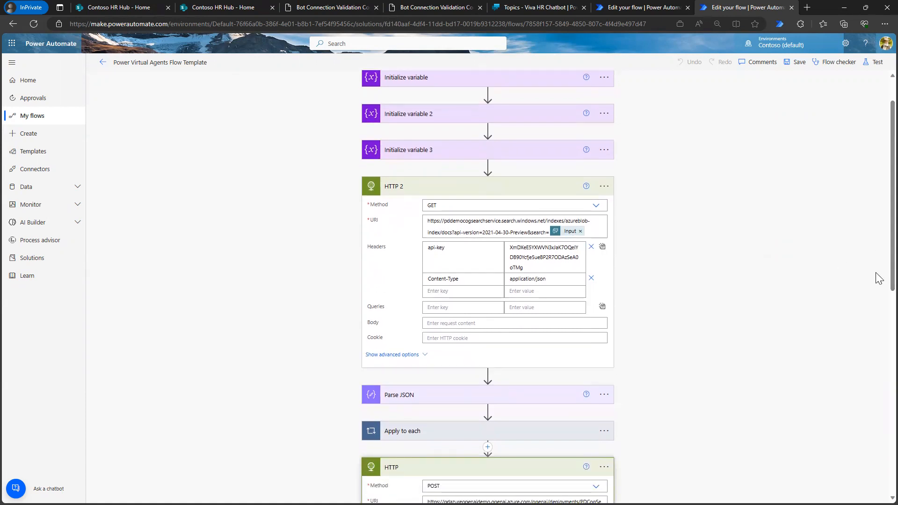
scroll("down", 3)
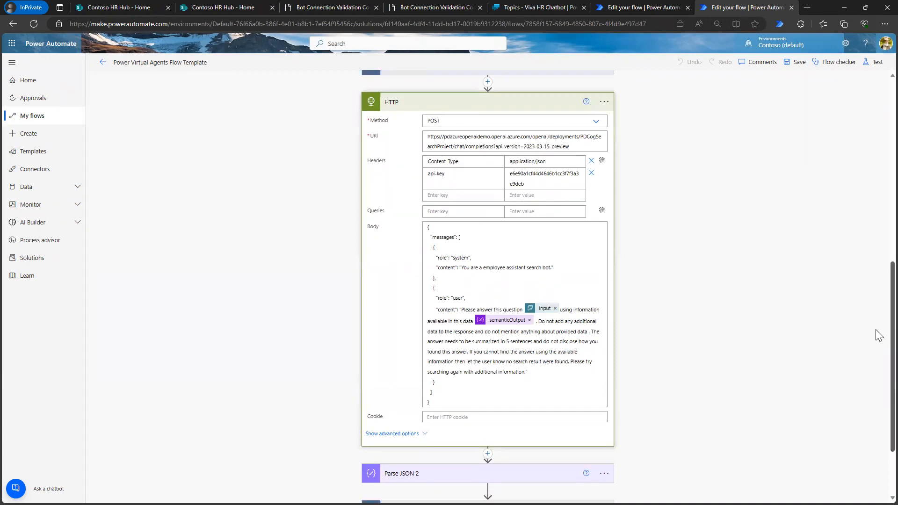
scroll("down", 3)
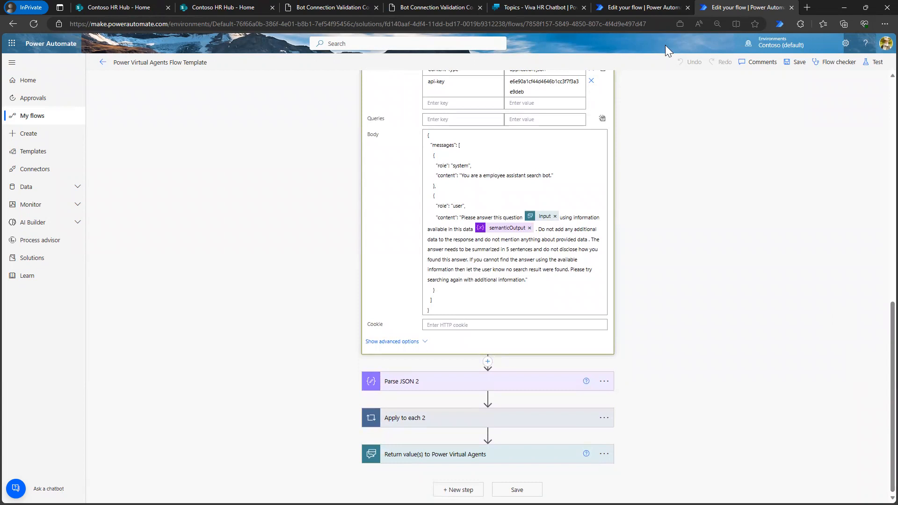
left_click(535, 7)
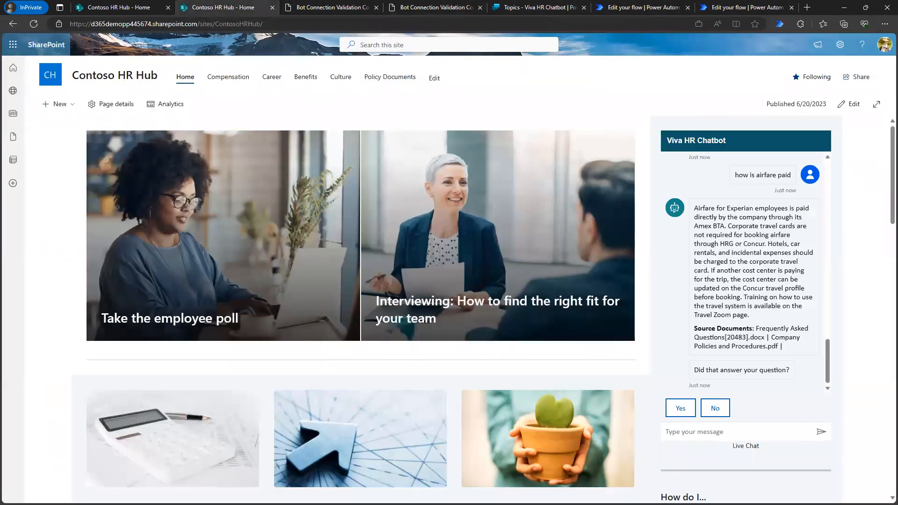
Step: Mark the airfare answer helpful, choose Conversation Booster, and ask 'D&I programs at microsoft'
left_click(680, 408)
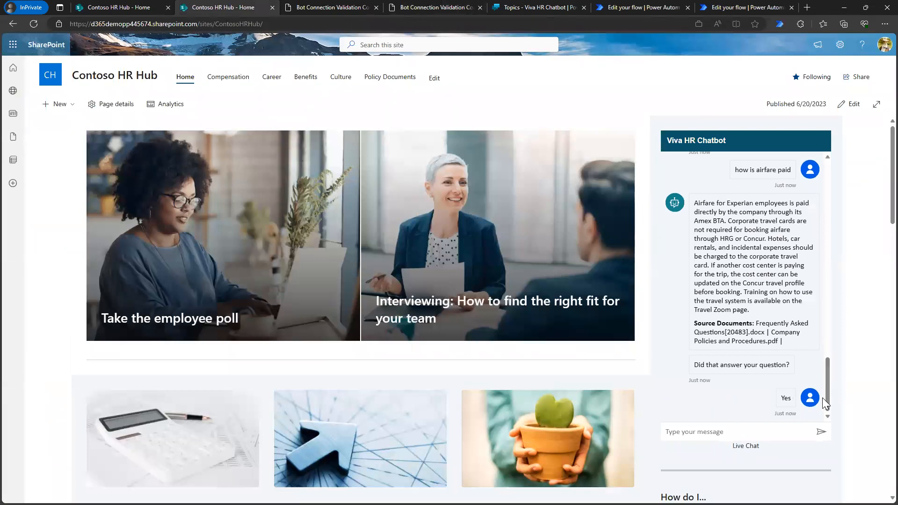
left_click(785, 398)
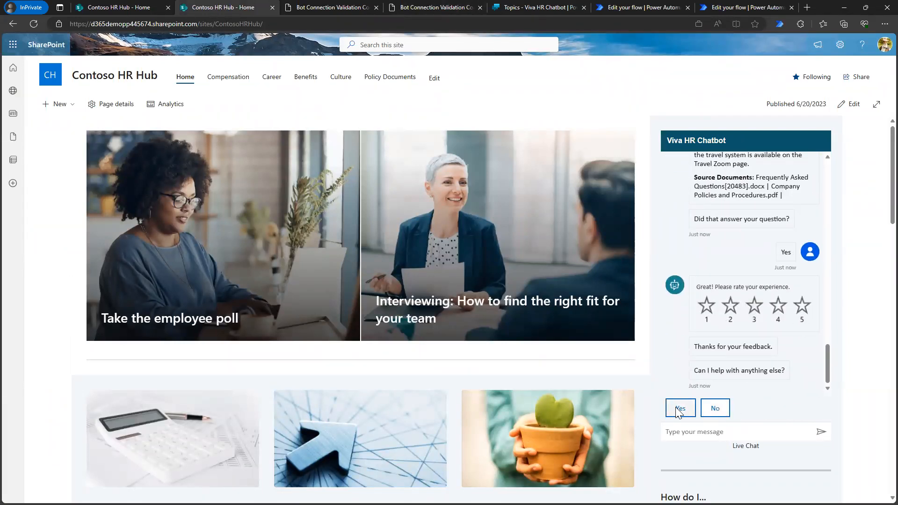
left_click(678, 408)
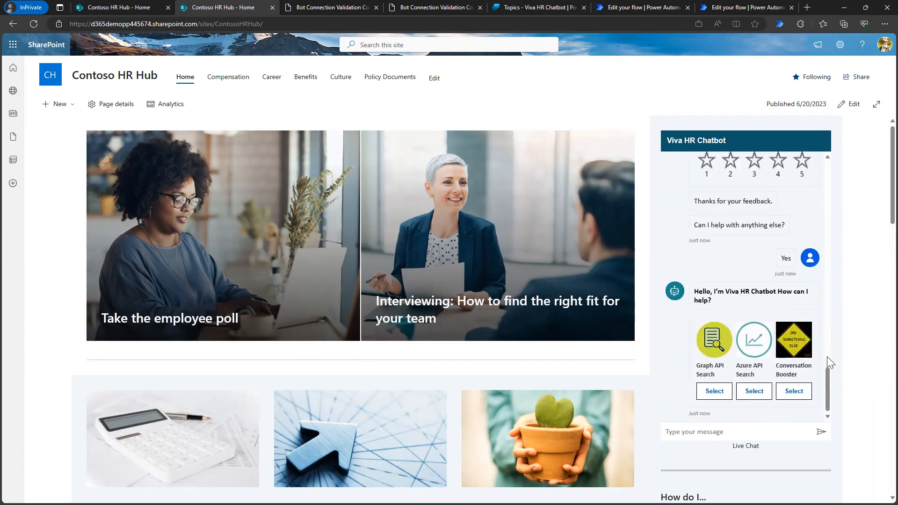
mouse_move(793, 355)
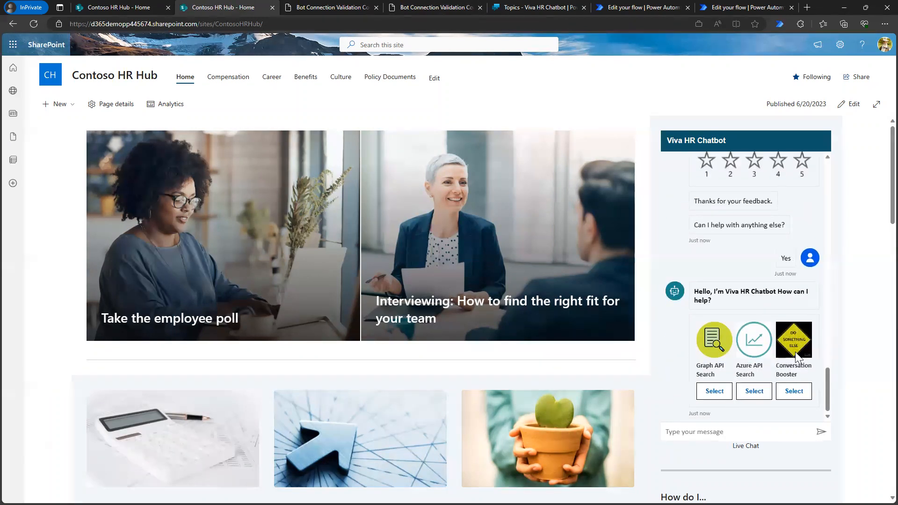
mouse_move(879, 374)
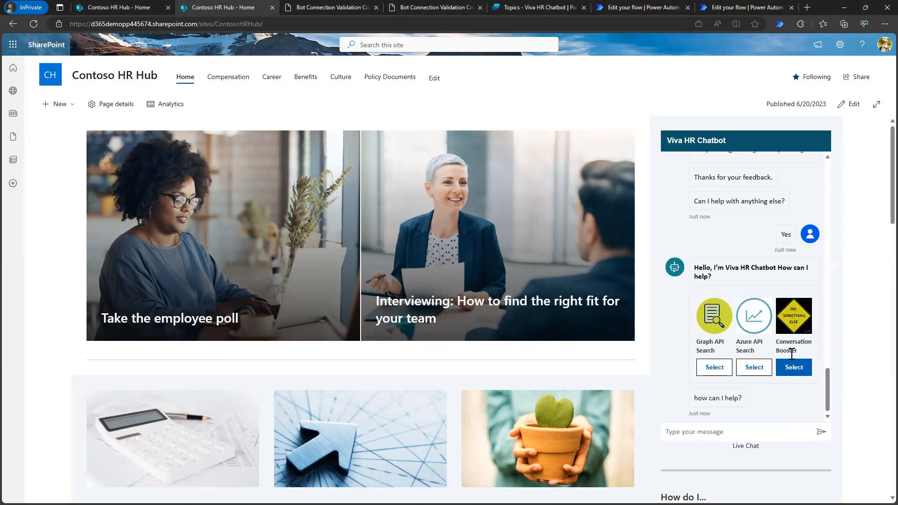
type("D&I programs at microsoft")
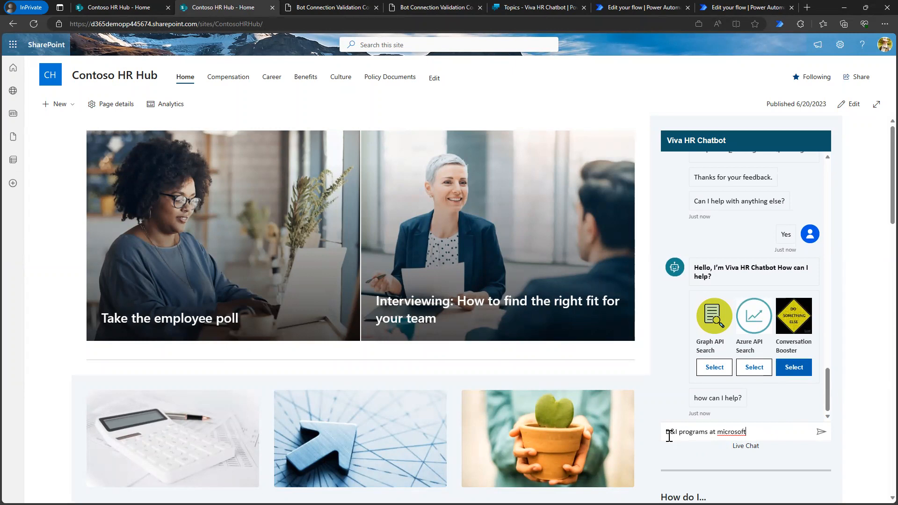
left_click(821, 431)
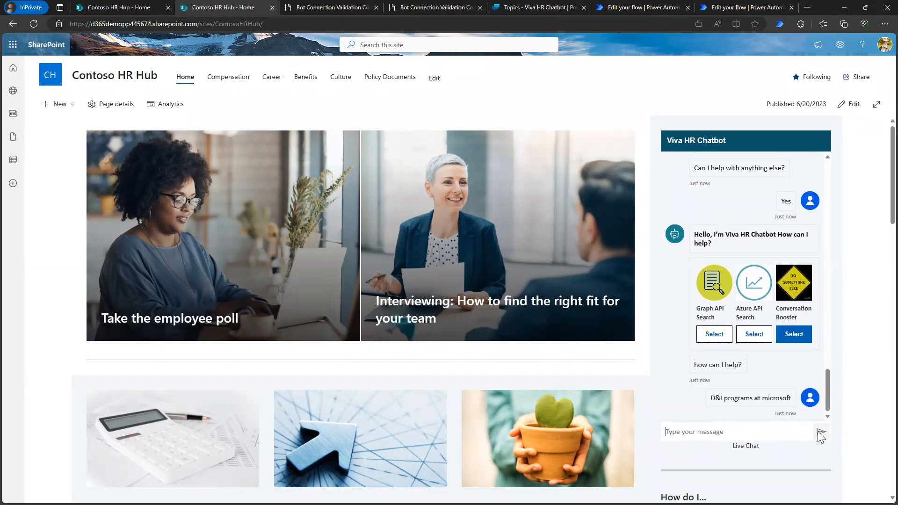
mouse_move(873, 428)
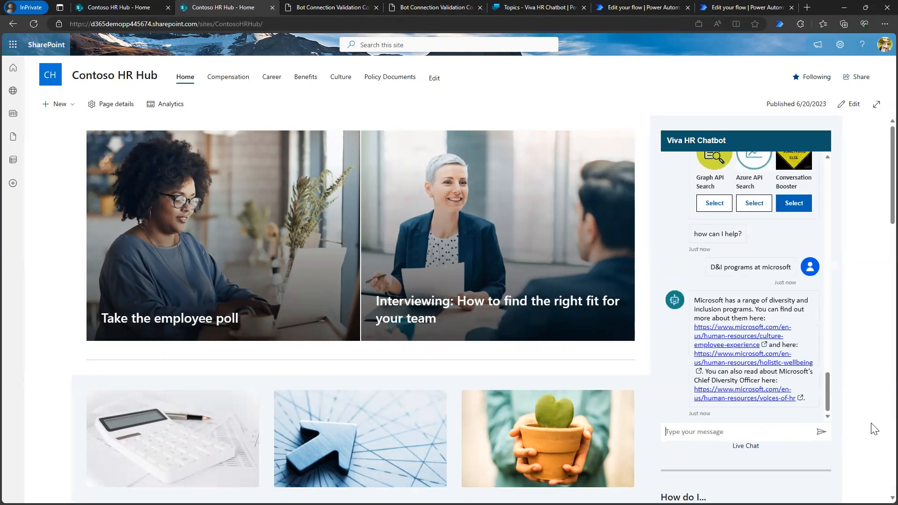
mouse_move(804, 306)
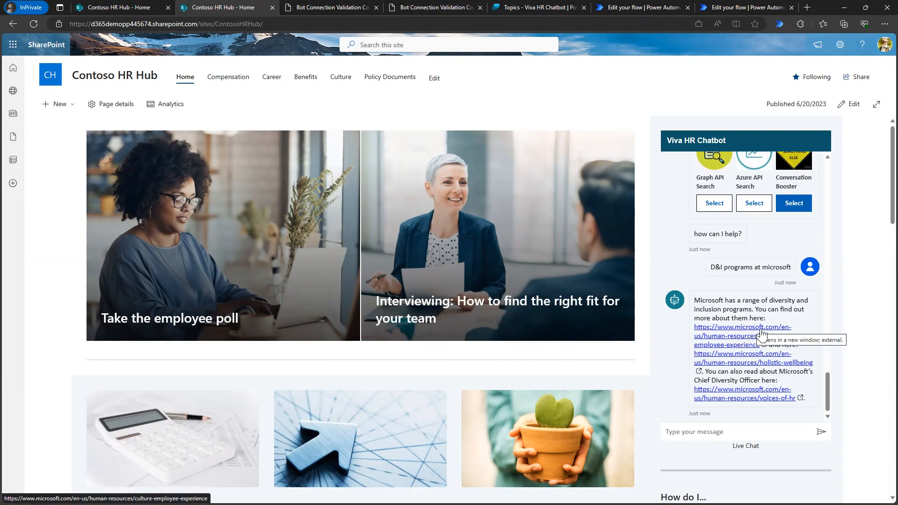
mouse_move(767, 298)
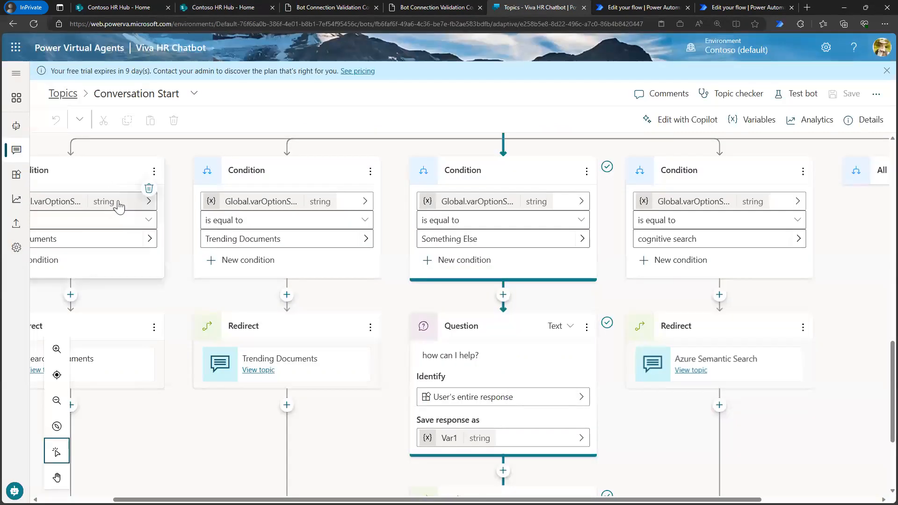
Step: Open Settings > AI capabilities listing the human-resources site and HR Hub as boosting sources
left_click(17, 248)
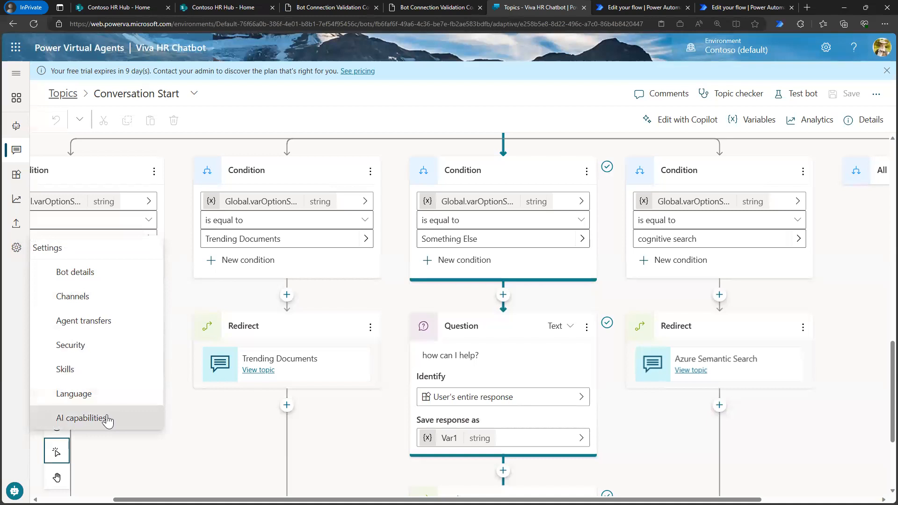
left_click(82, 418)
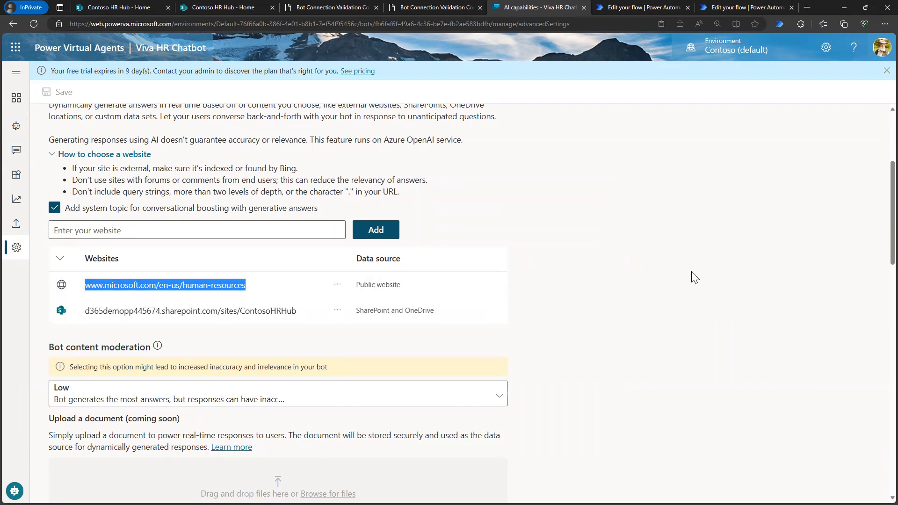
mouse_move(757, 230)
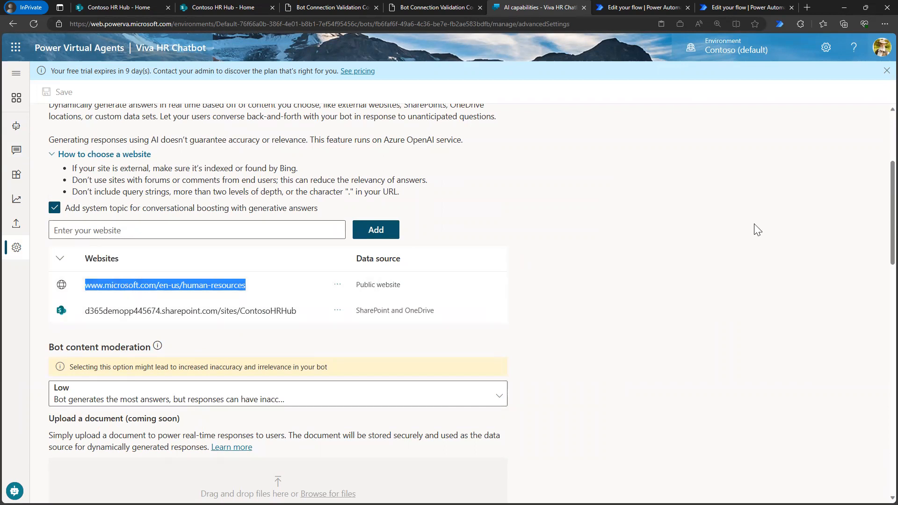
mouse_move(262, 8)
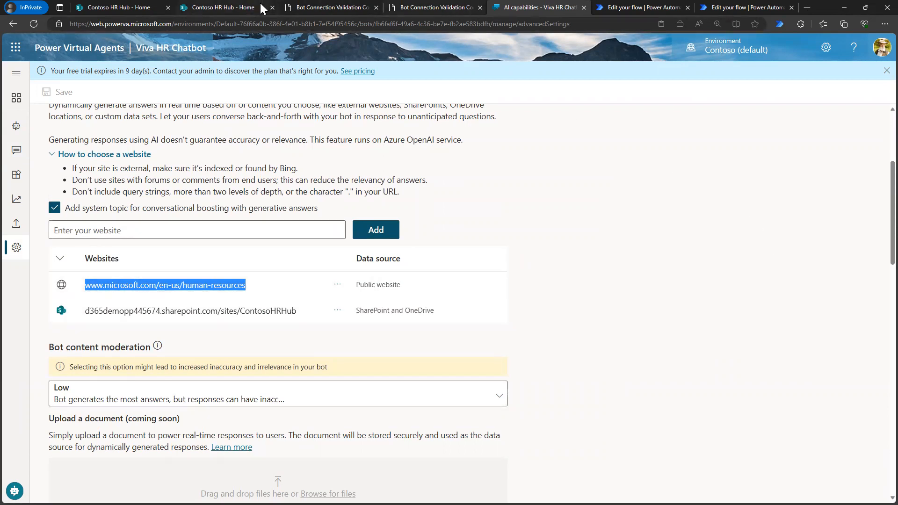
Step: Return to the Contoso HR Hub - Home tab showing the D&I programs answer with links
left_click(220, 7)
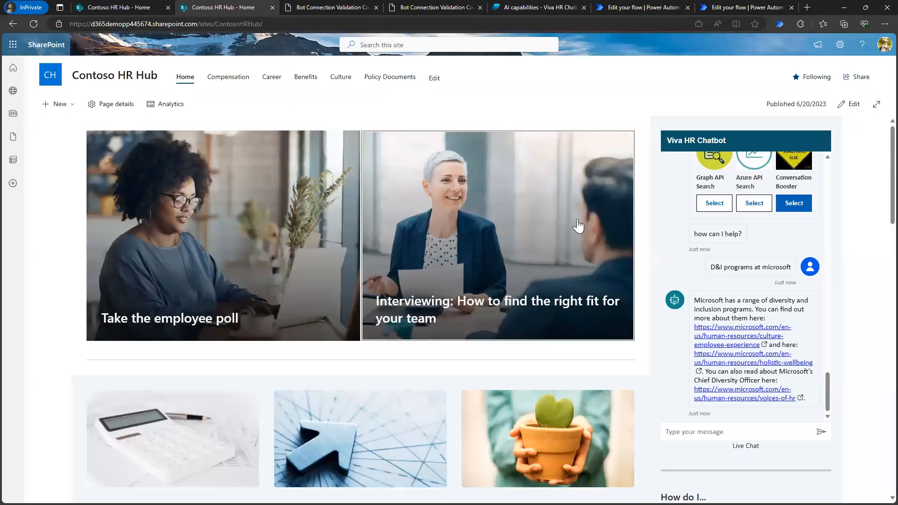
mouse_move(822, 197)
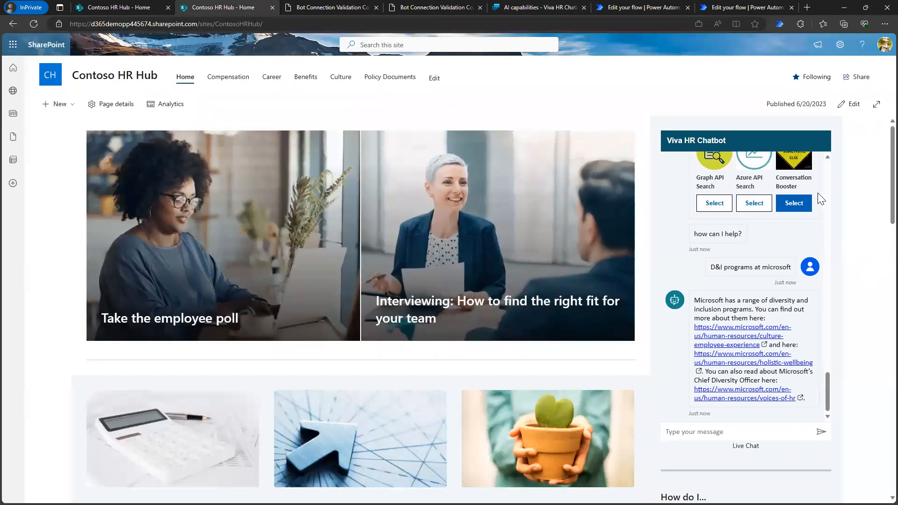